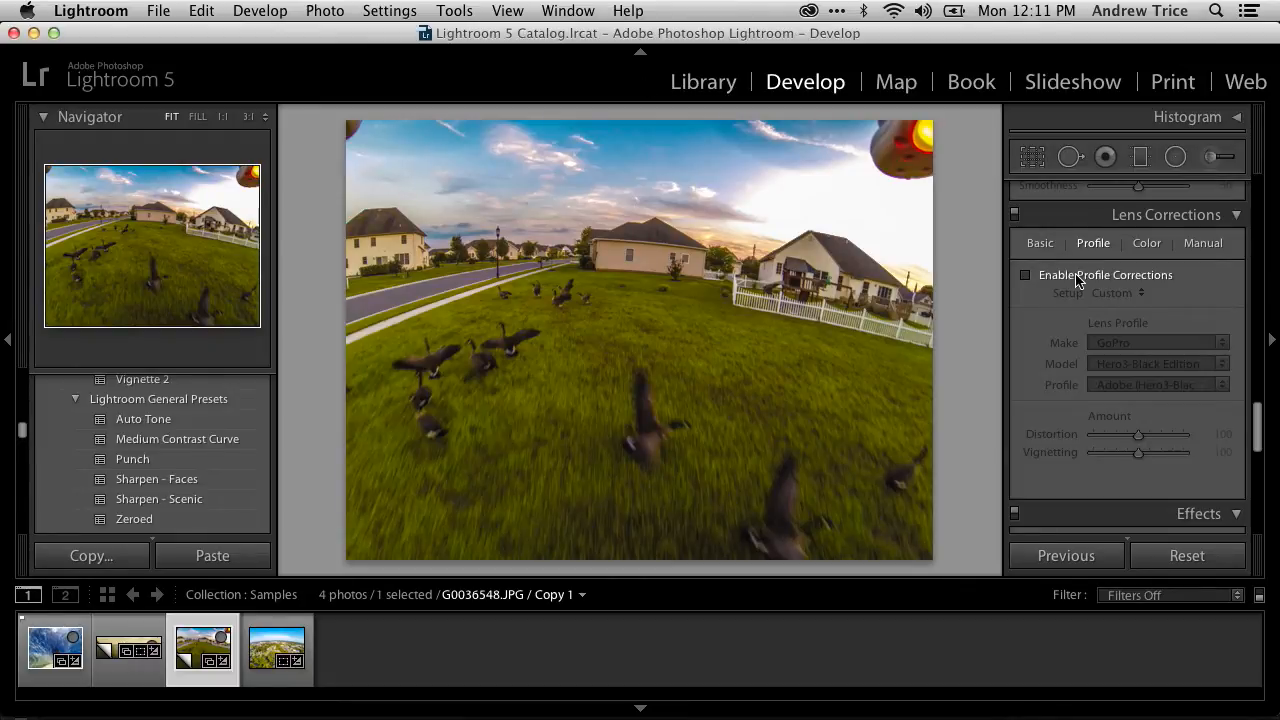
- Enable Profile Corrections and confirm the GoPro make with the Hero3-Black Edition model
click(1024, 274)
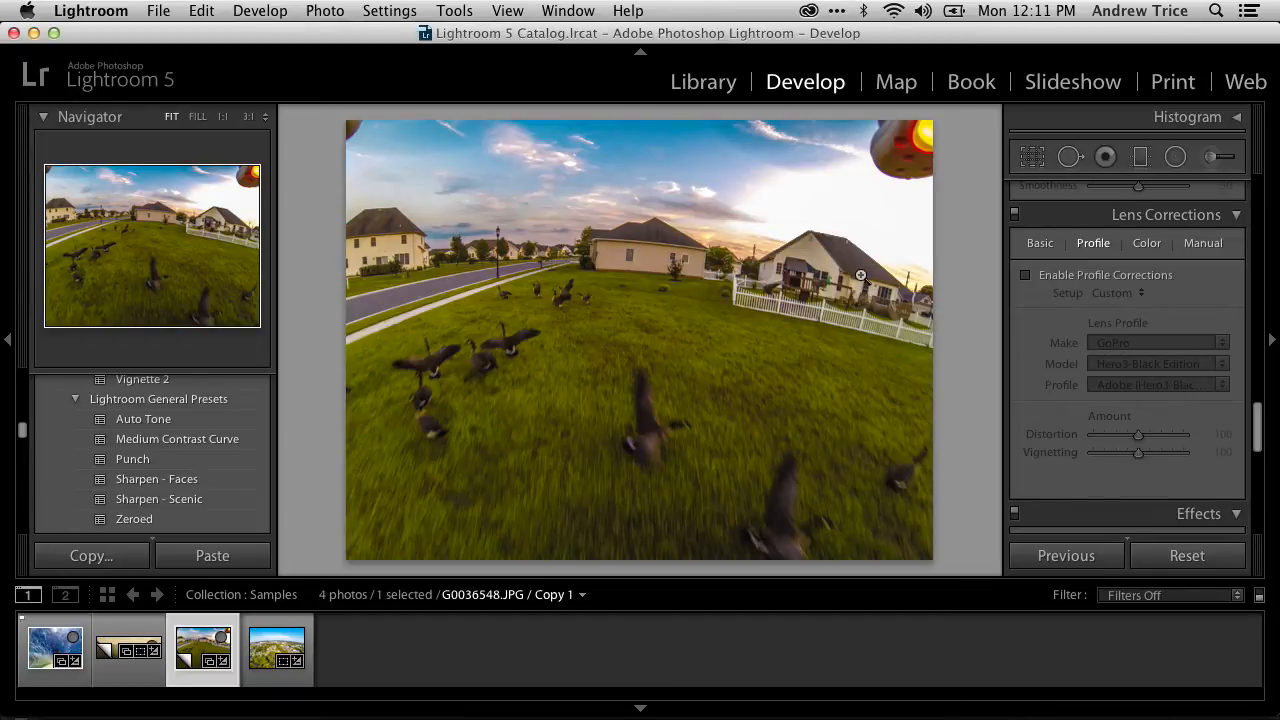
mouse_move(520, 288)
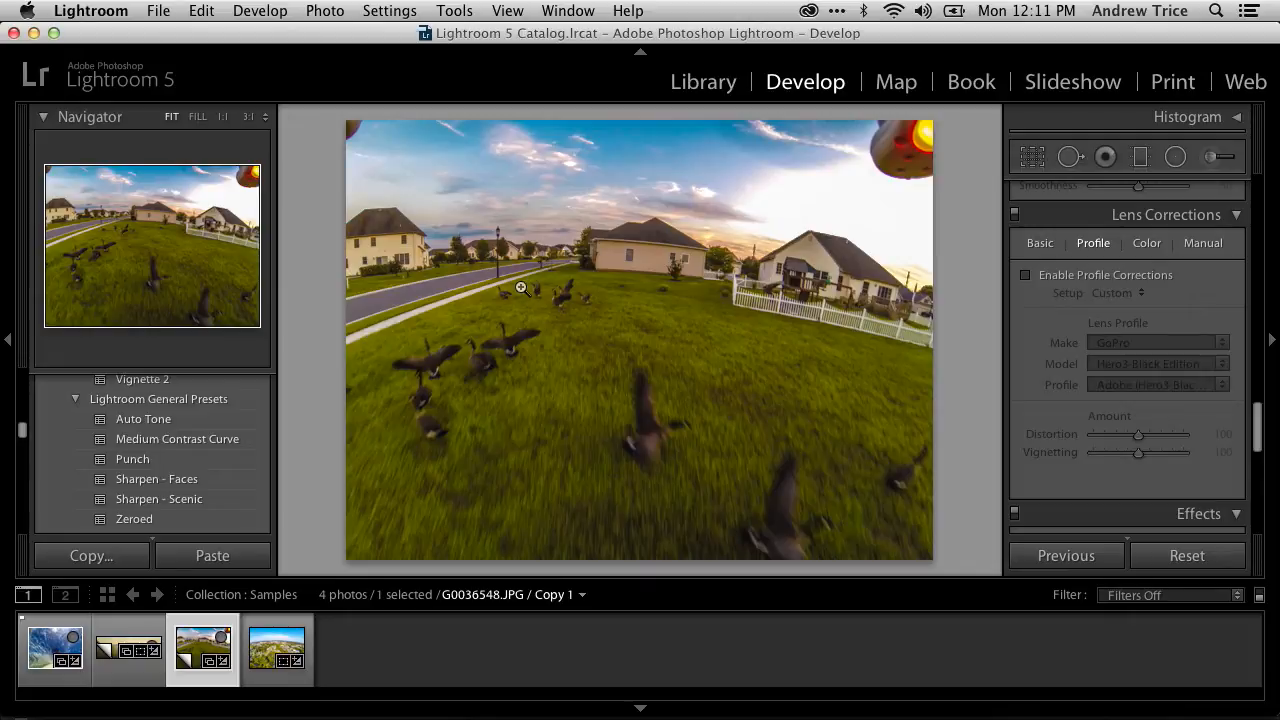
mouse_move(820, 250)
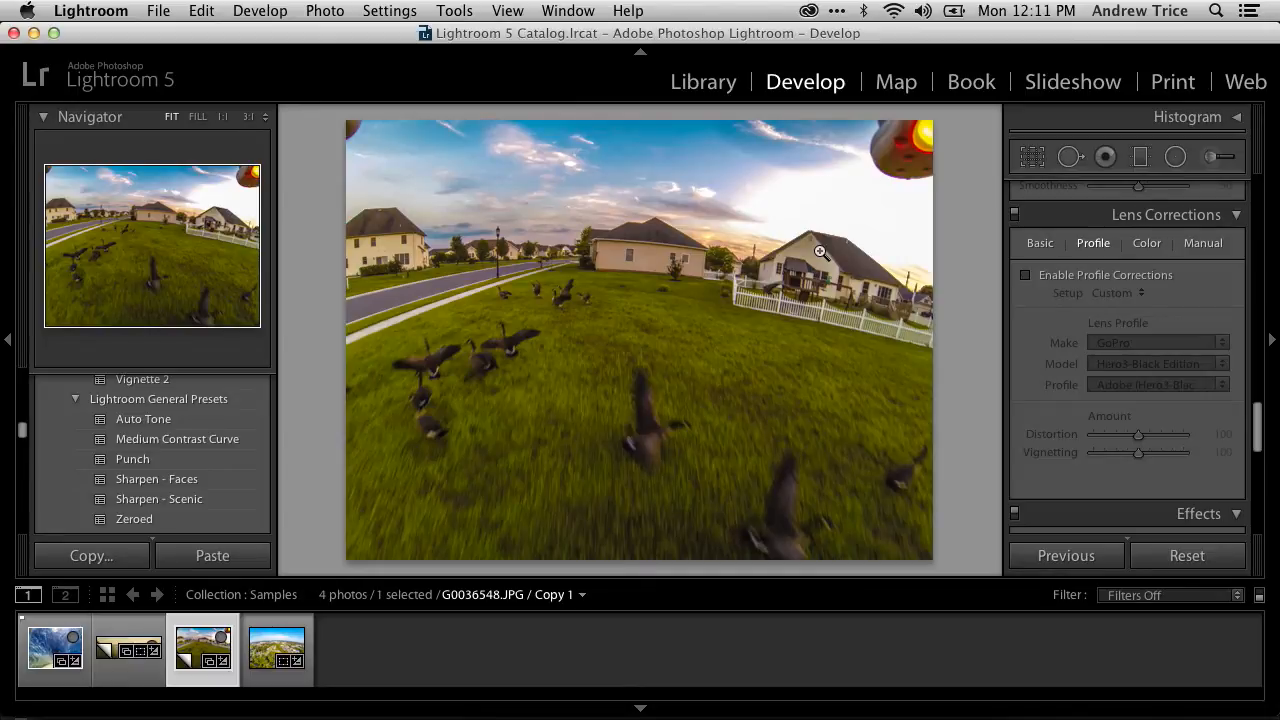
mouse_move(1088, 222)
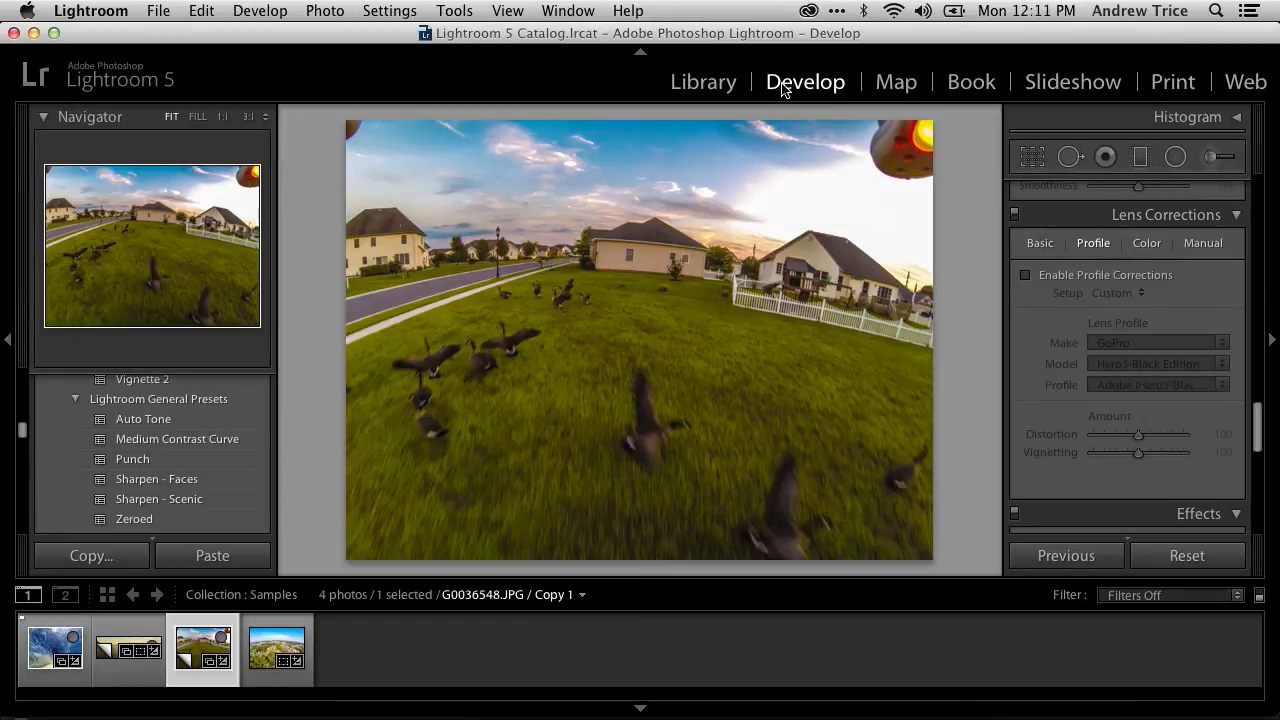
mouse_move(1200, 224)
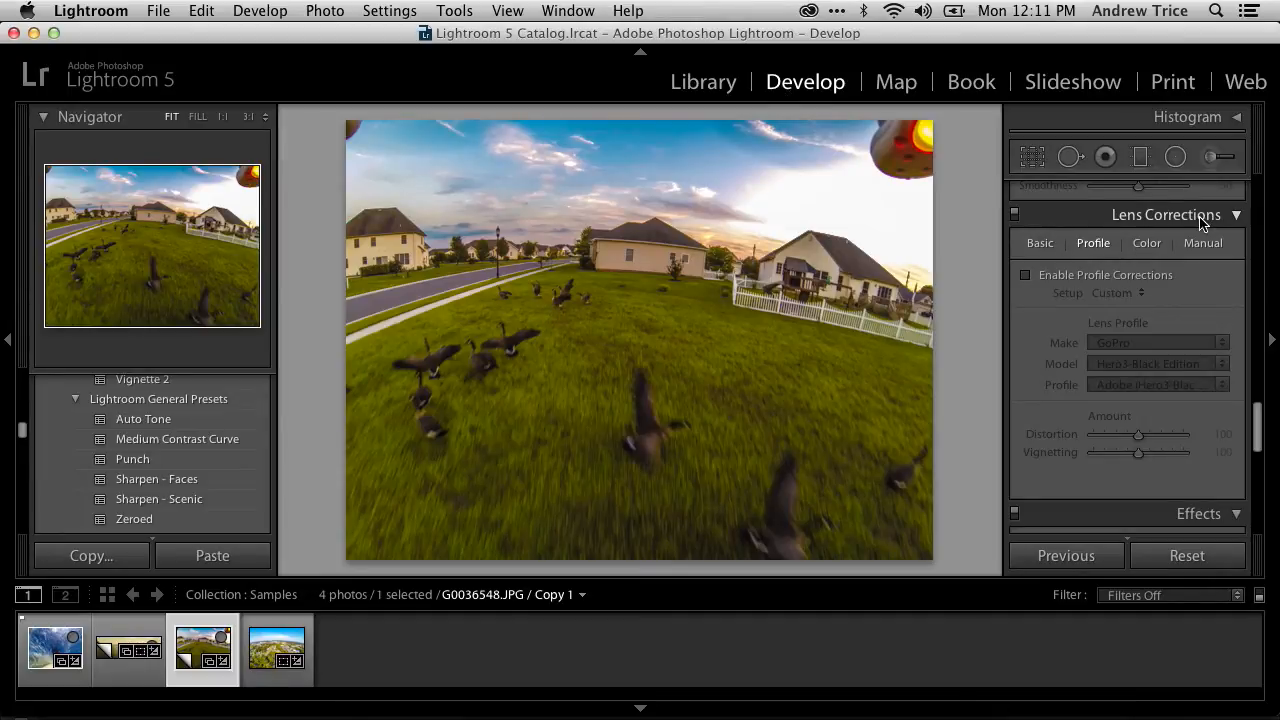
click(1024, 276)
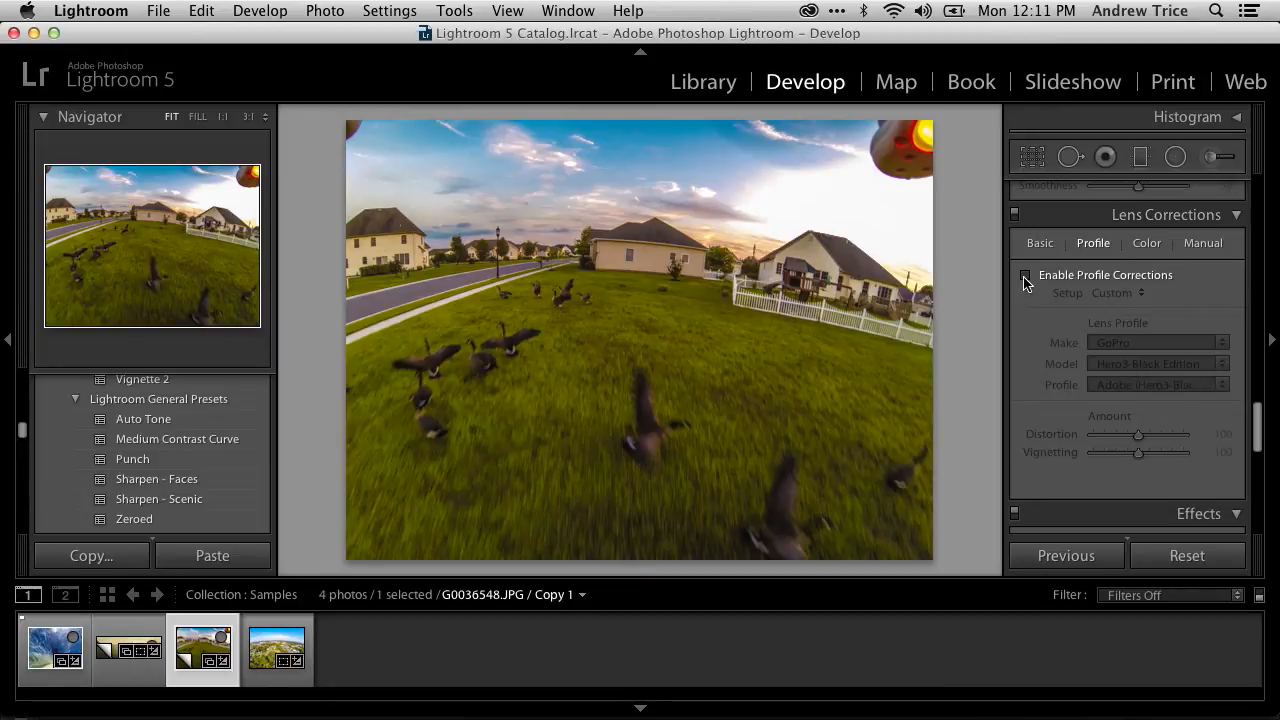
click(1024, 276)
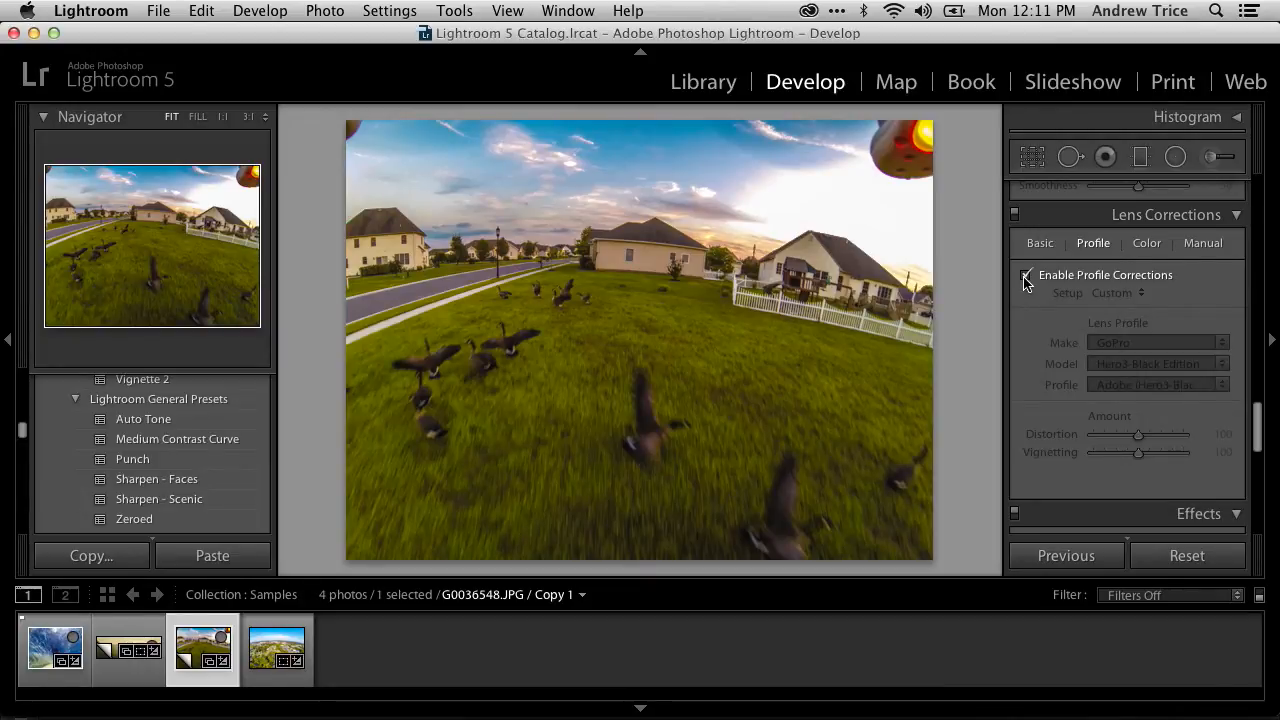
click(1024, 274)
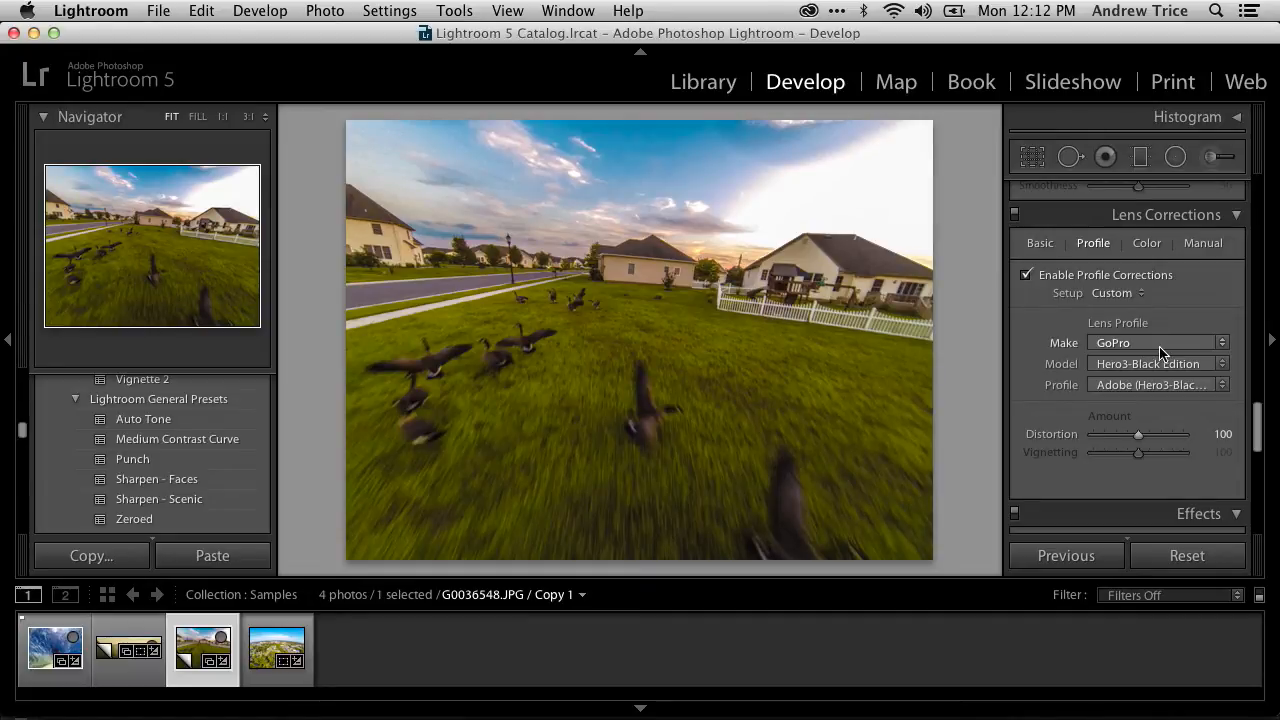
mouse_move(1044, 360)
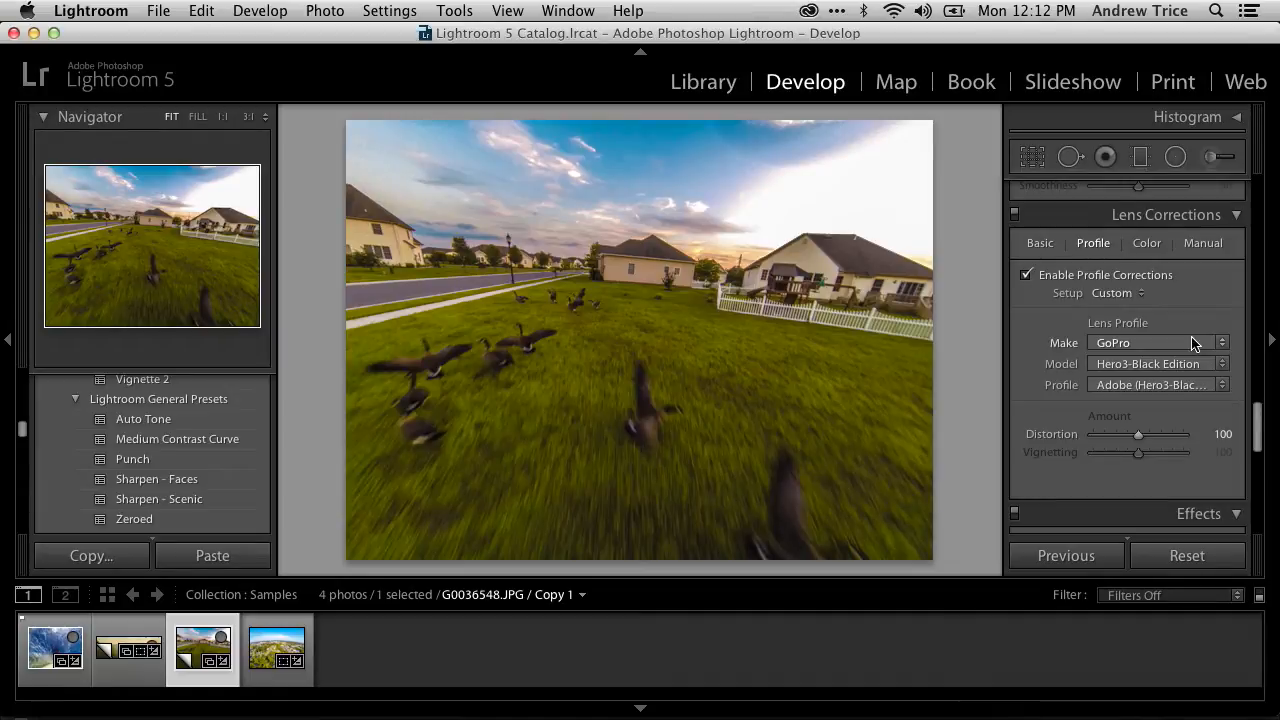
click(1156, 342)
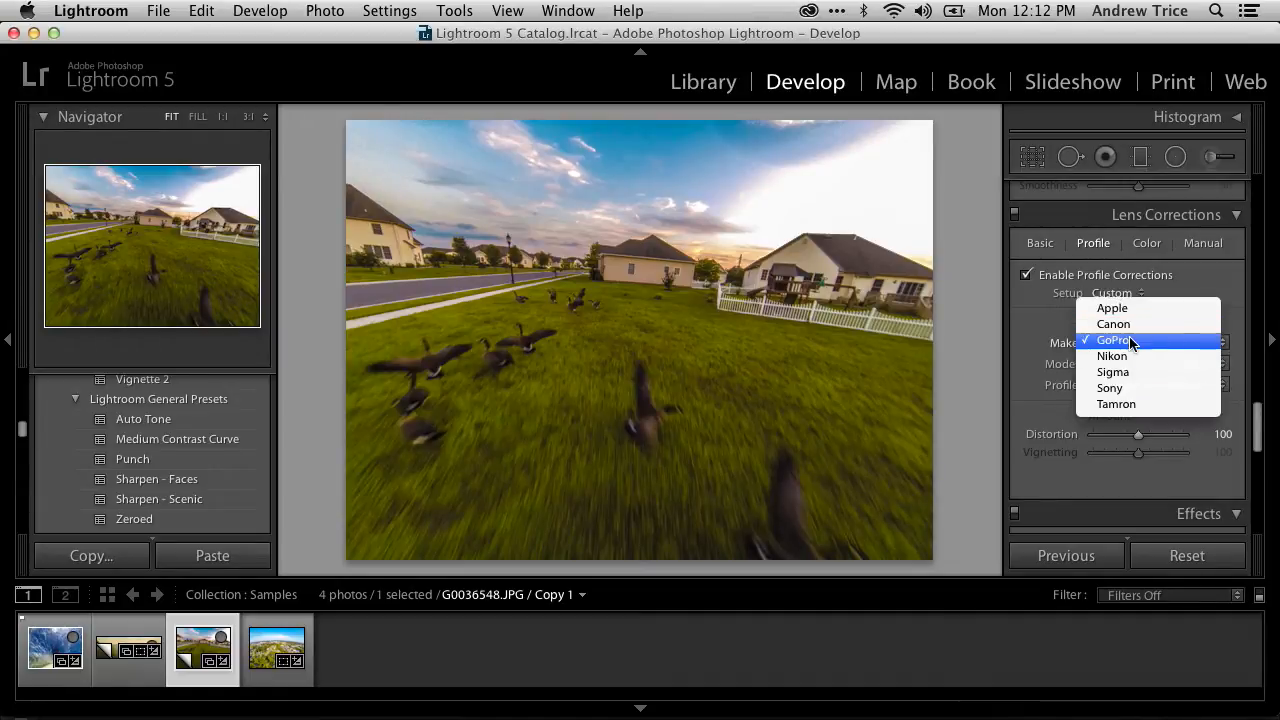
click(1112, 340)
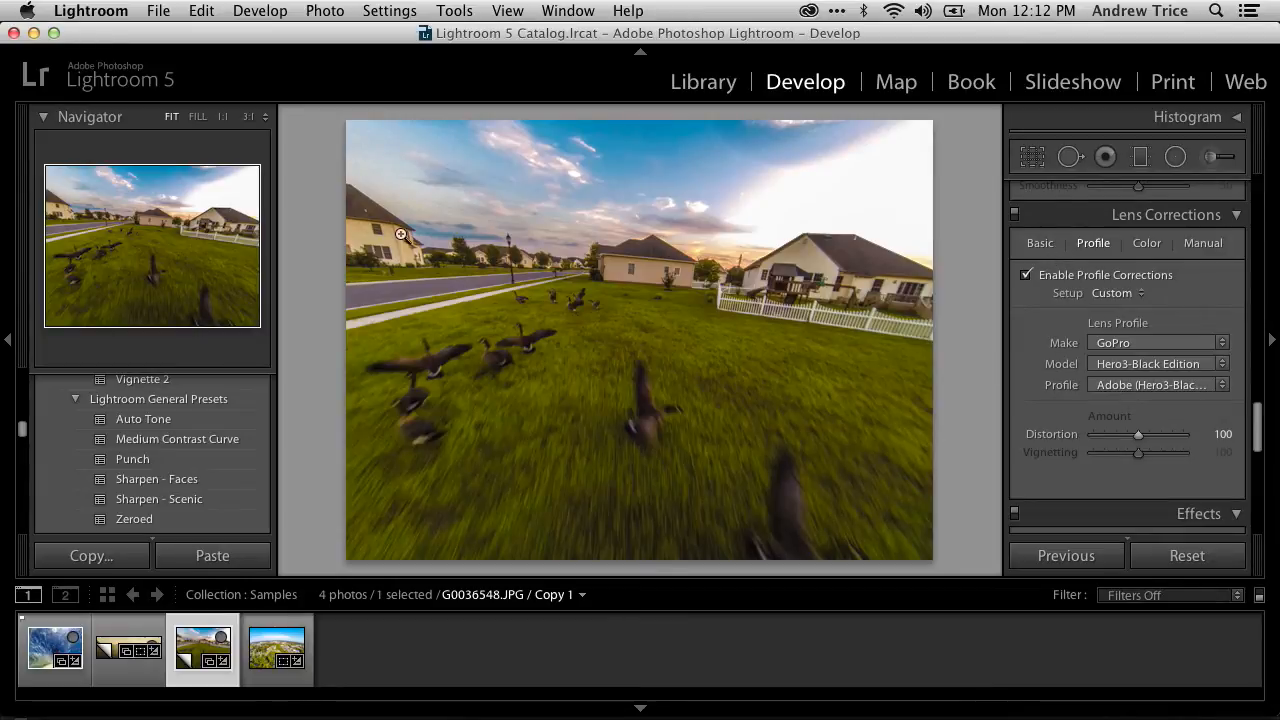
mouse_move(578, 262)
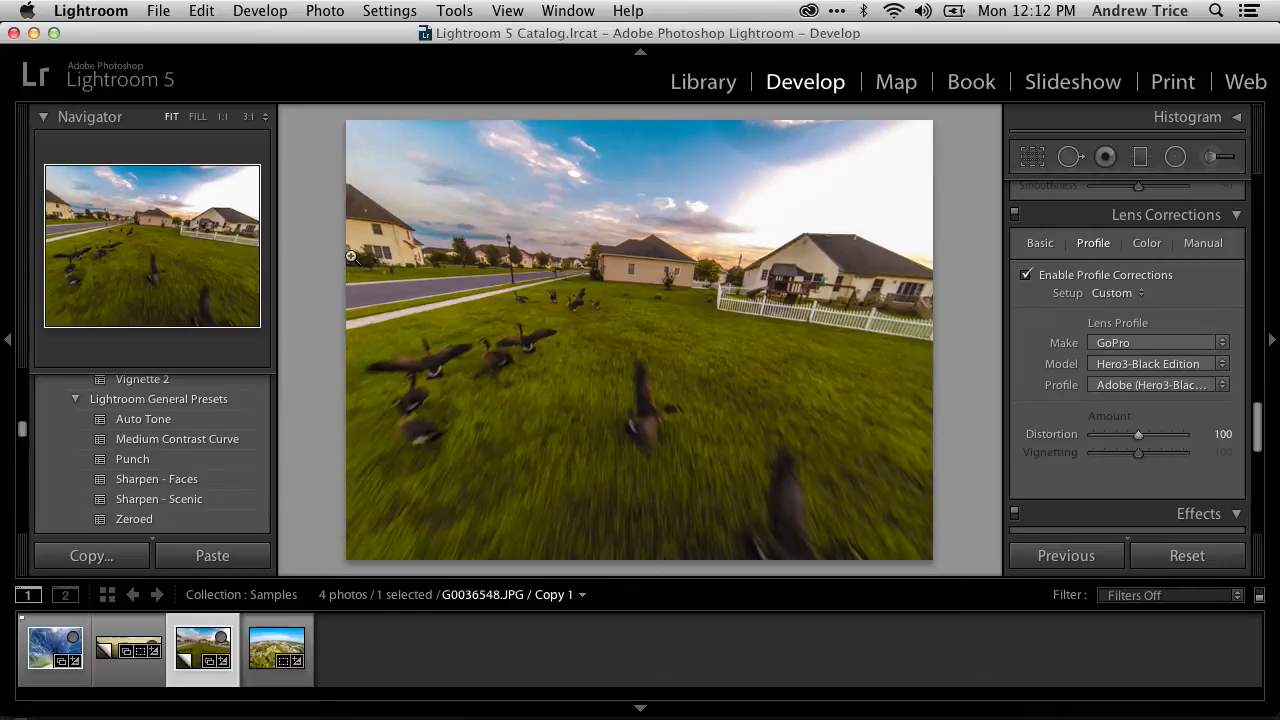
mouse_move(332, 316)
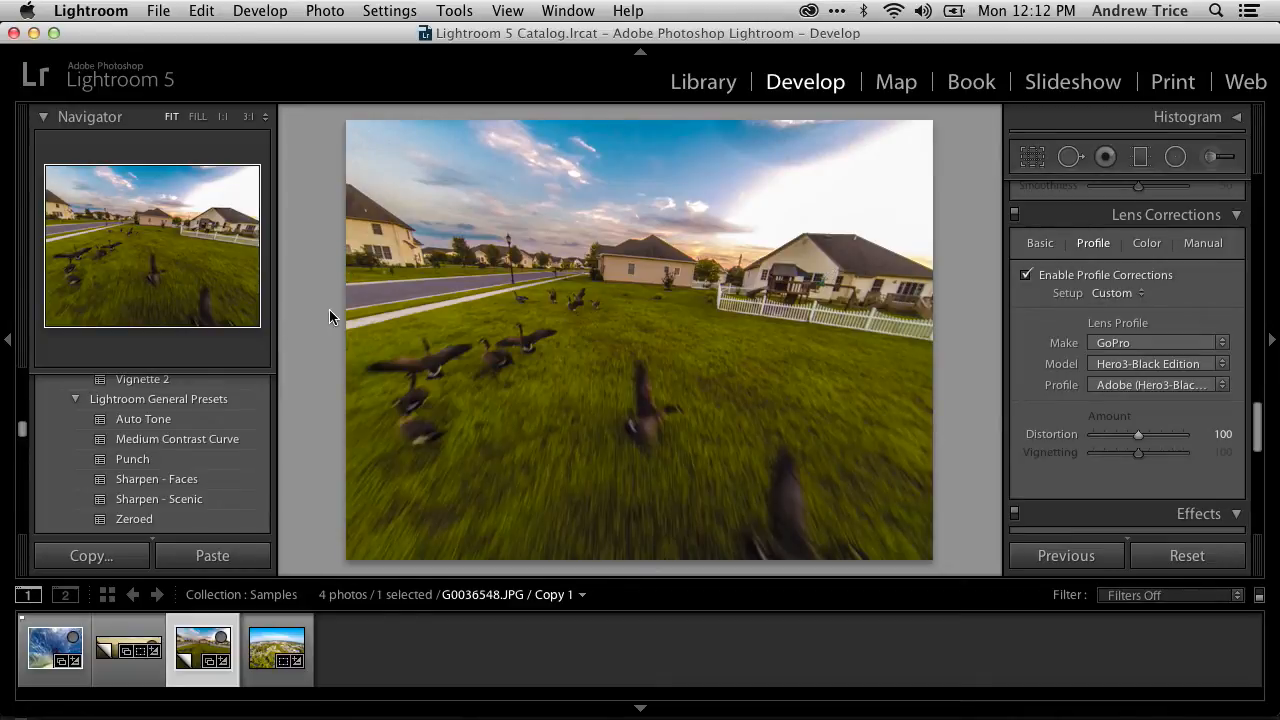
mouse_move(510, 232)
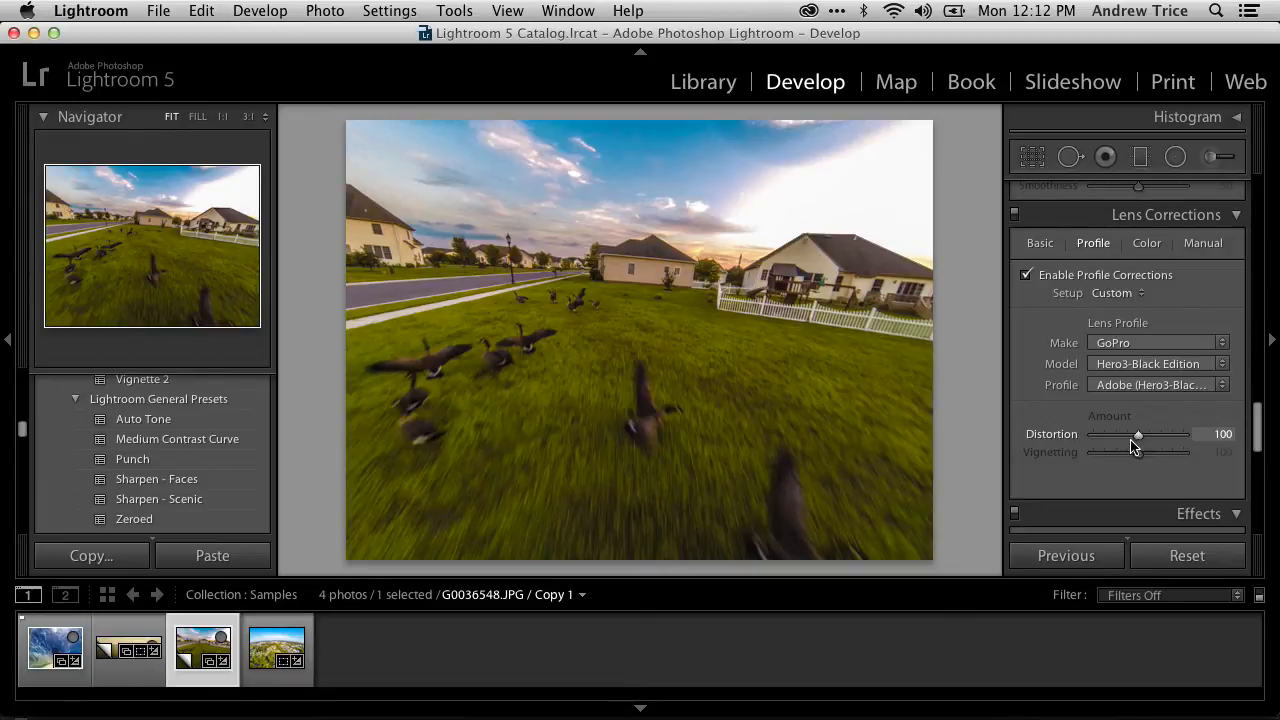
drag(1138, 434, 1112, 434)
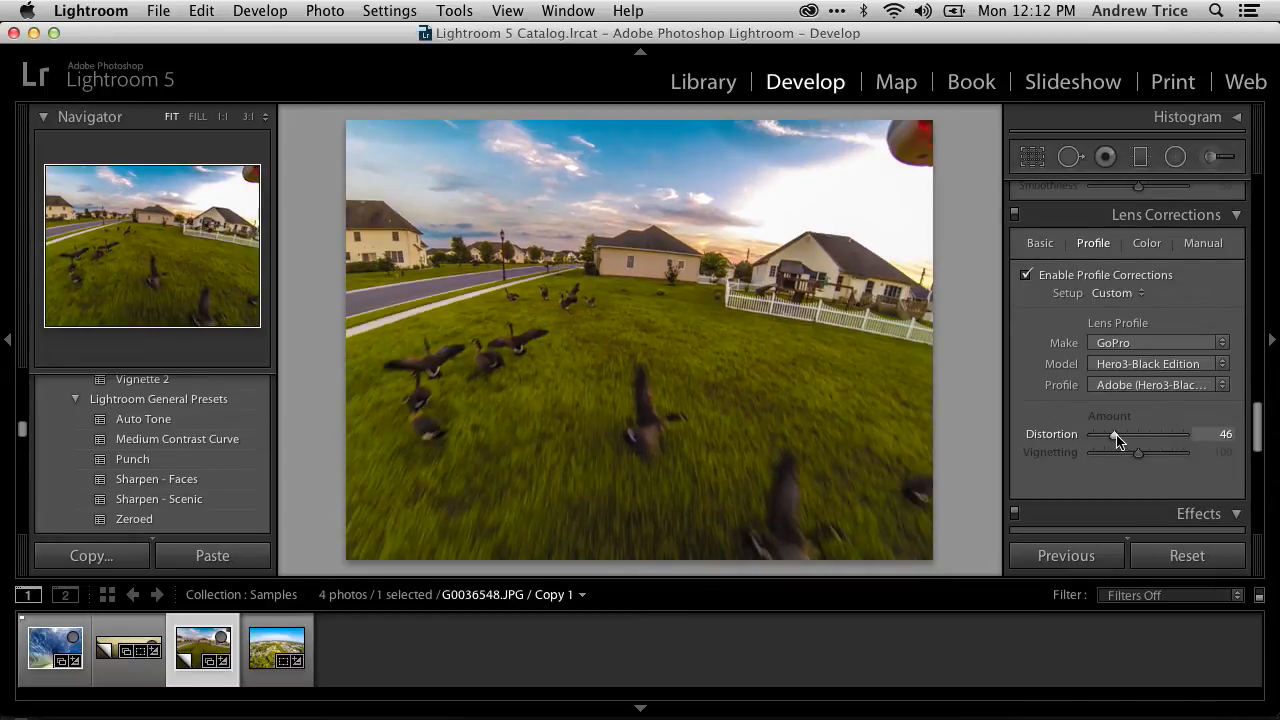
drag(1112, 434, 1184, 434)
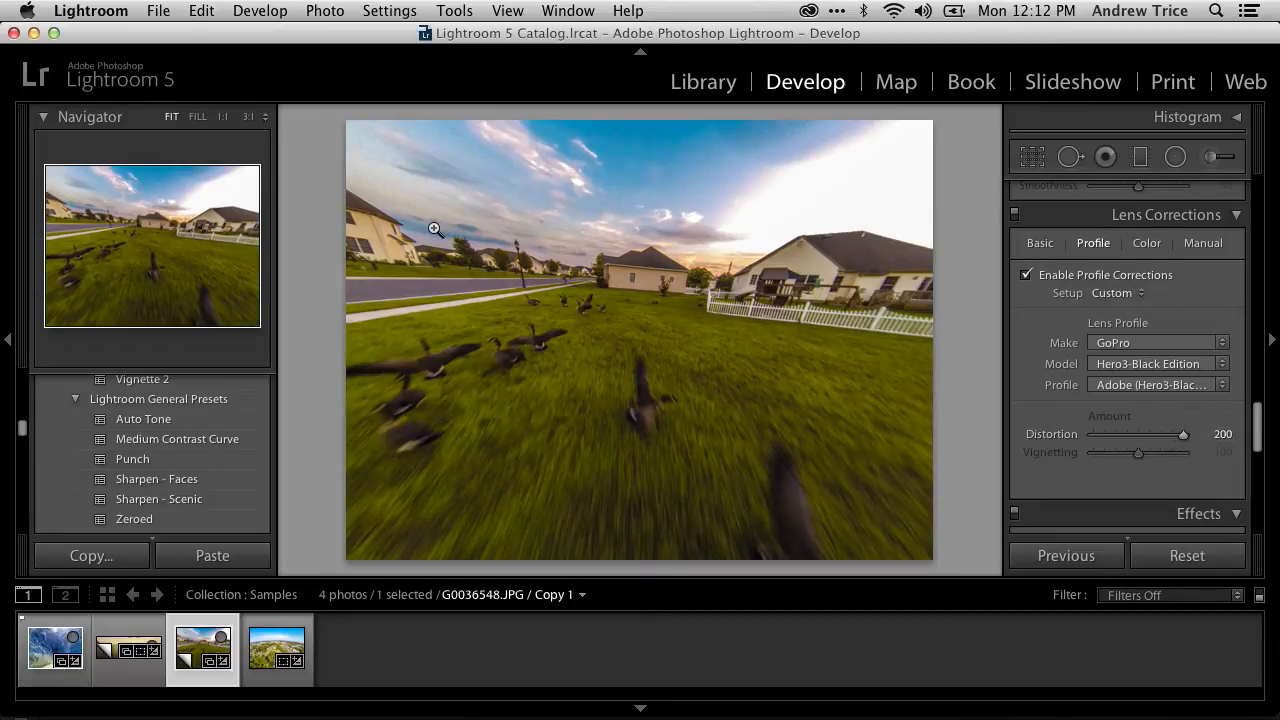
mouse_move(652, 276)
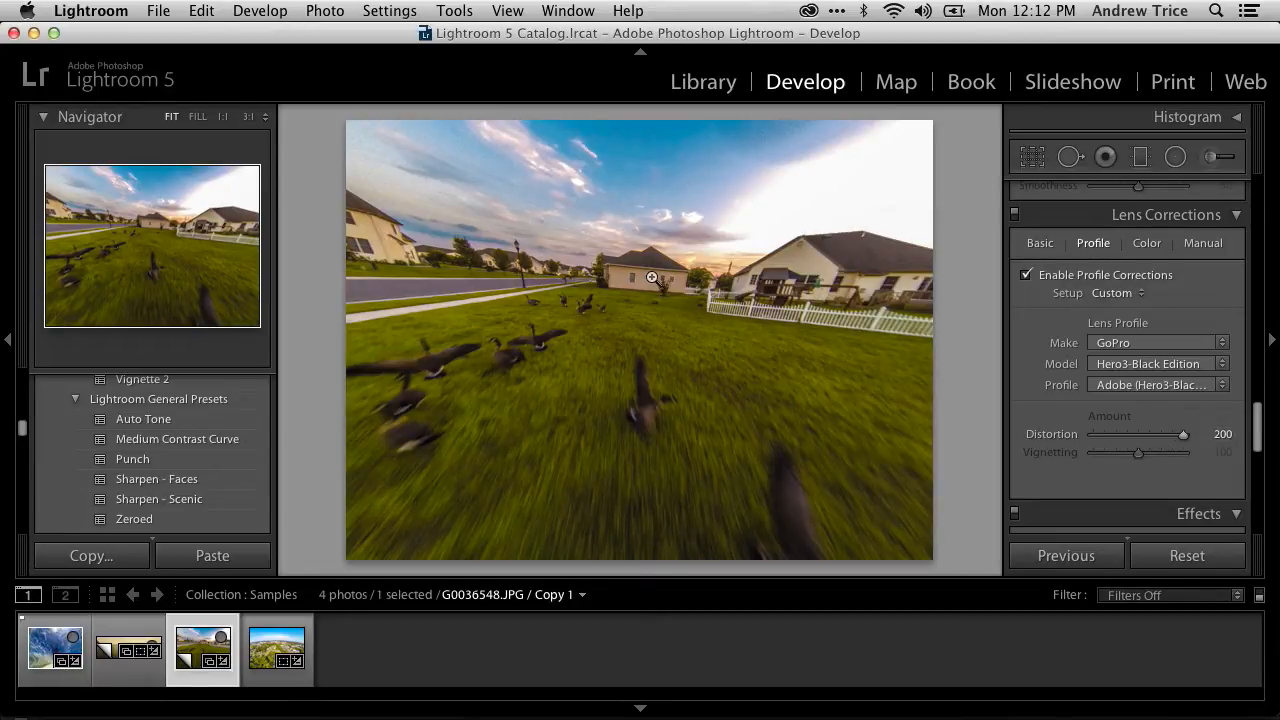
mouse_move(464, 316)
text(100)
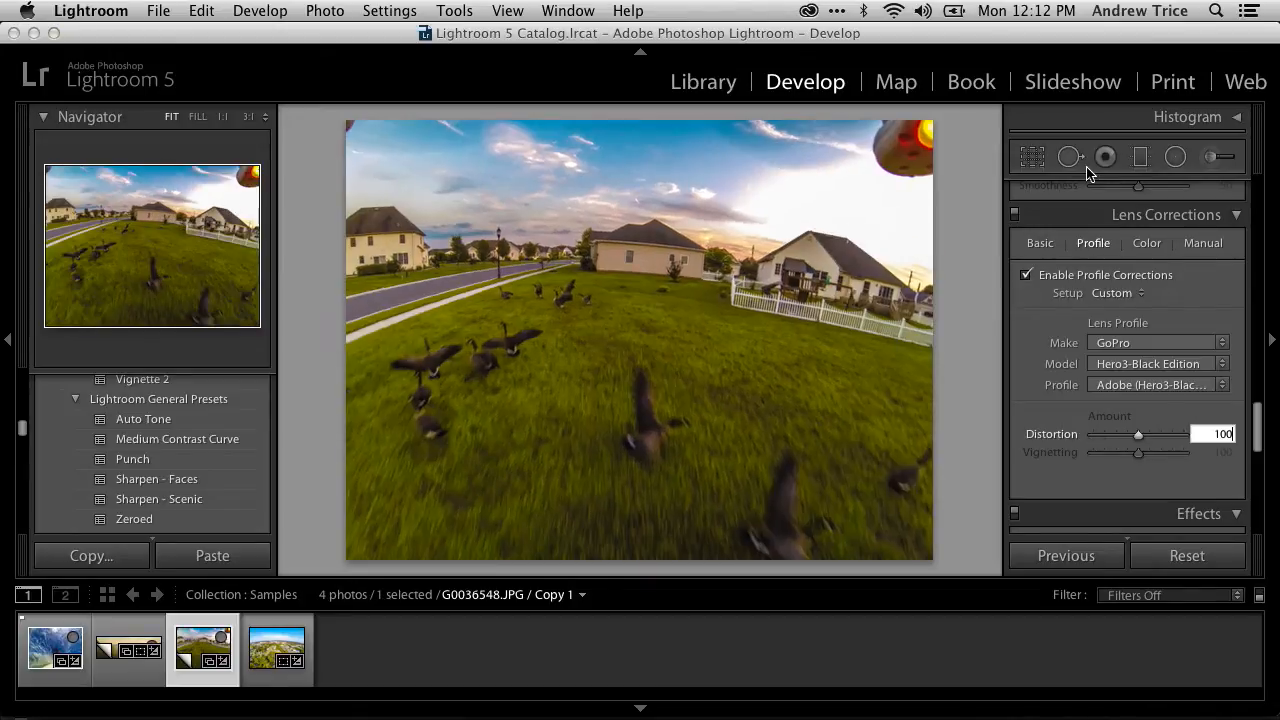
click(1024, 276)
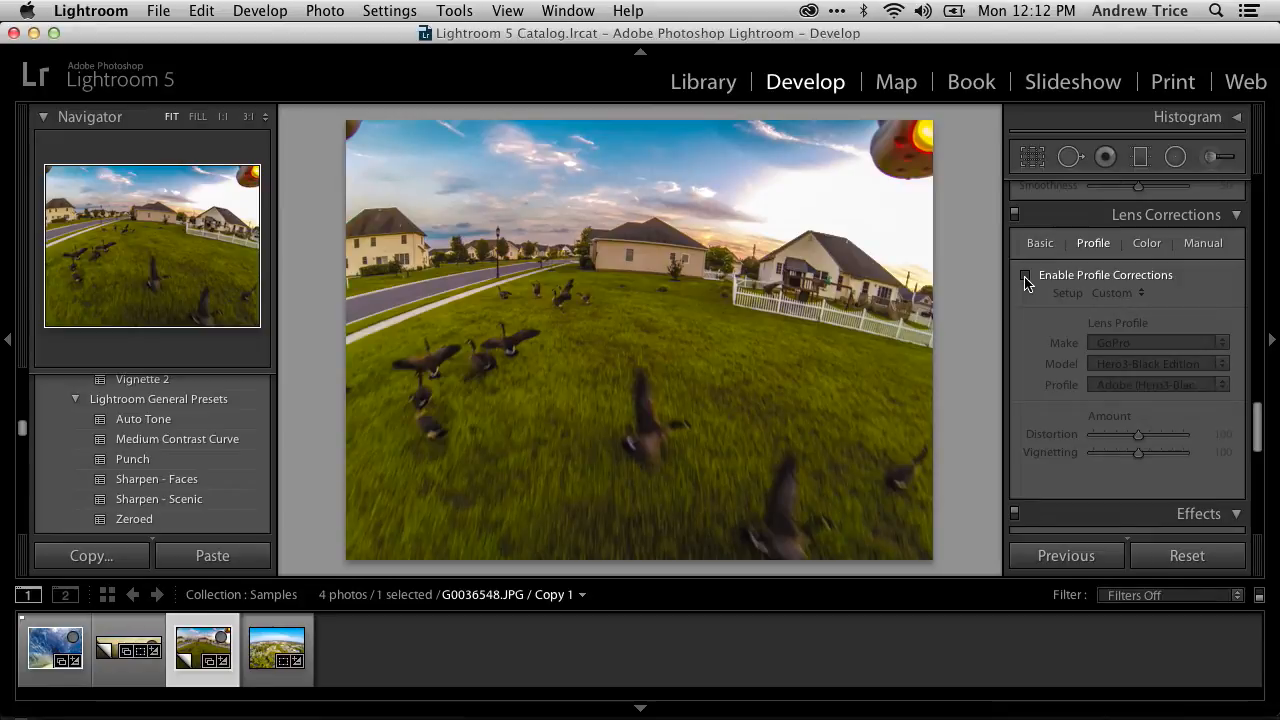
click(1024, 276)
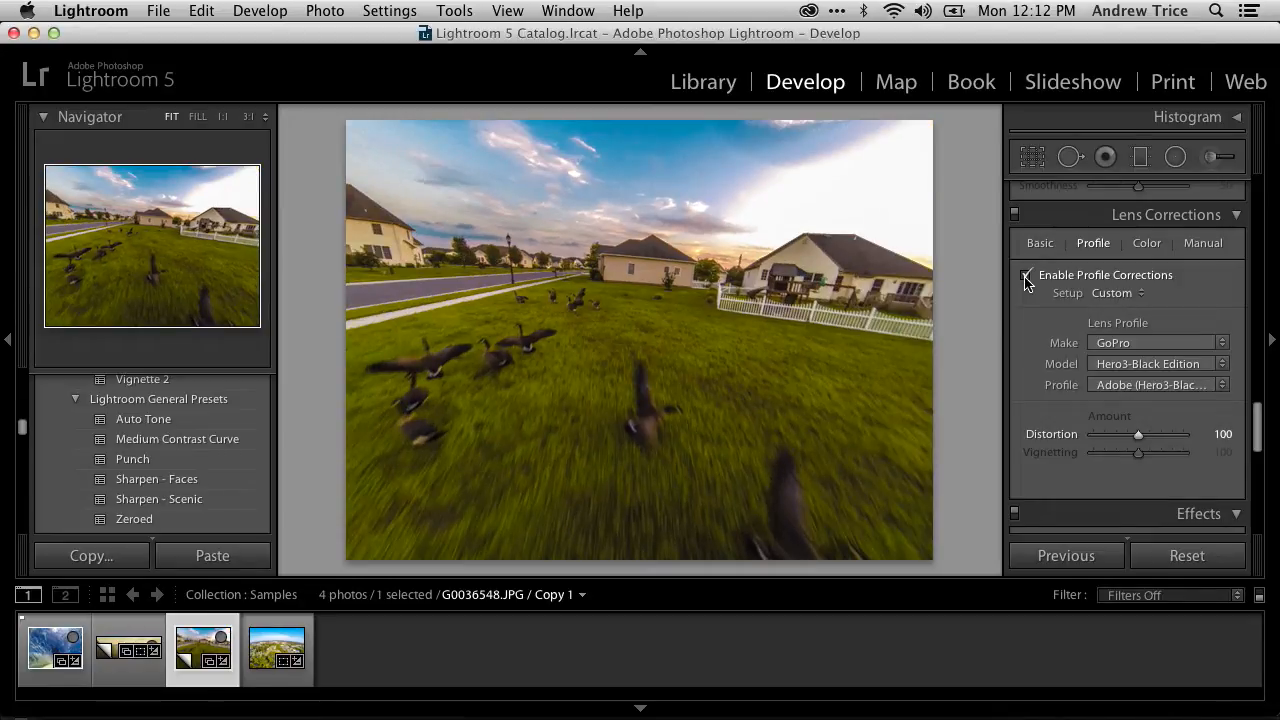
click(1024, 274)
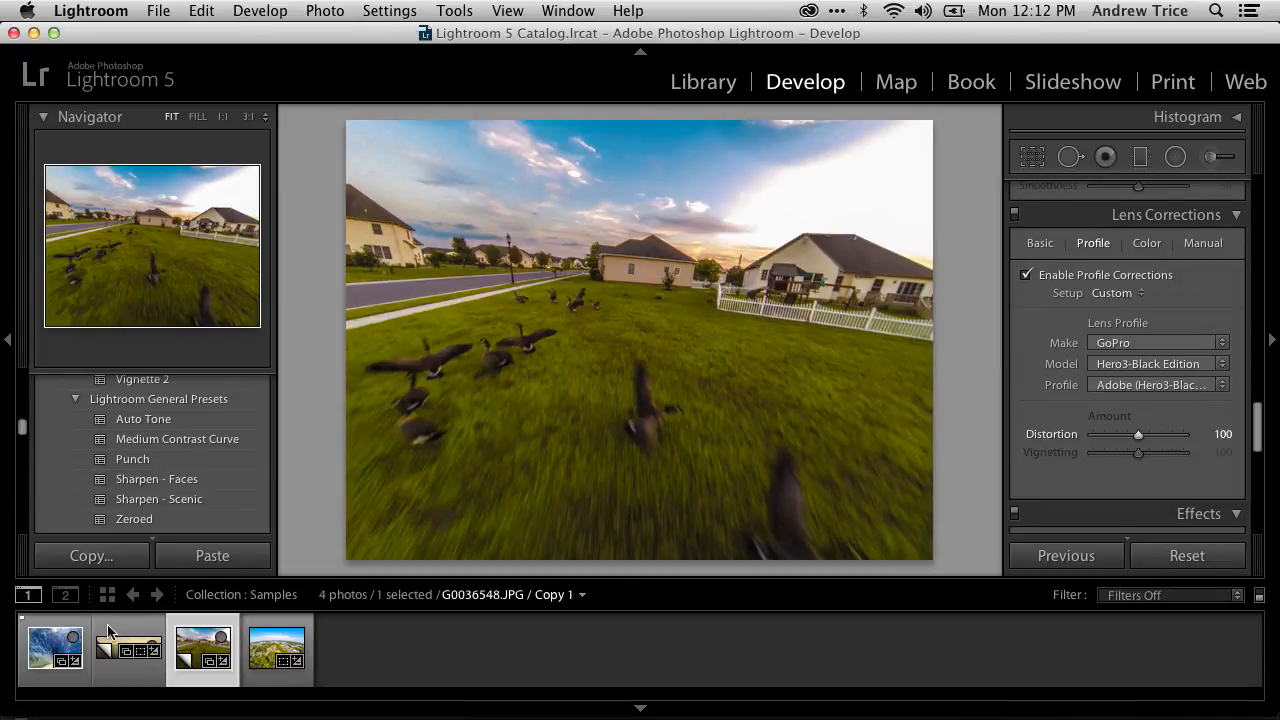
- Load the Chesapeake Bay Bridge panorama from the filmstrip into the Develop module
click(128, 648)
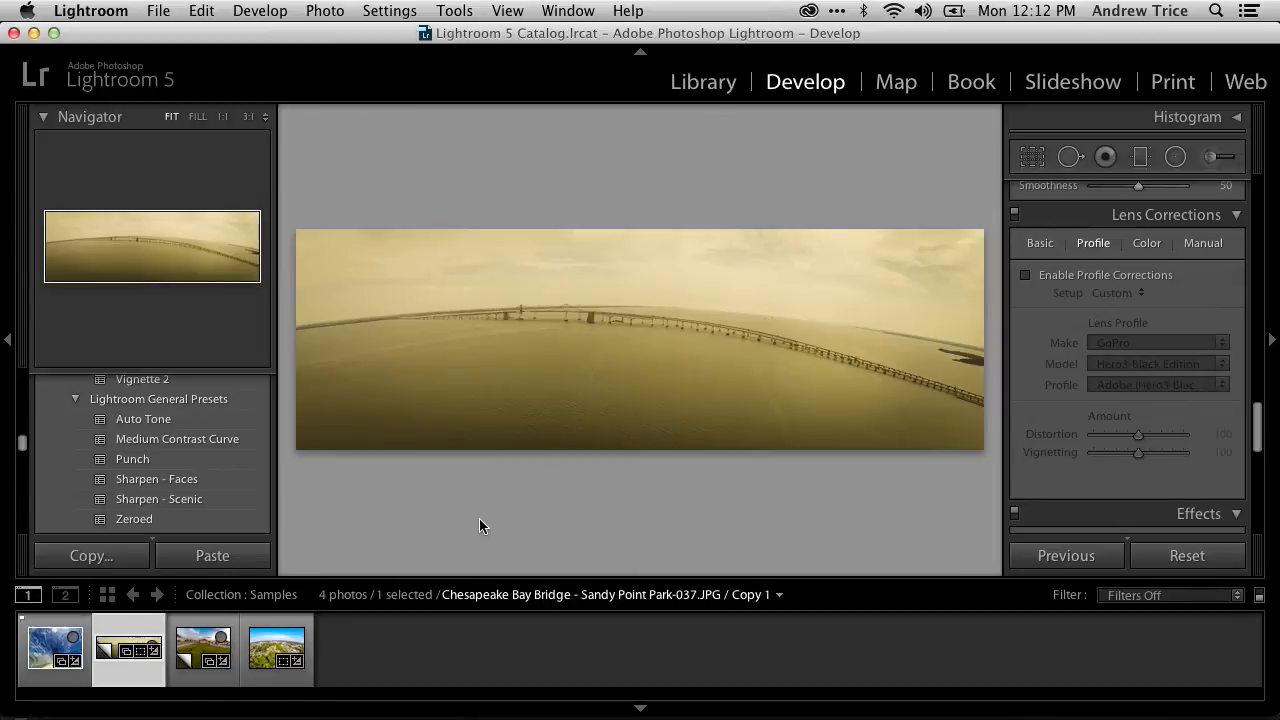
mouse_move(334, 324)
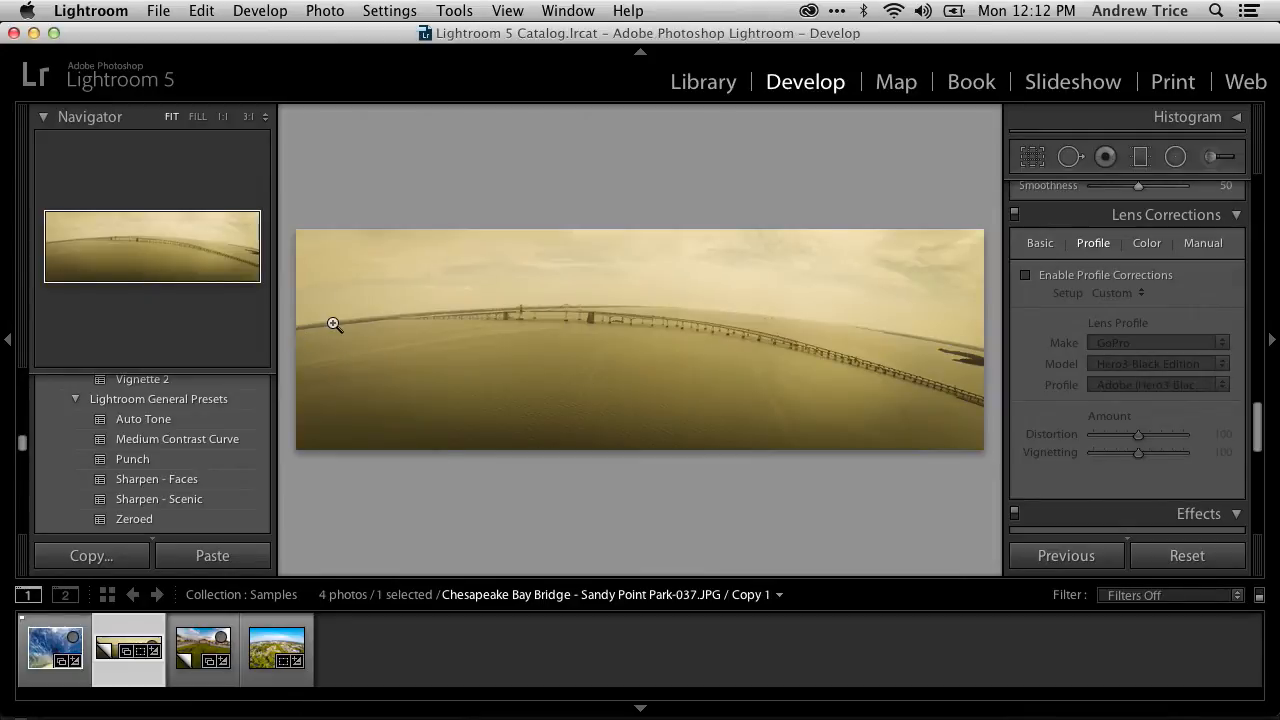
mouse_move(898, 334)
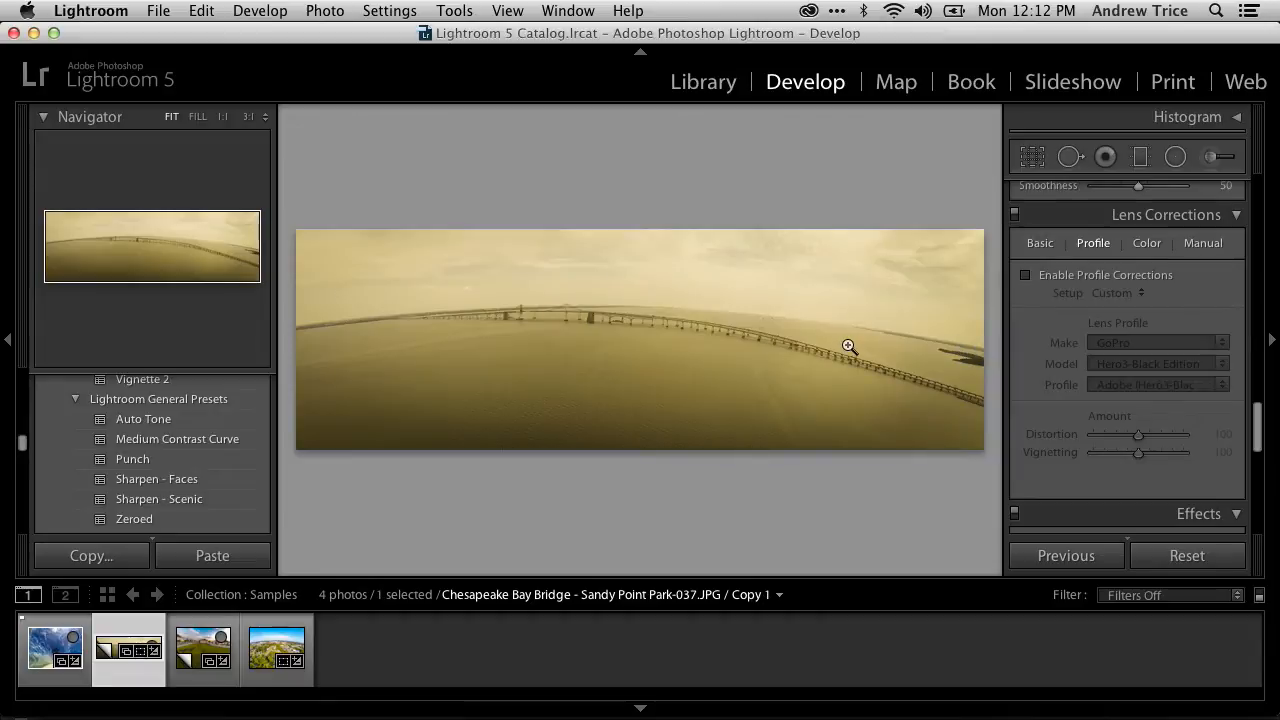
mouse_move(424, 318)
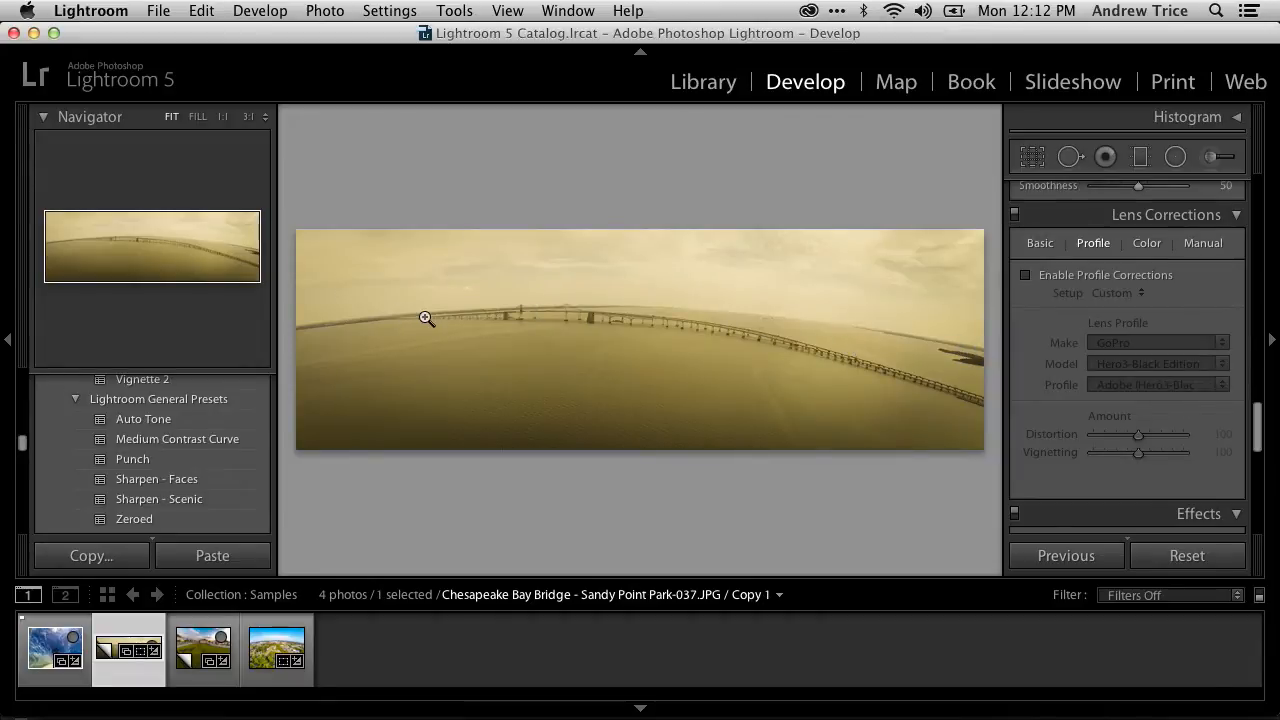
mouse_move(856, 354)
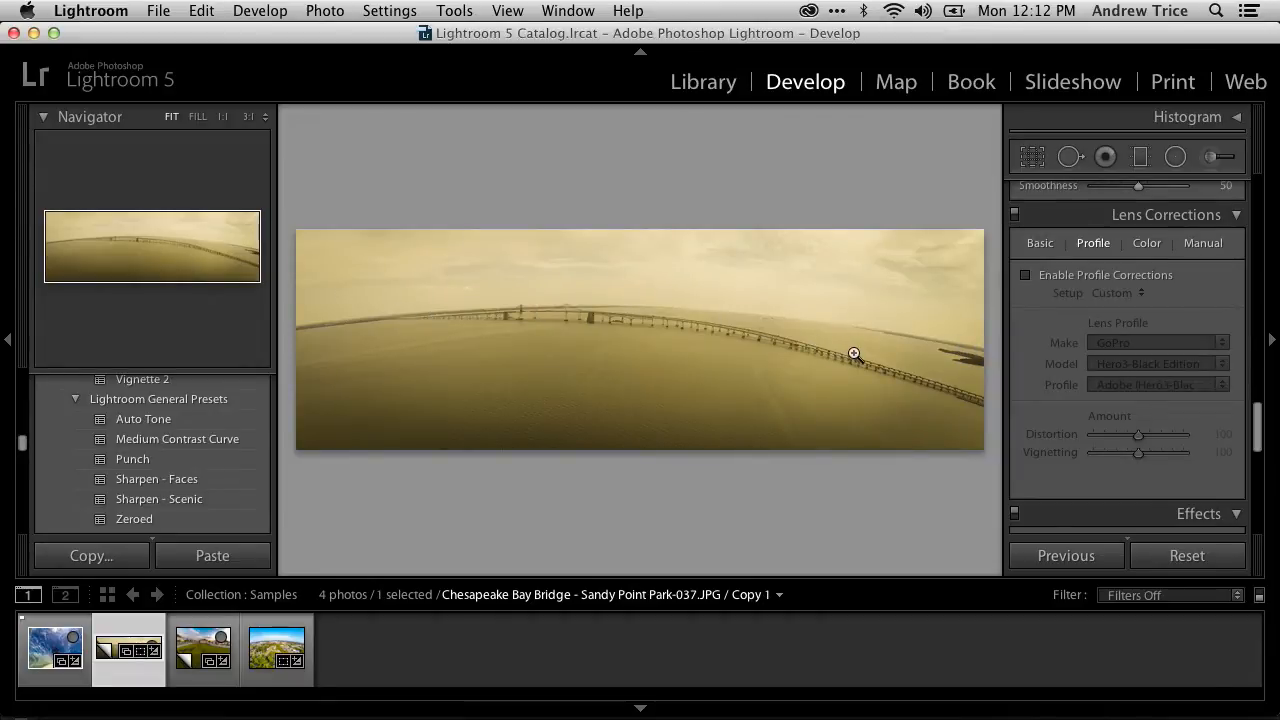
mouse_move(496, 312)
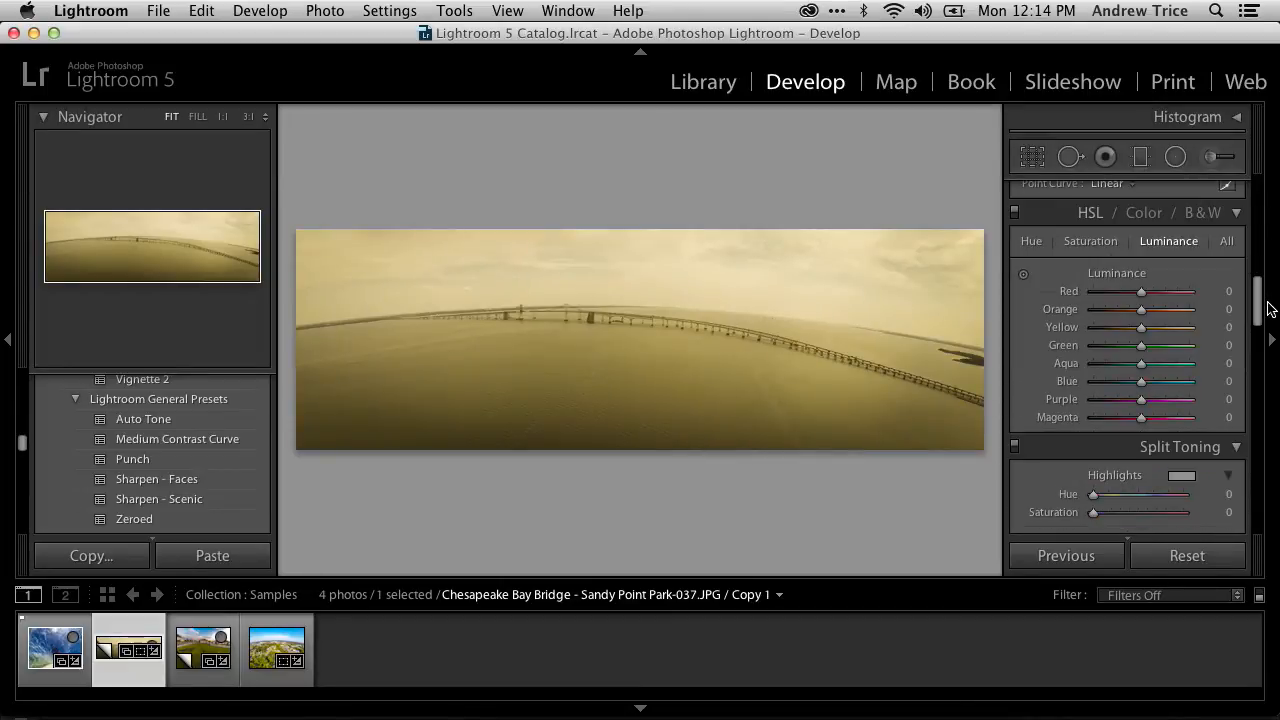
- Enable Profile Corrections on the bridge panorama with the GoPro Hero3 Black Edition profile
scroll(down, 3)
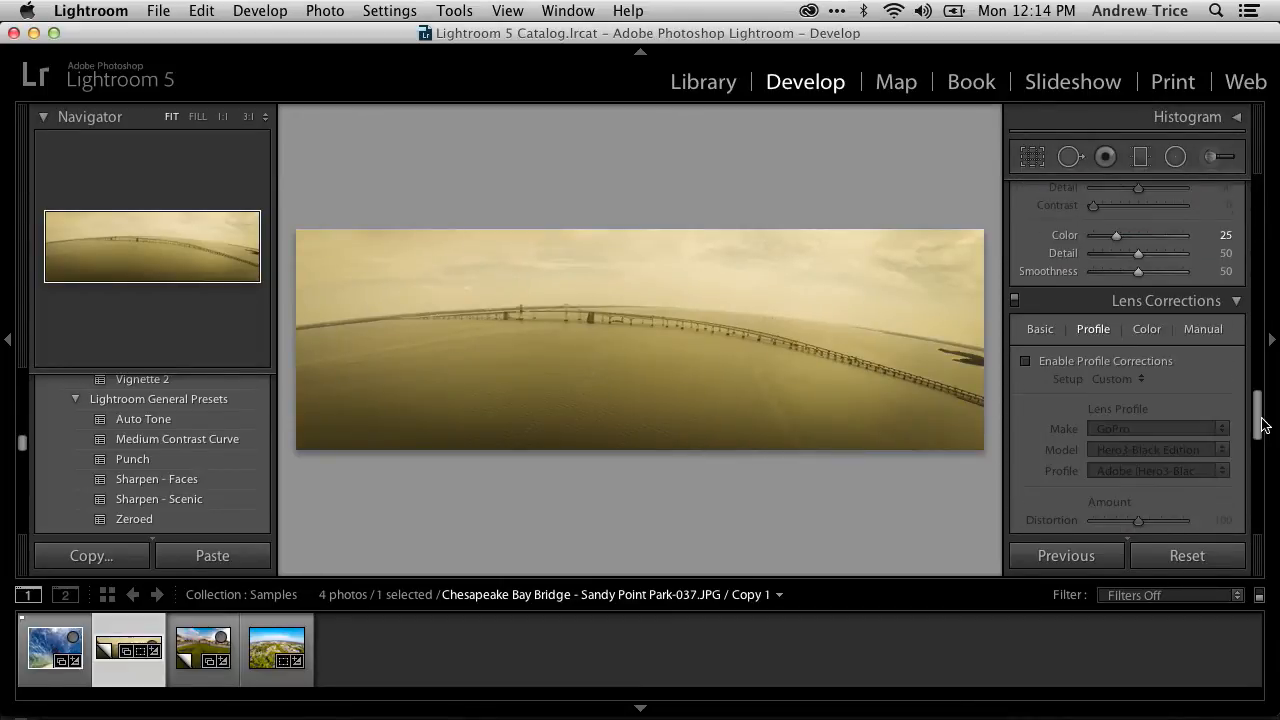
scroll(down, 3)
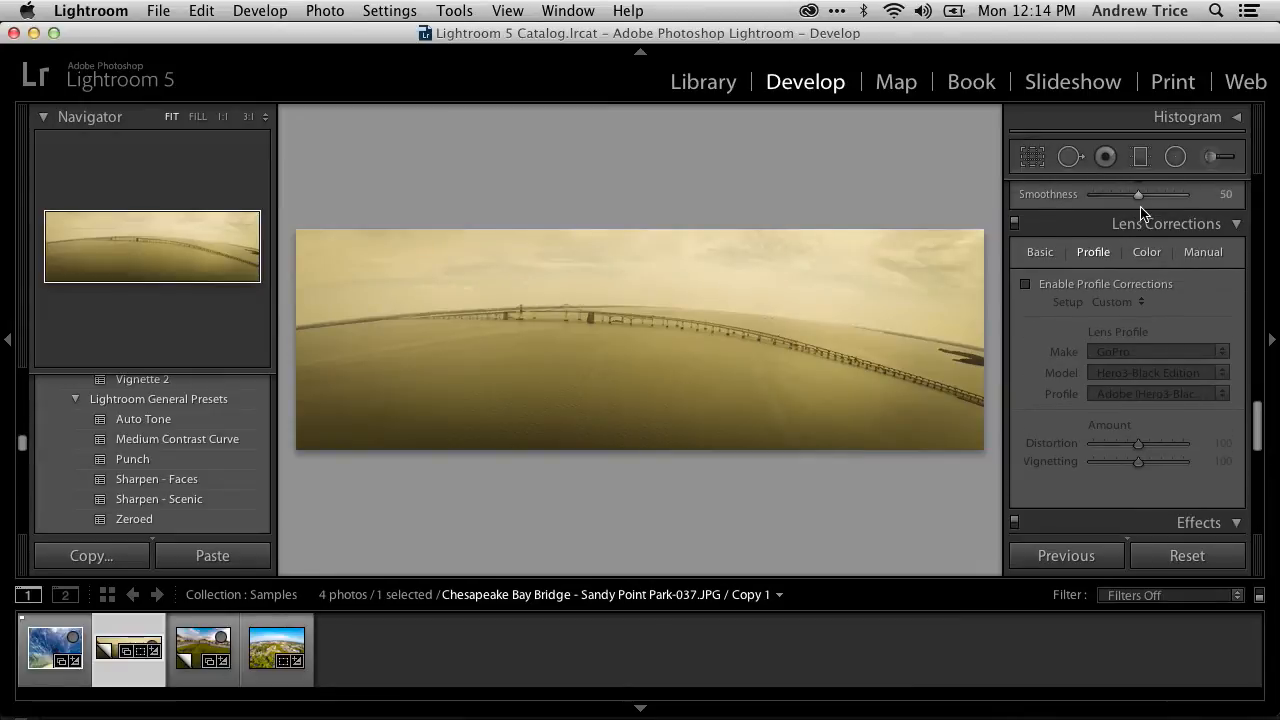
click(1024, 284)
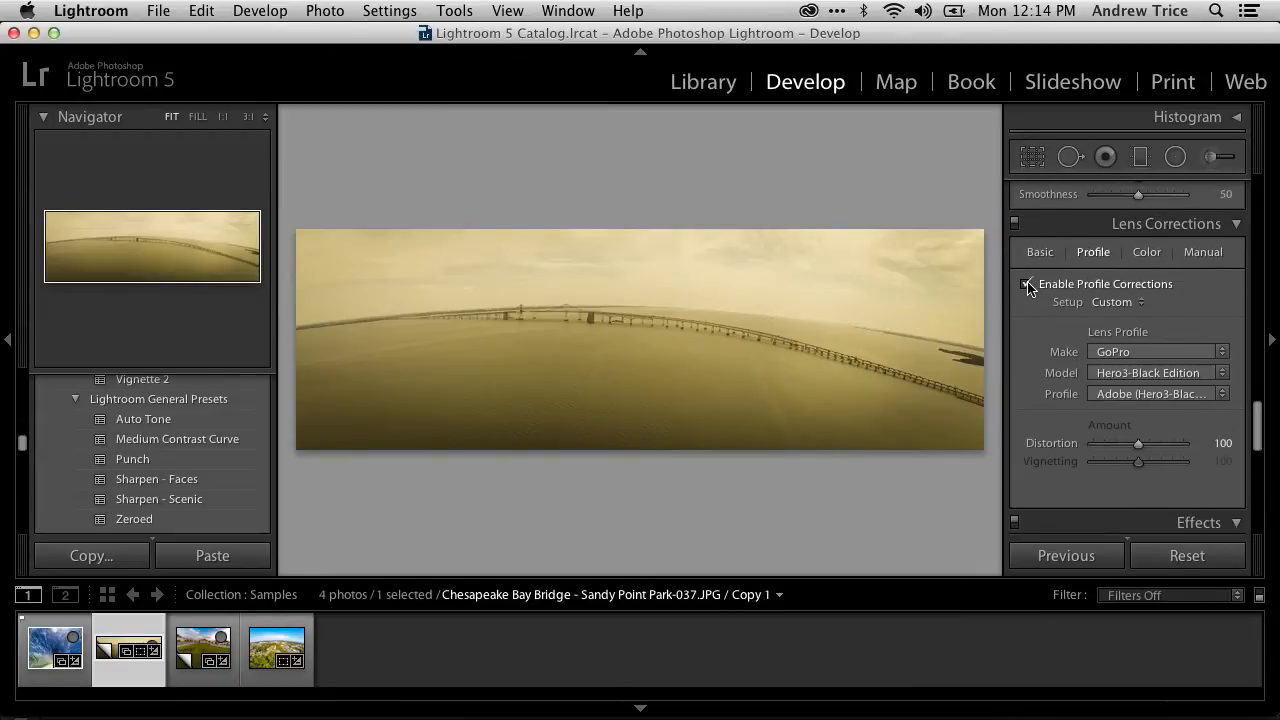
click(1026, 284)
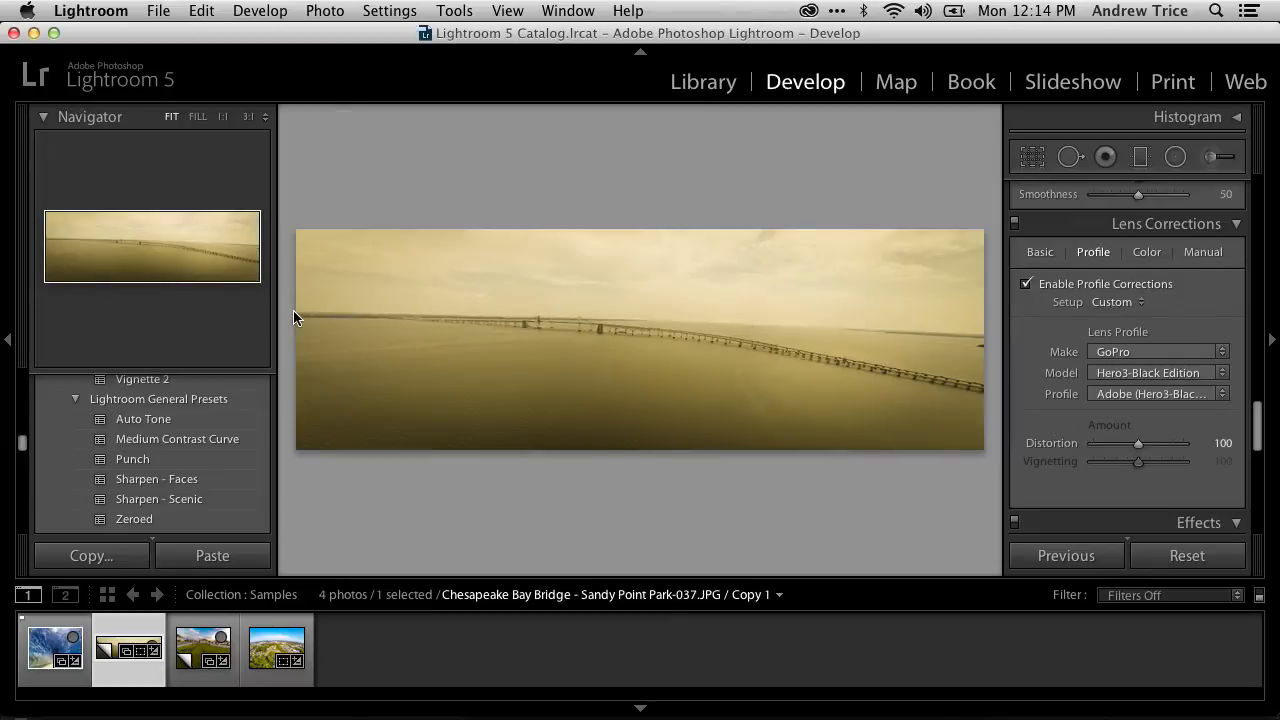
mouse_move(562, 320)
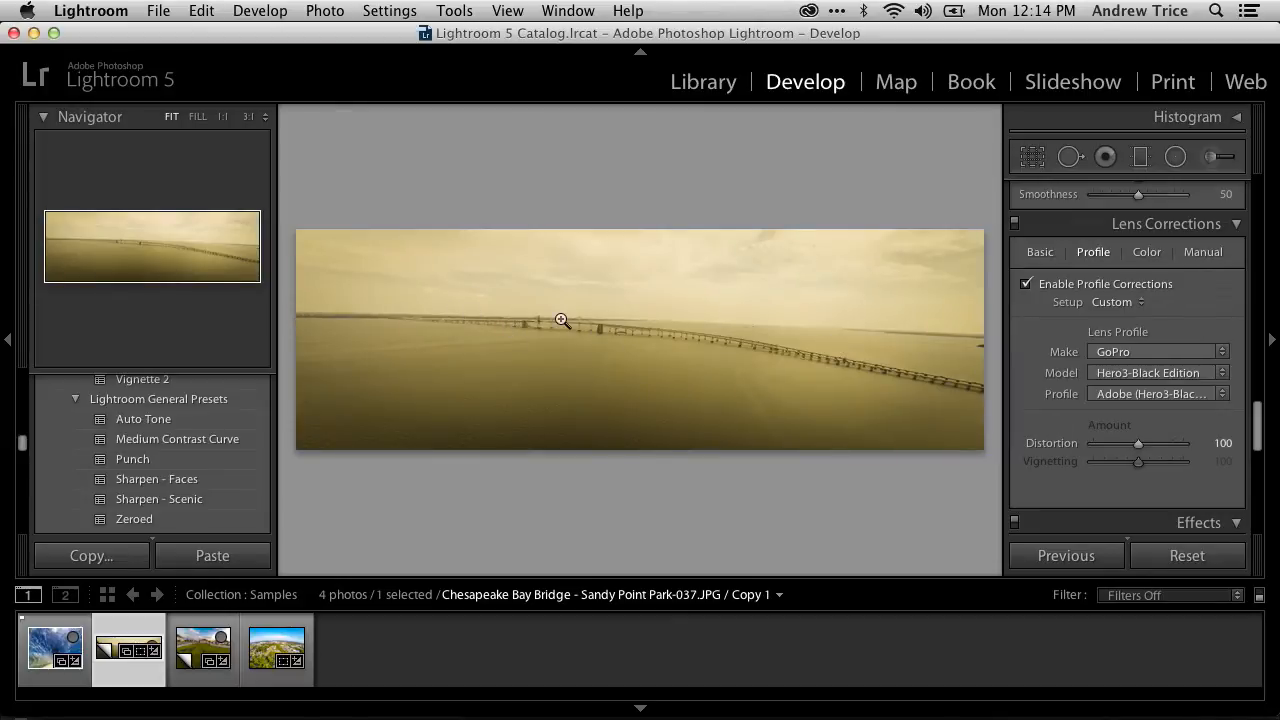
mouse_move(600, 332)
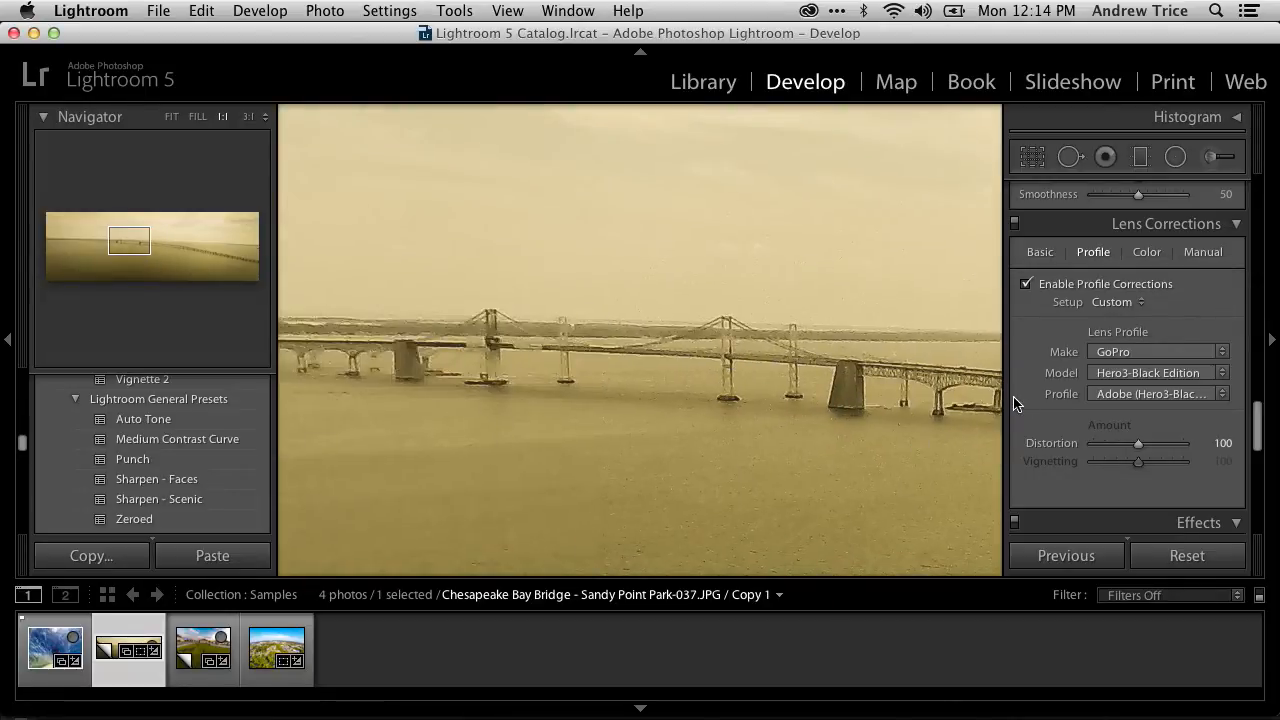
click(1026, 284)
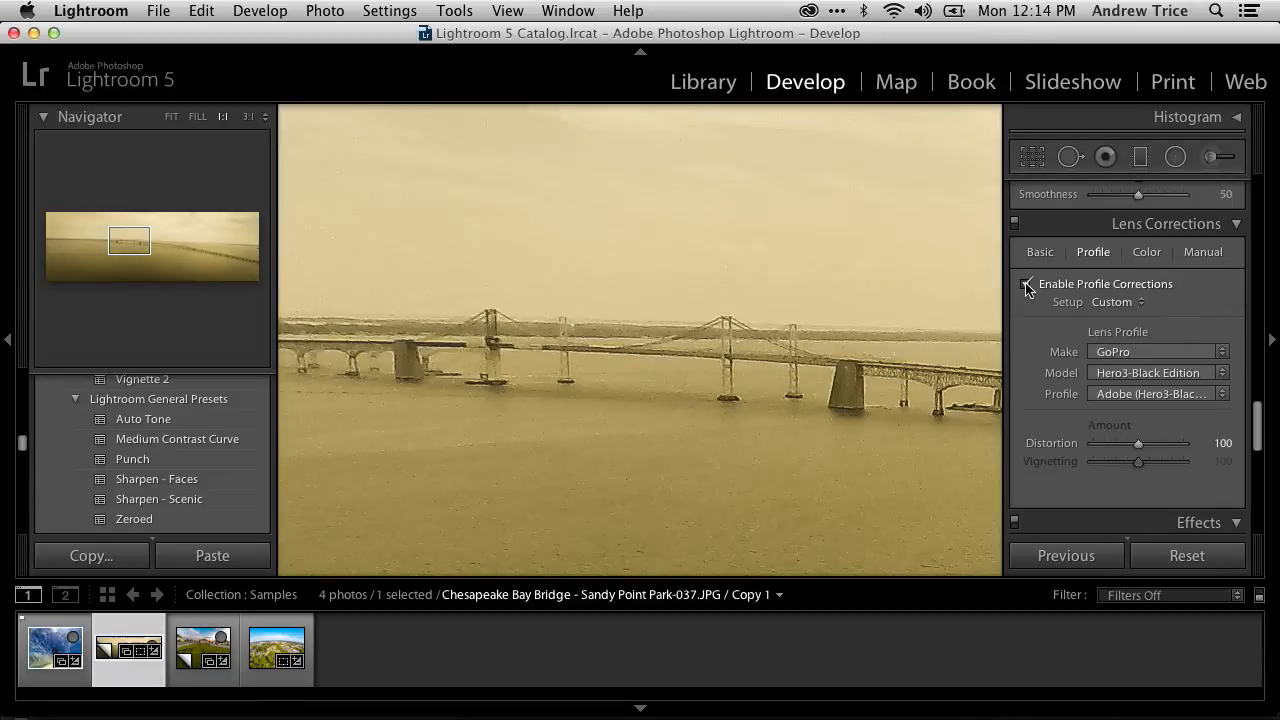
click(1024, 284)
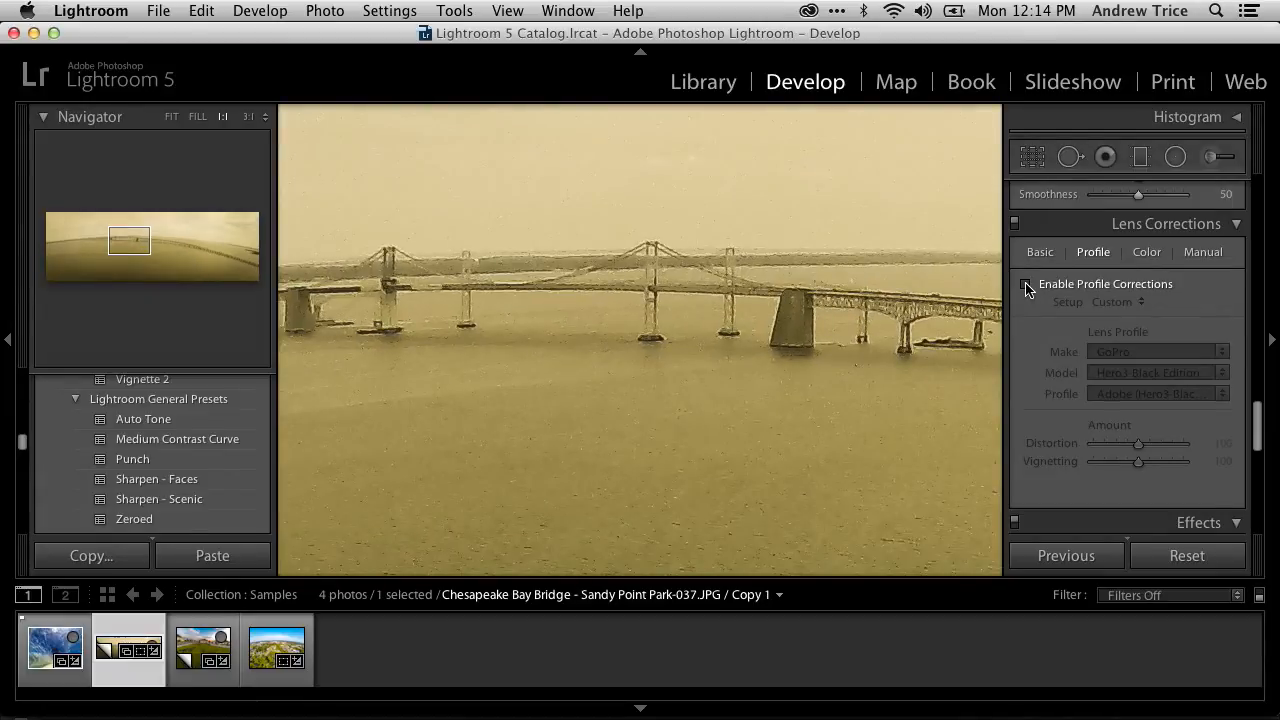
click(1024, 284)
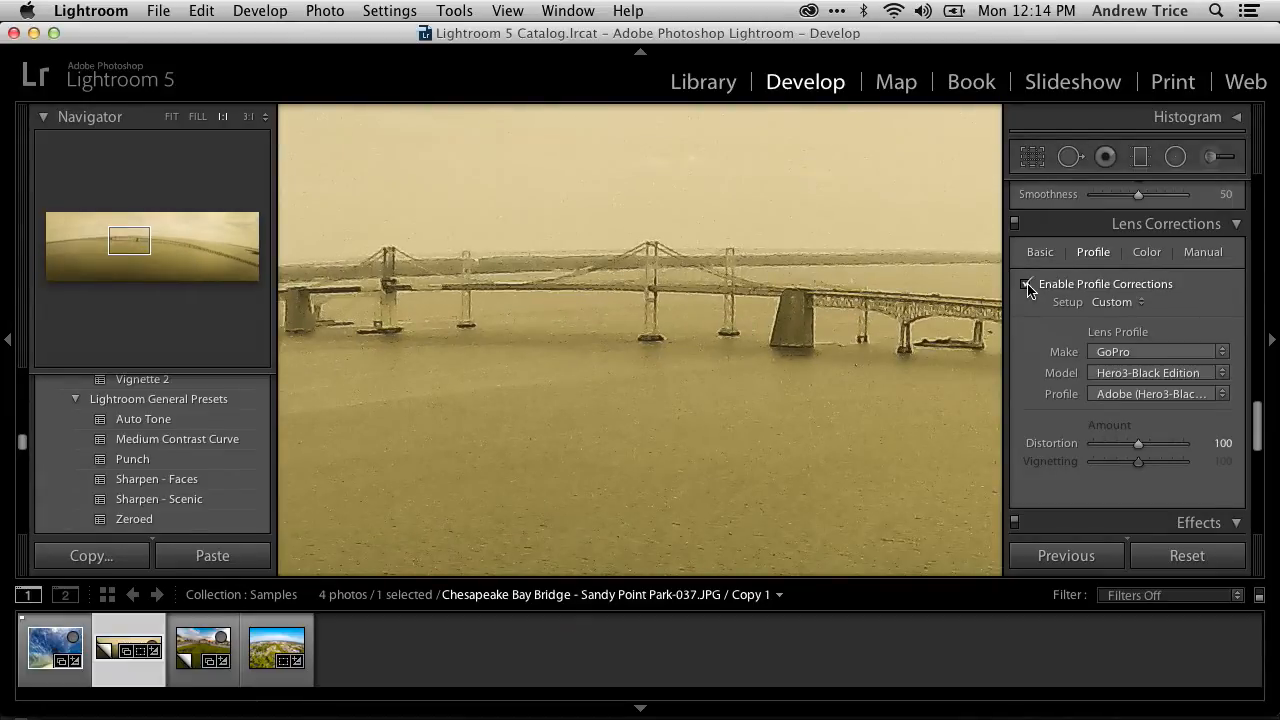
click(1024, 284)
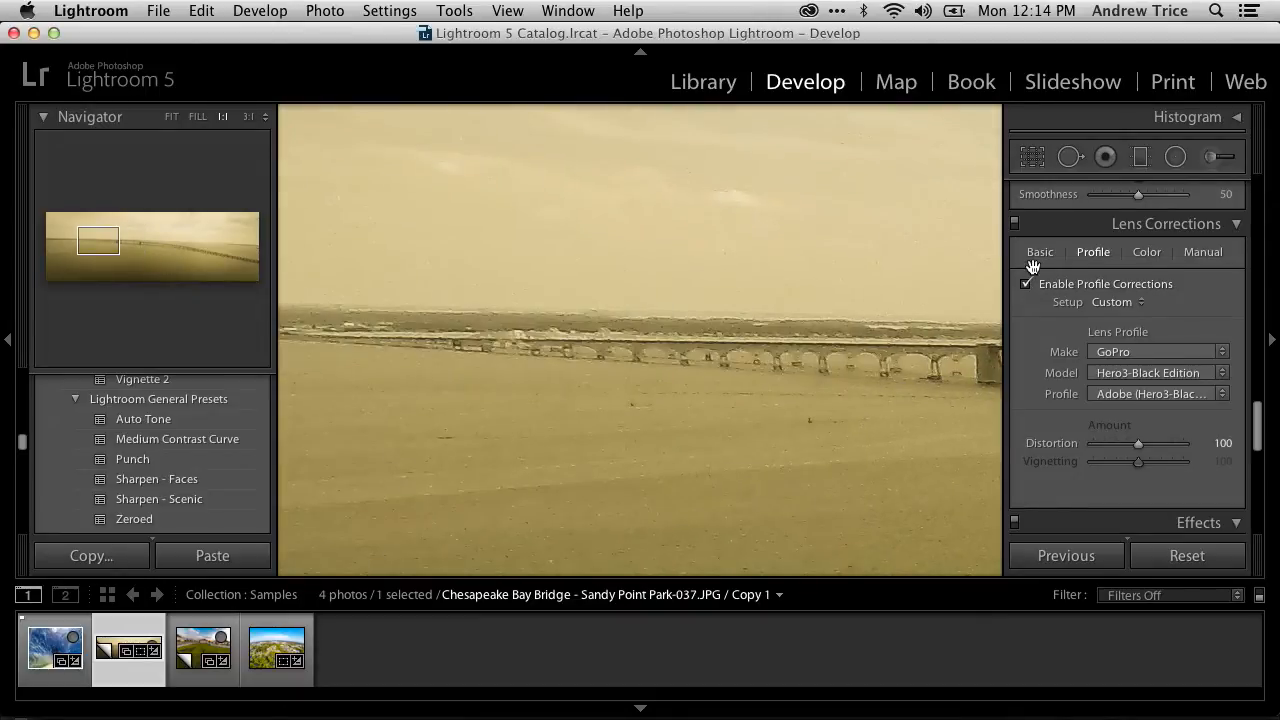
click(1024, 284)
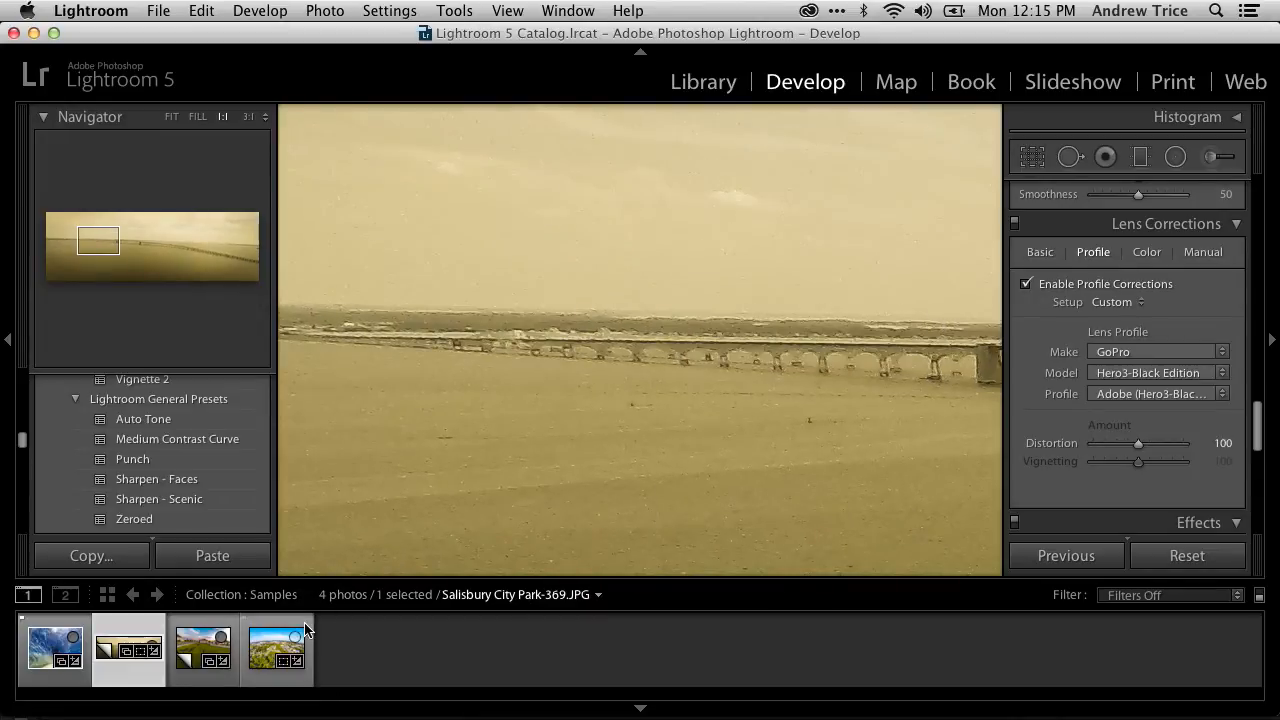
- Load Salisbury City Park-369, enable its GoPro profile correction, and return to fit view
click(276, 648)
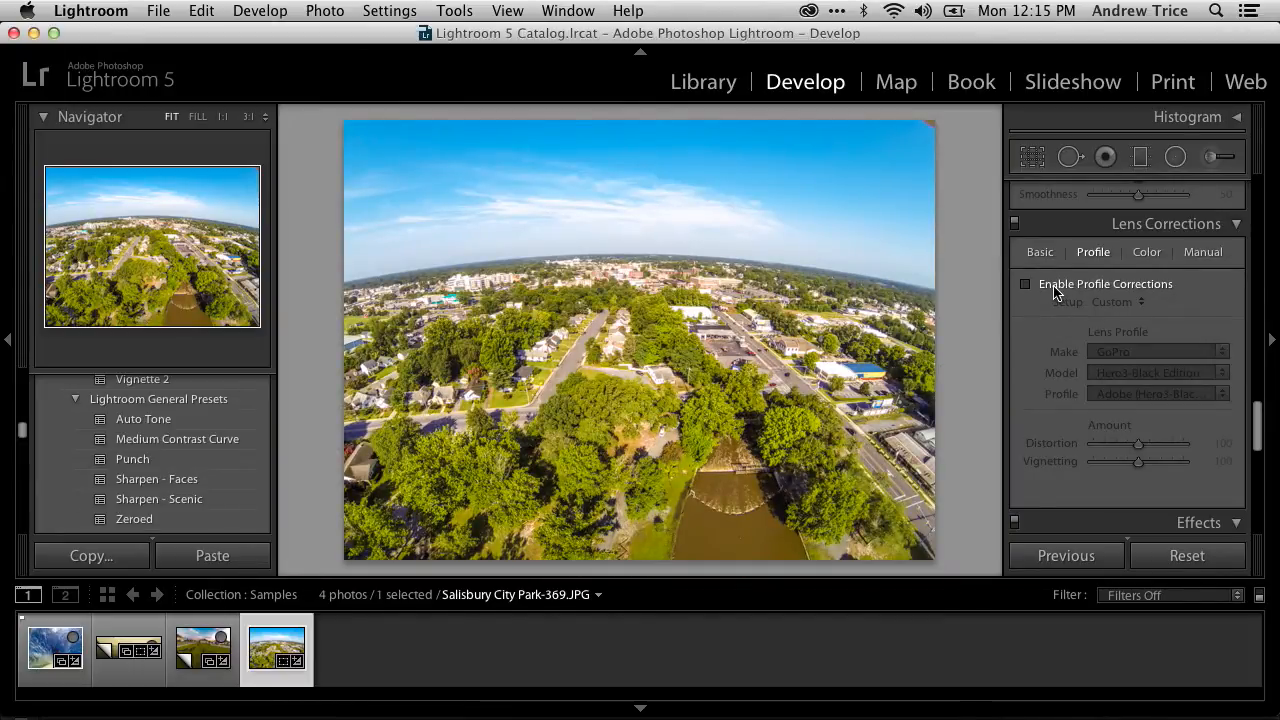
click(1024, 284)
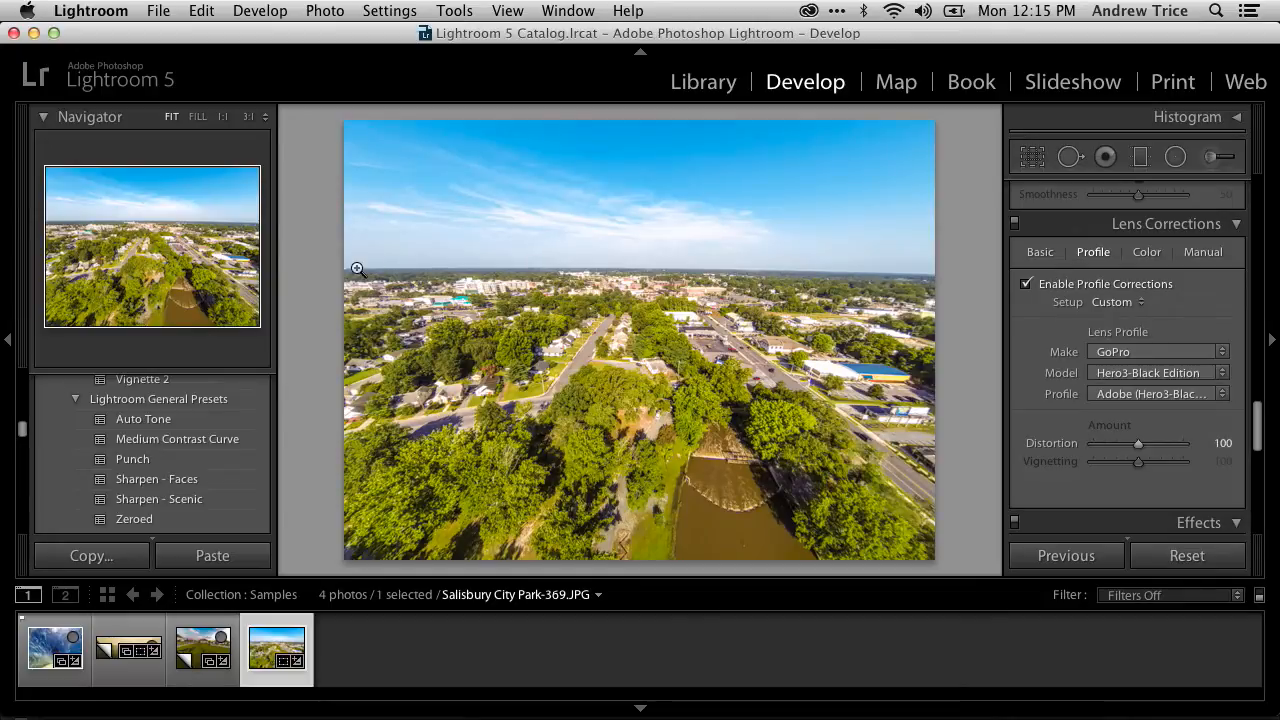
mouse_move(768, 332)
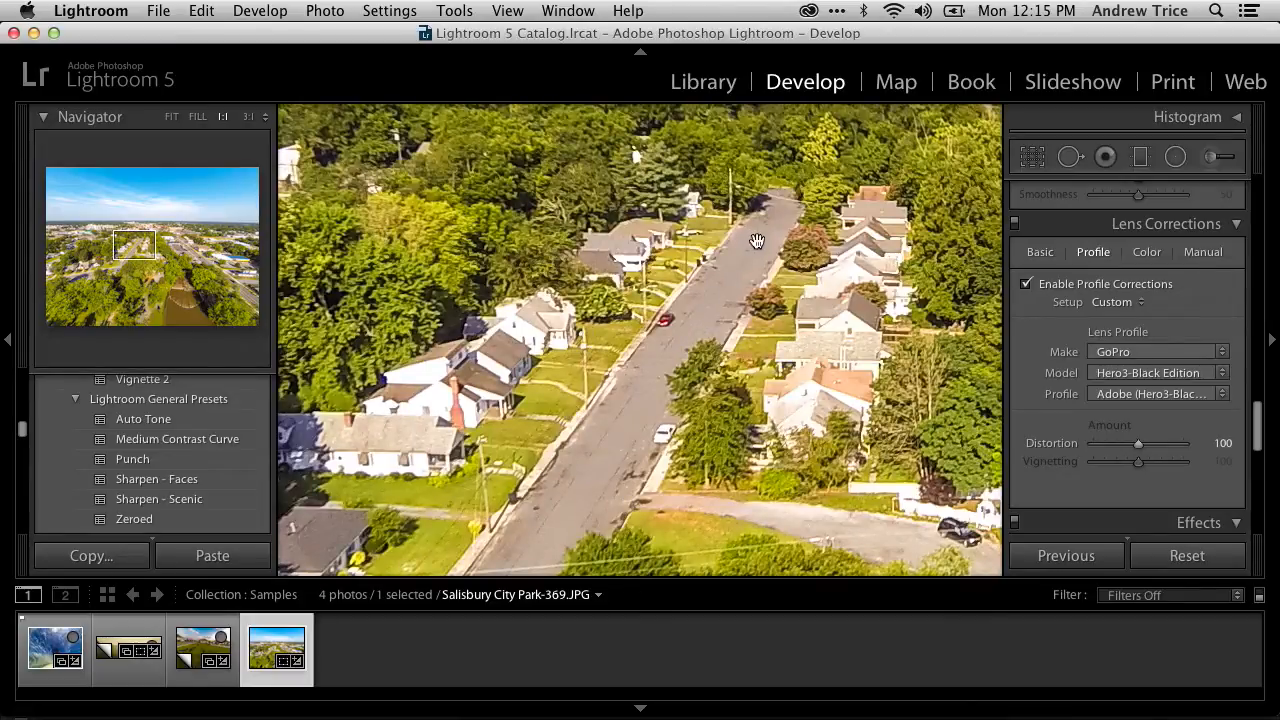
mouse_move(810, 260)
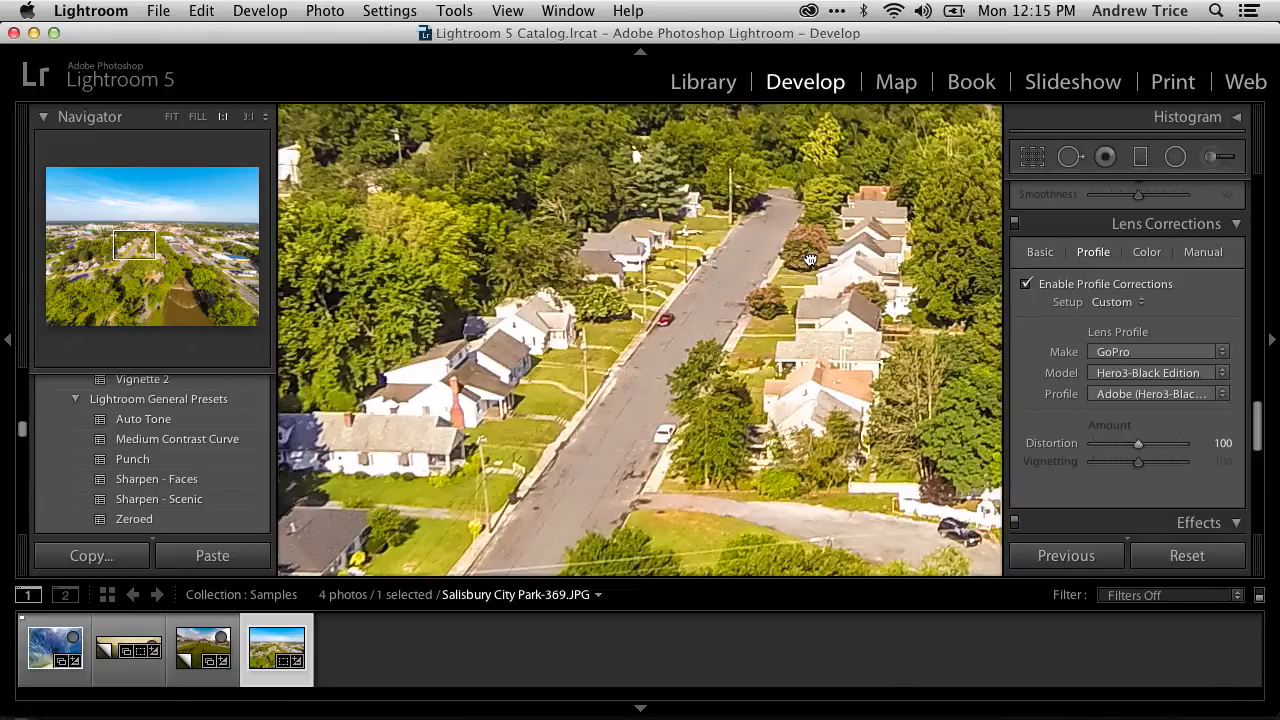
click(172, 116)
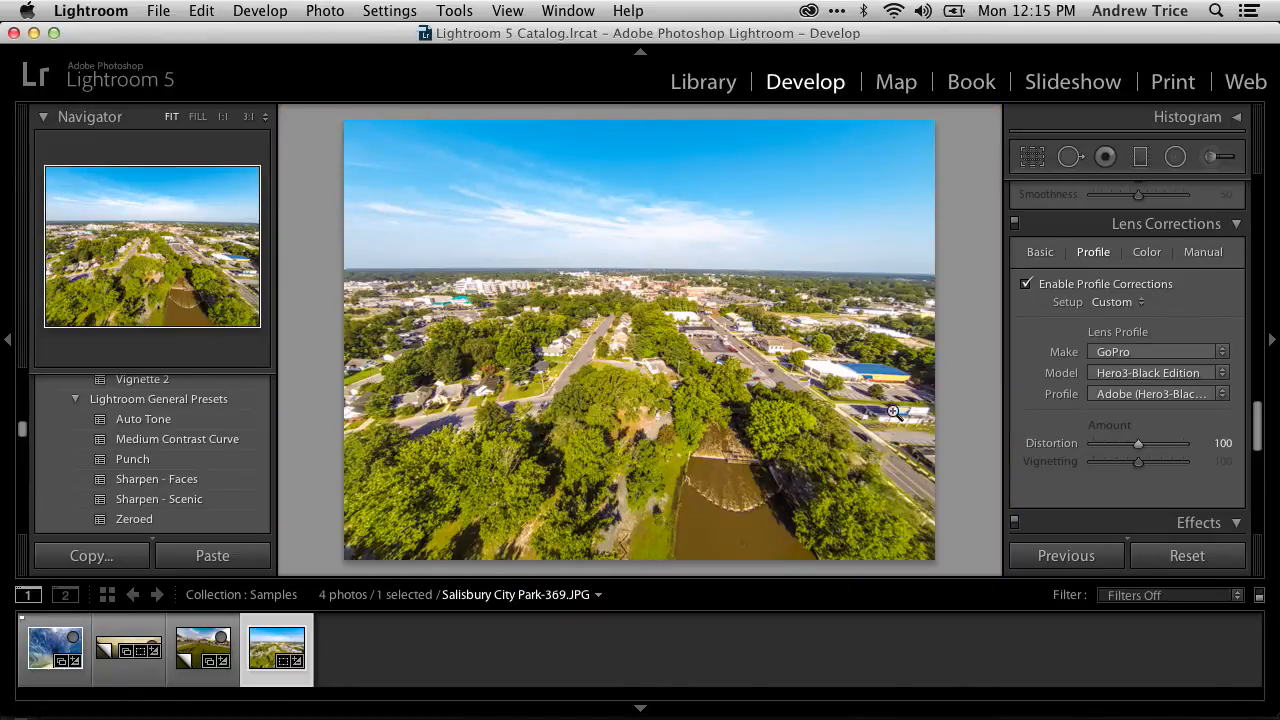
mouse_move(390, 356)
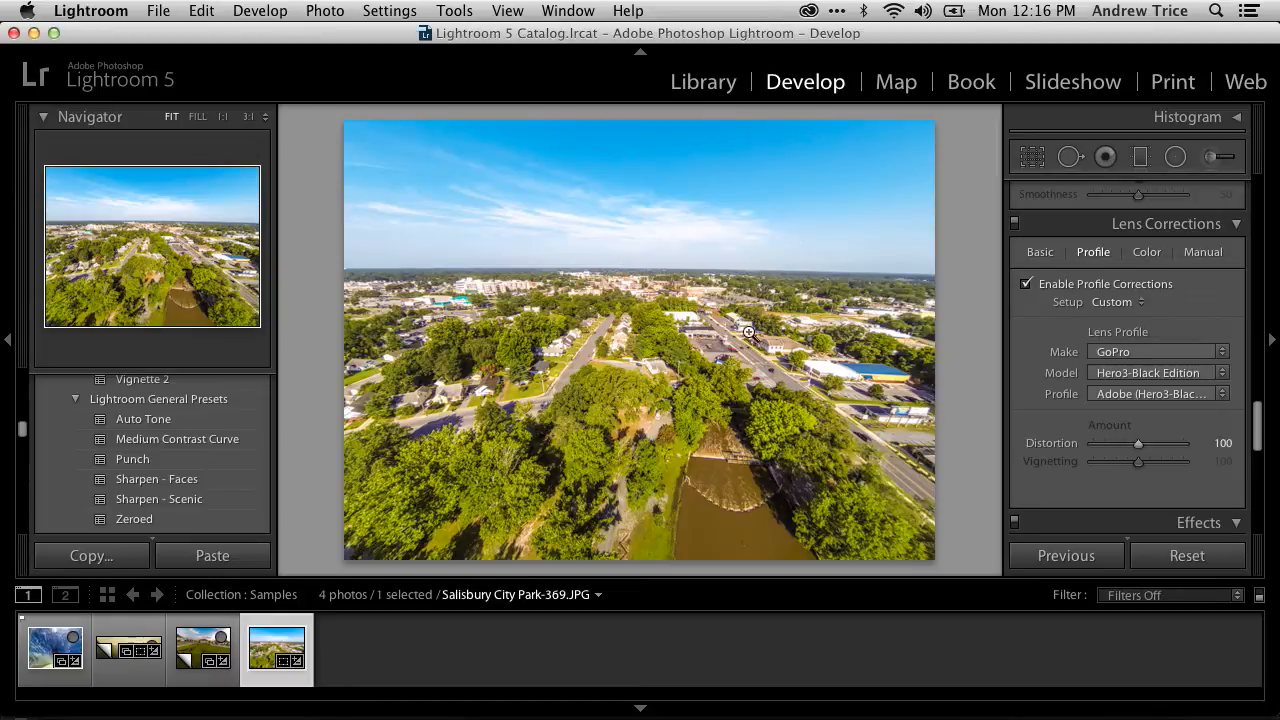
mouse_move(672, 340)
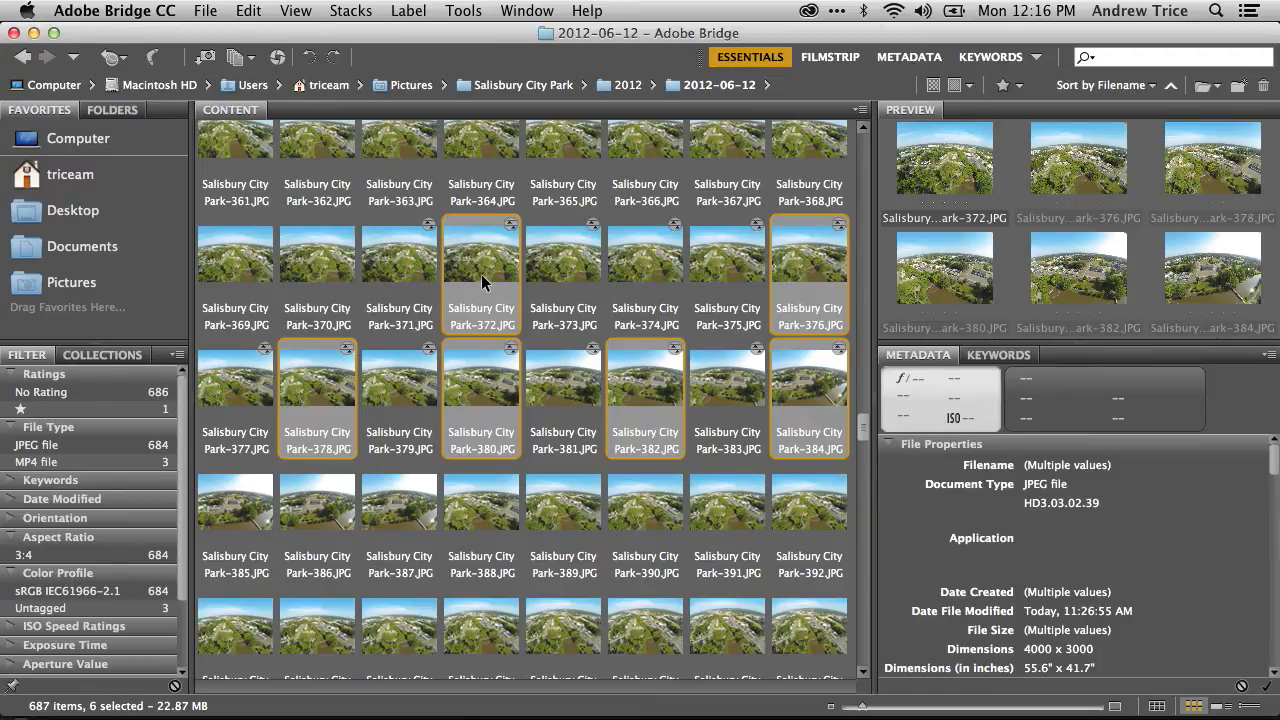
mouse_move(488, 264)
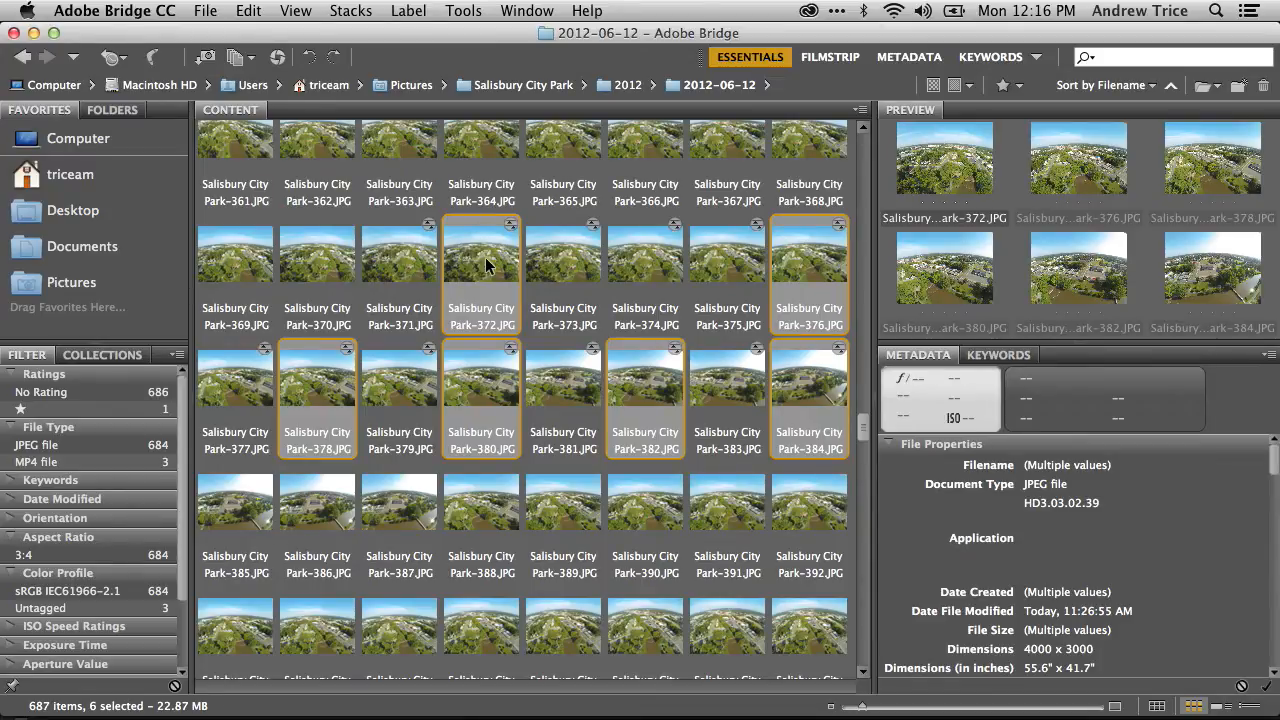
- Open the six selected Salisbury City Park thumbnails in Camera Raw
right_click(480, 260)
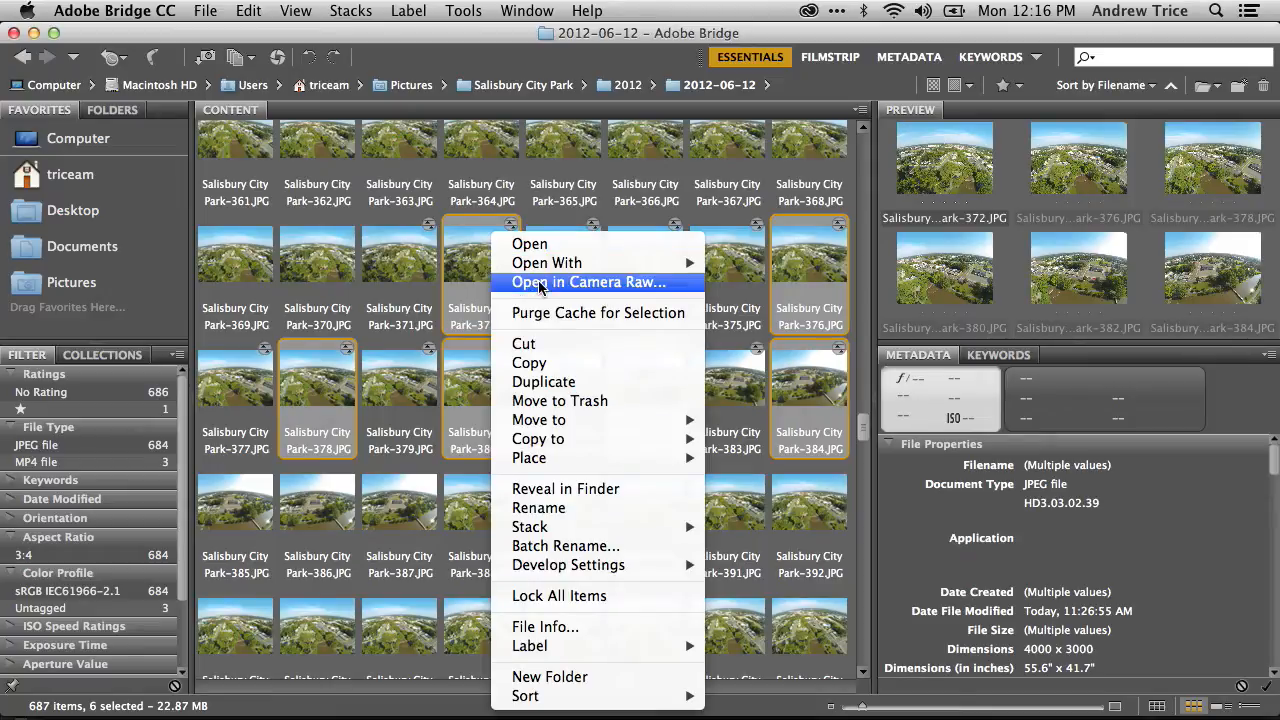
click(588, 282)
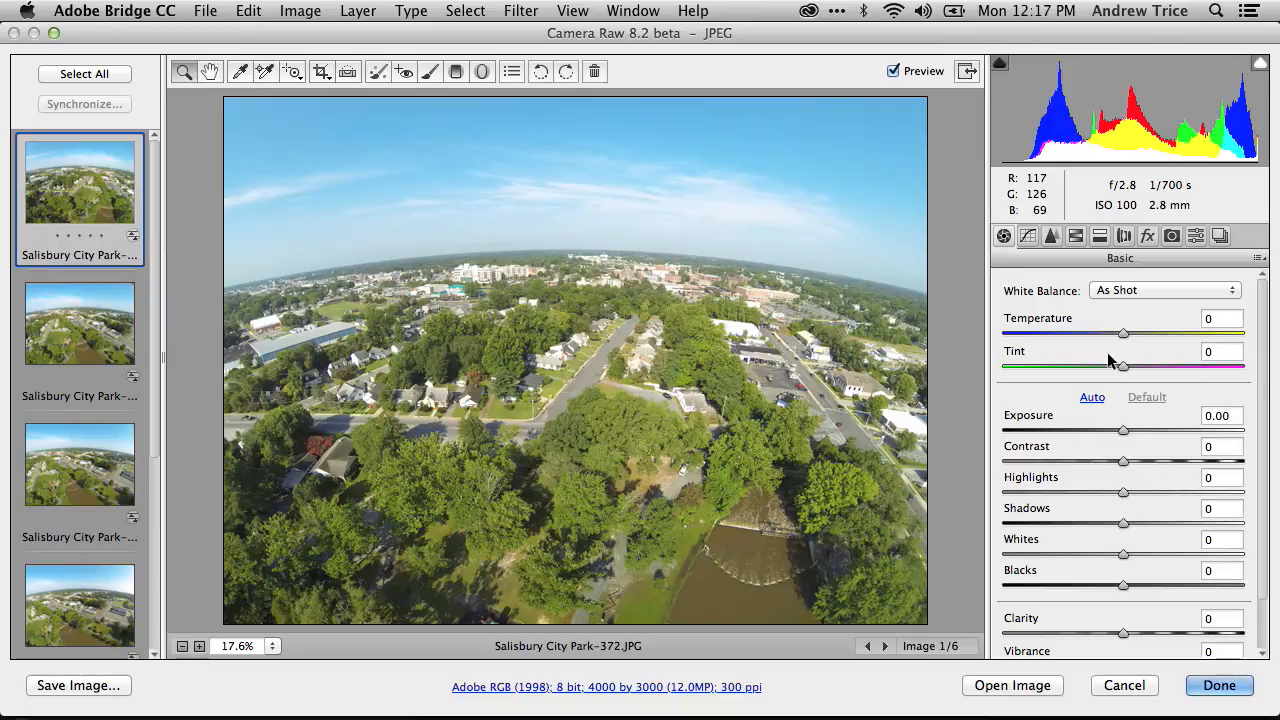
mouse_move(1132, 418)
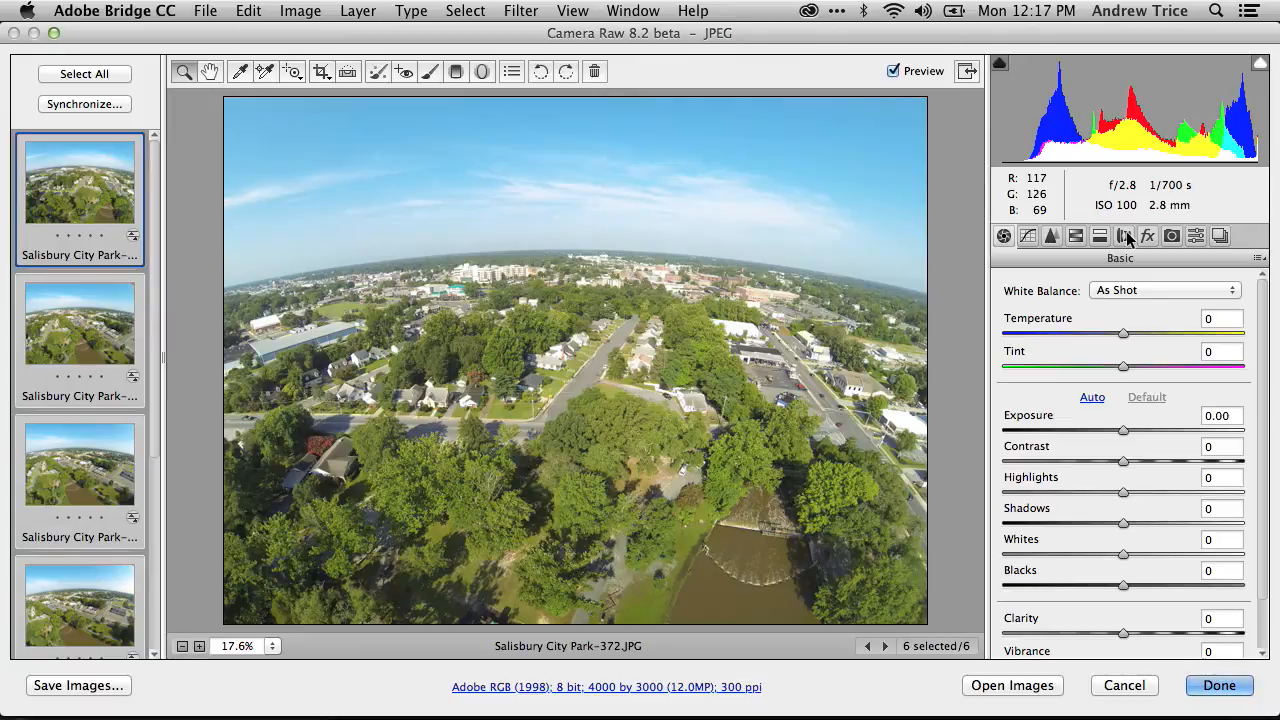
- Enable Lens Profile Corrections with the GoPro Hero3-Black Edition profile in Camera Raw
click(1124, 236)
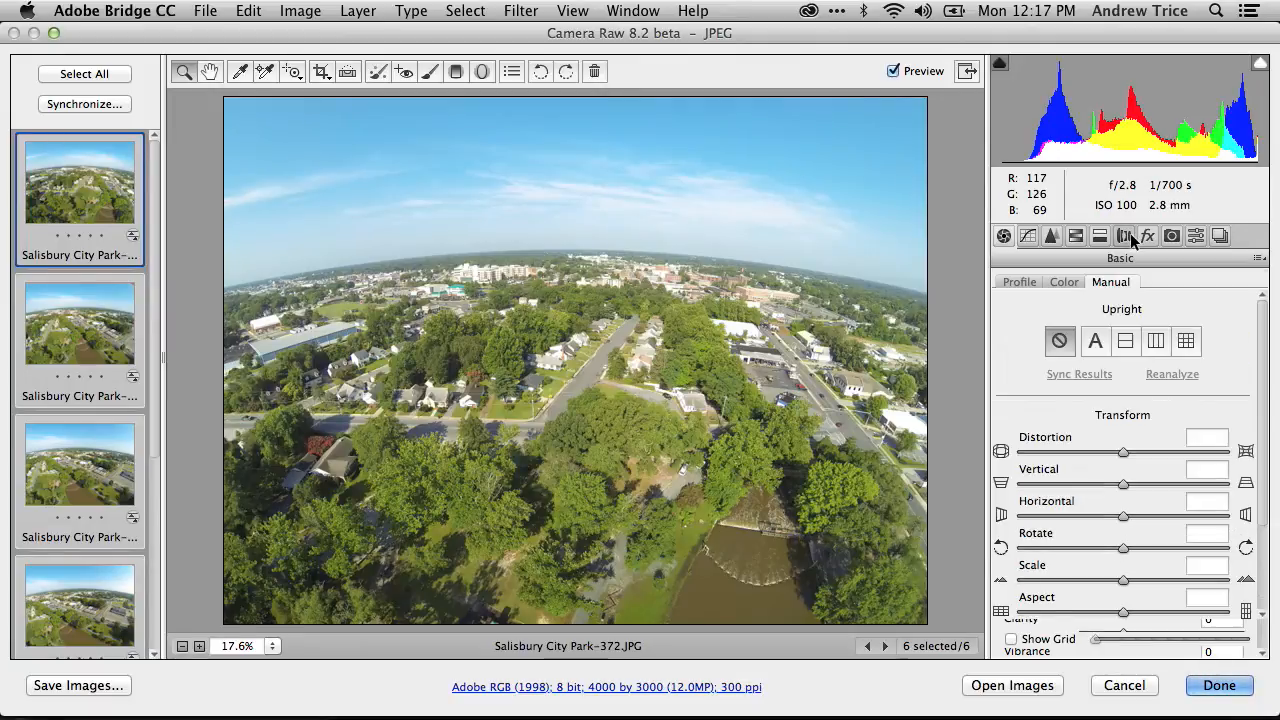
click(1124, 236)
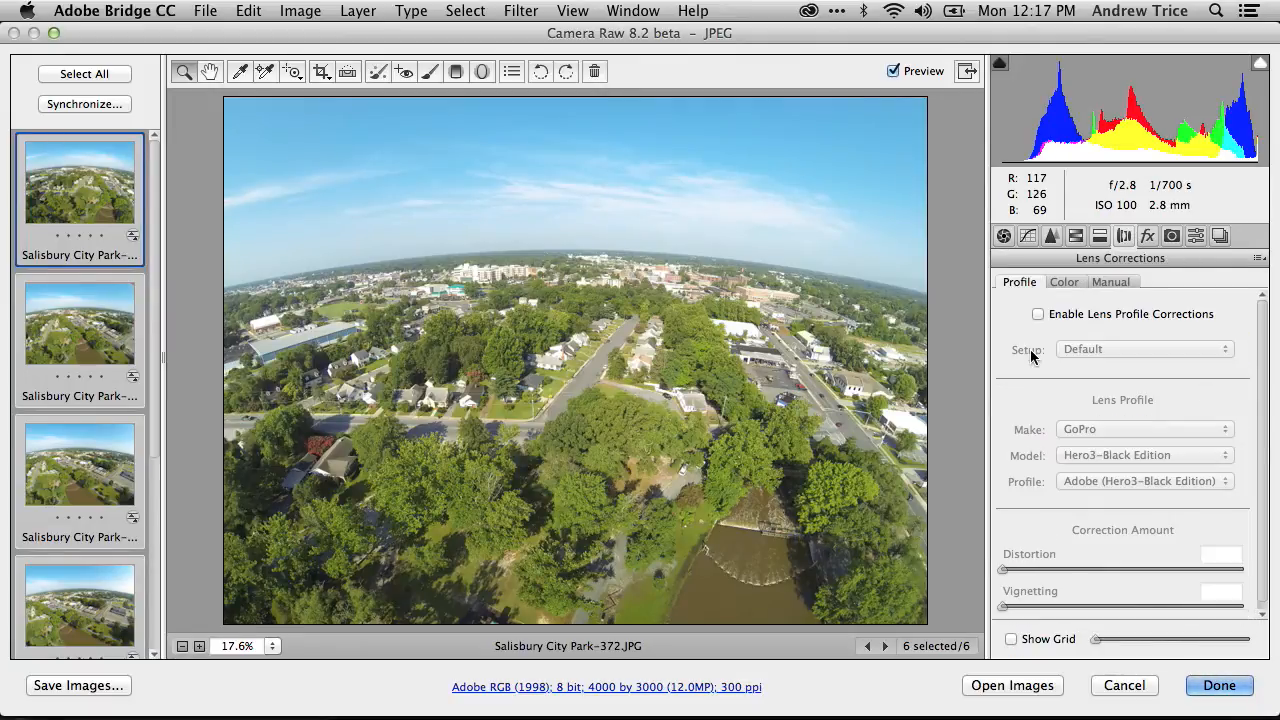
click(1038, 314)
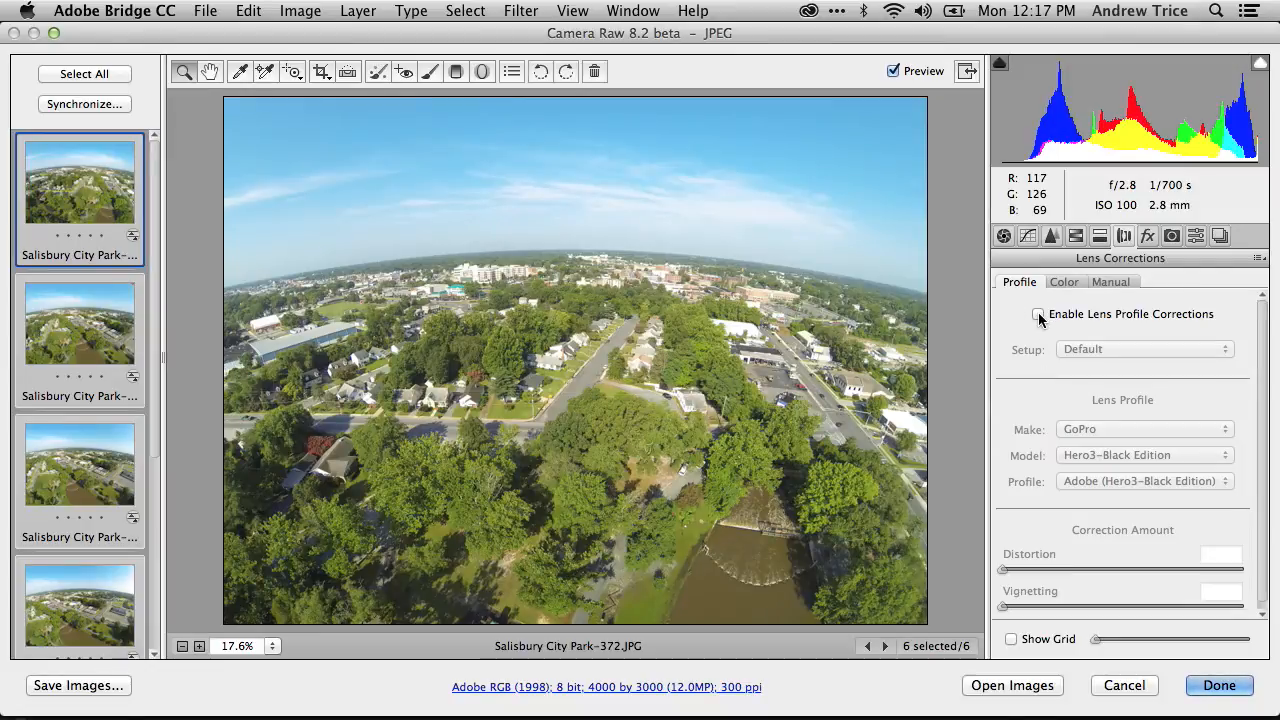
click(1038, 314)
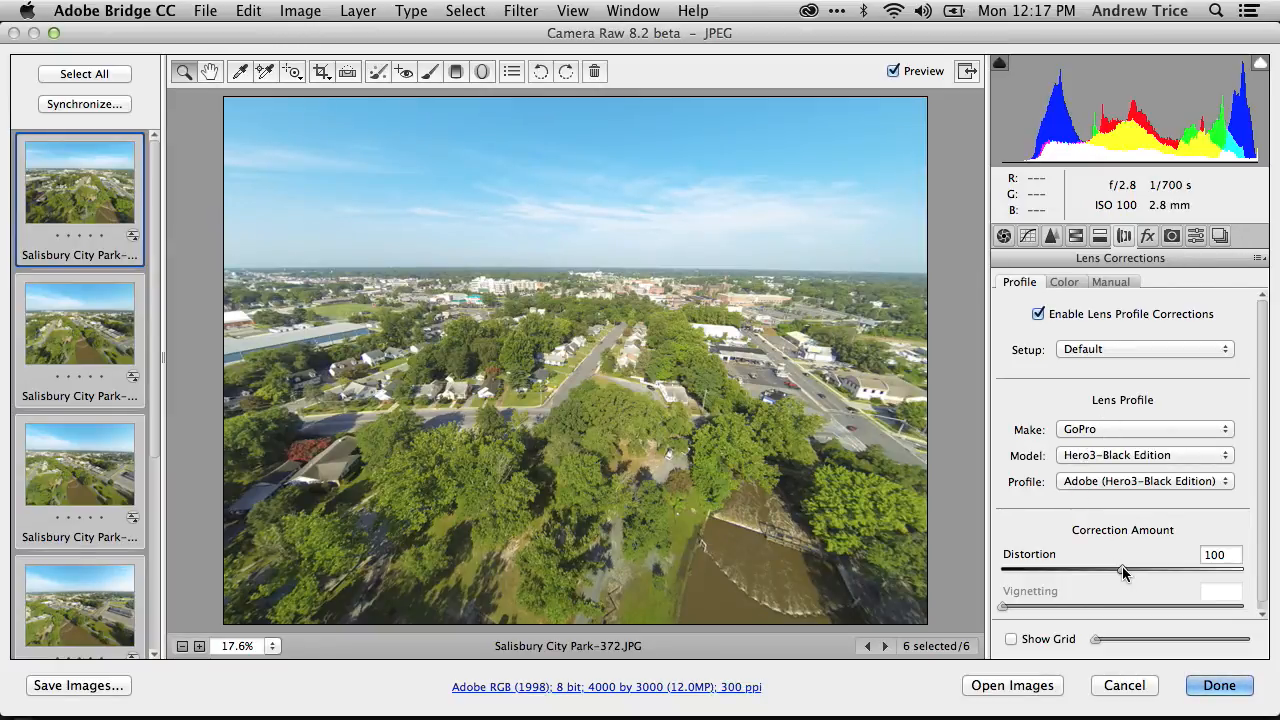
- Check straightness with the grid, apply to all six photos, and keep the corrections with Done
click(1012, 640)
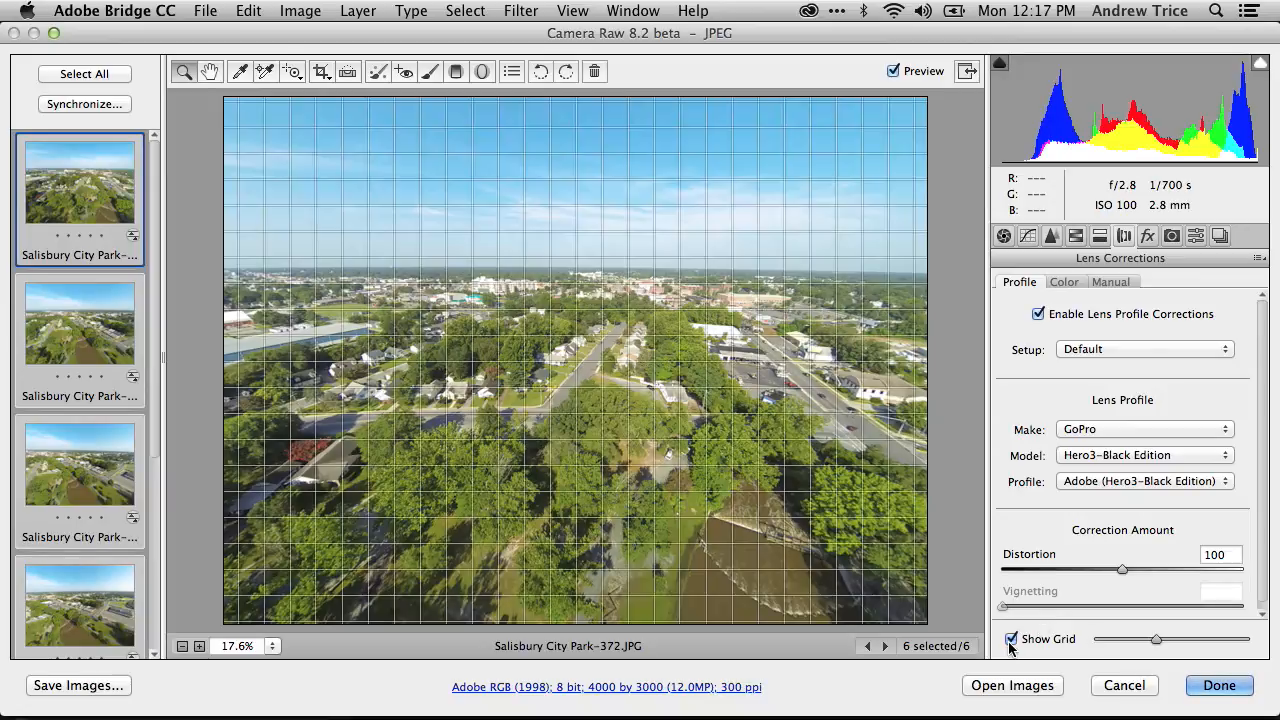
click(1012, 640)
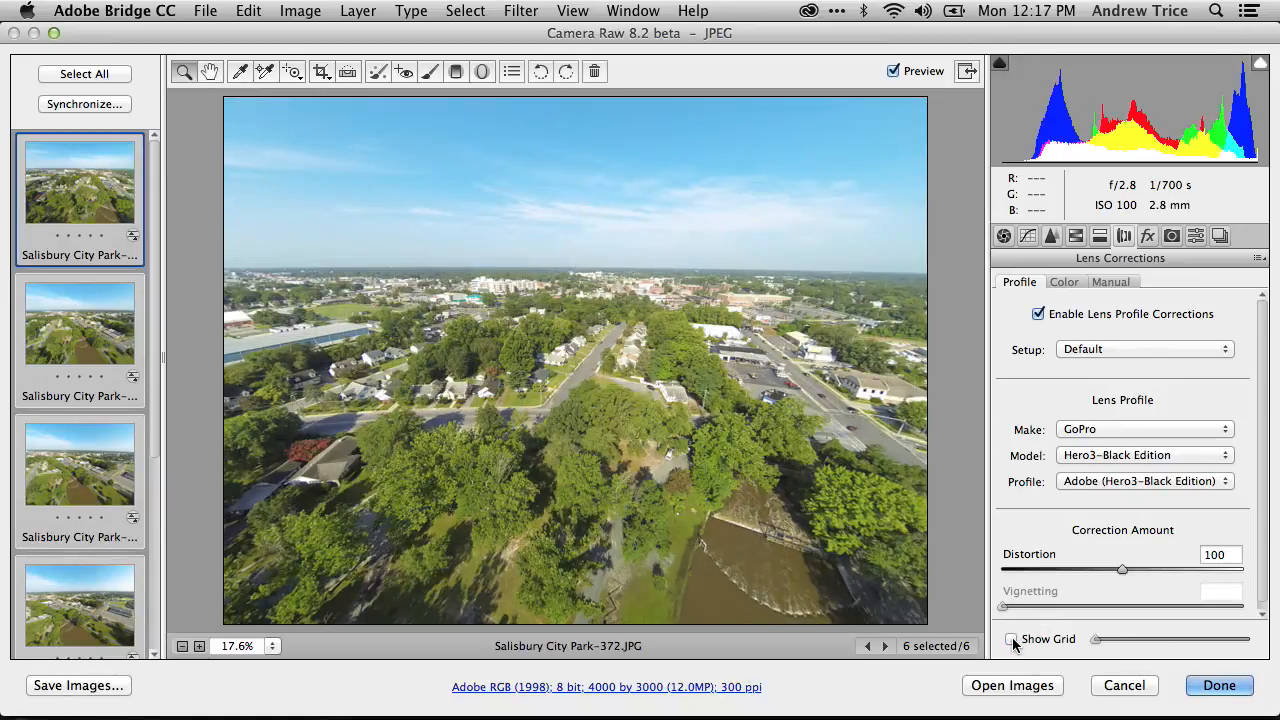
click(1012, 638)
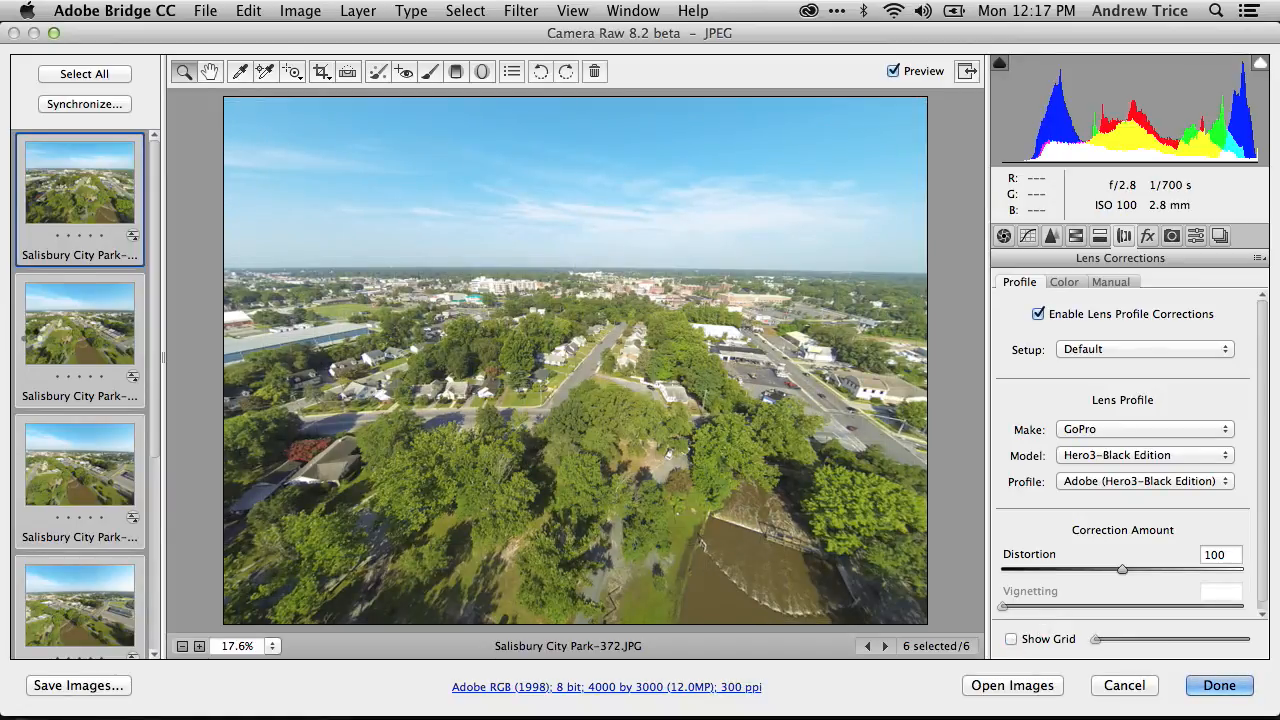
click(80, 322)
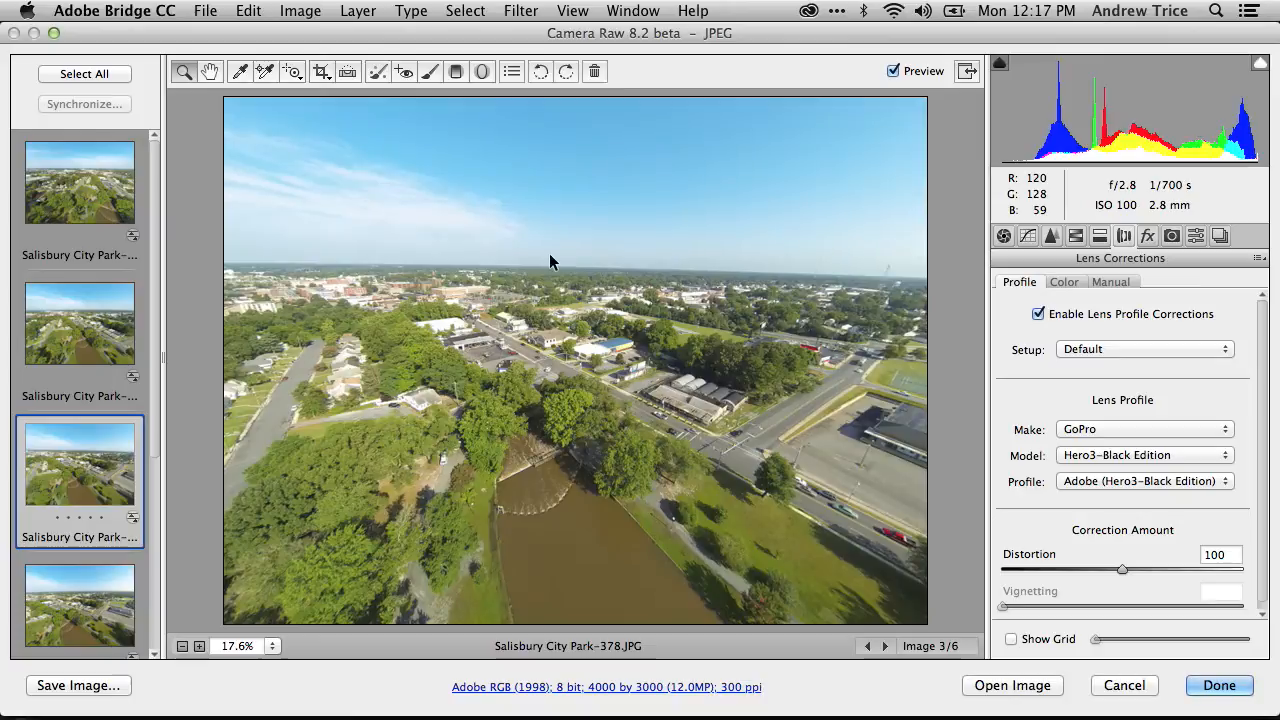
click(1220, 684)
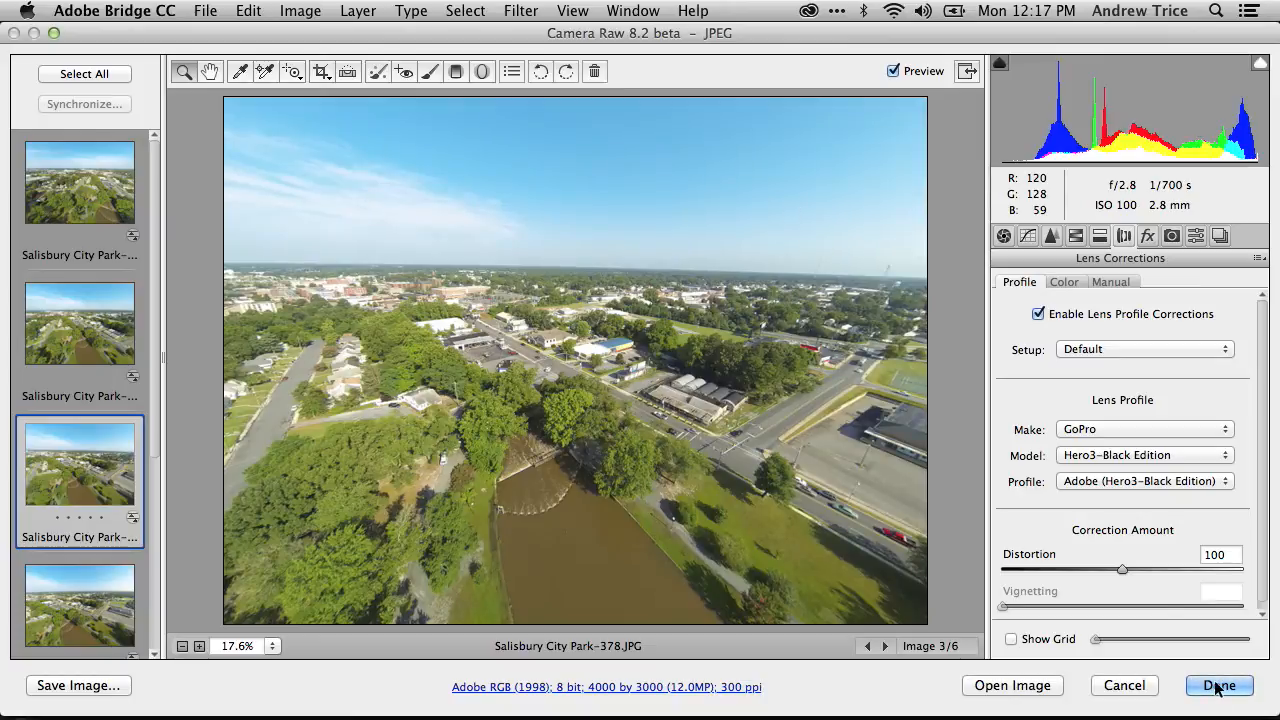
click(1220, 684)
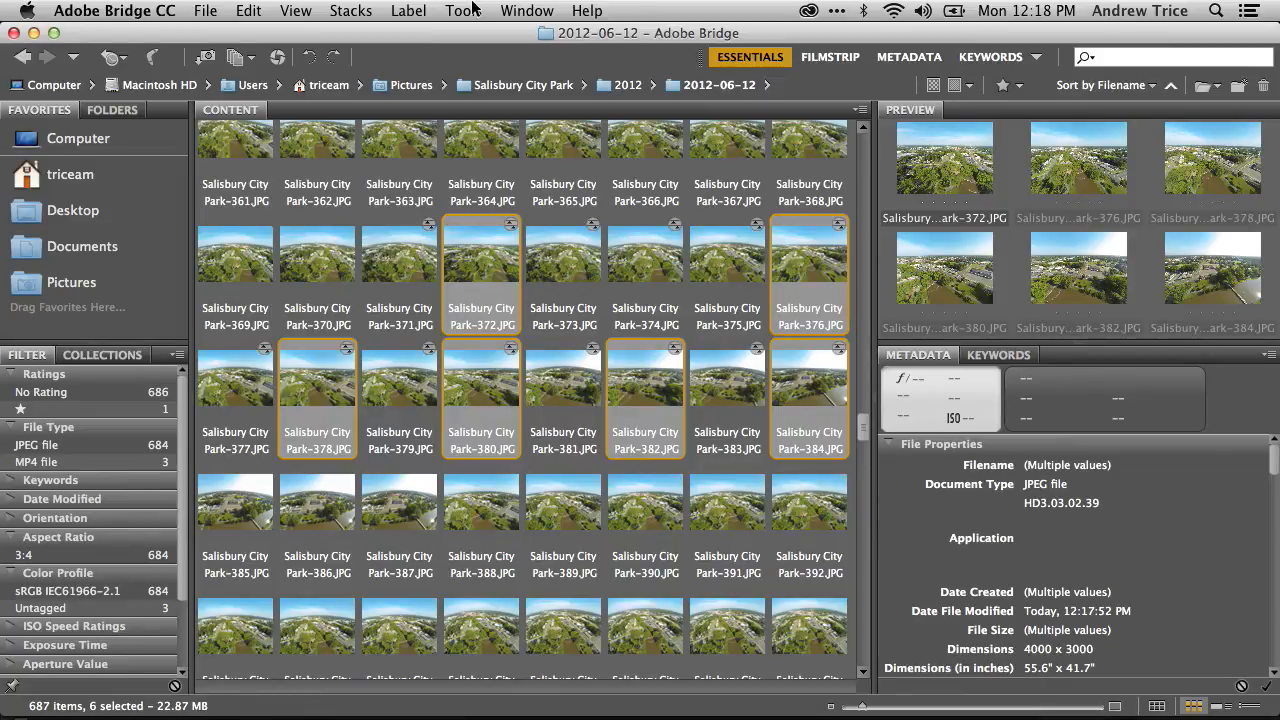
- Send the six selected photos to Photoshop via Tools > Photoshop > Photomerge
click(466, 12)
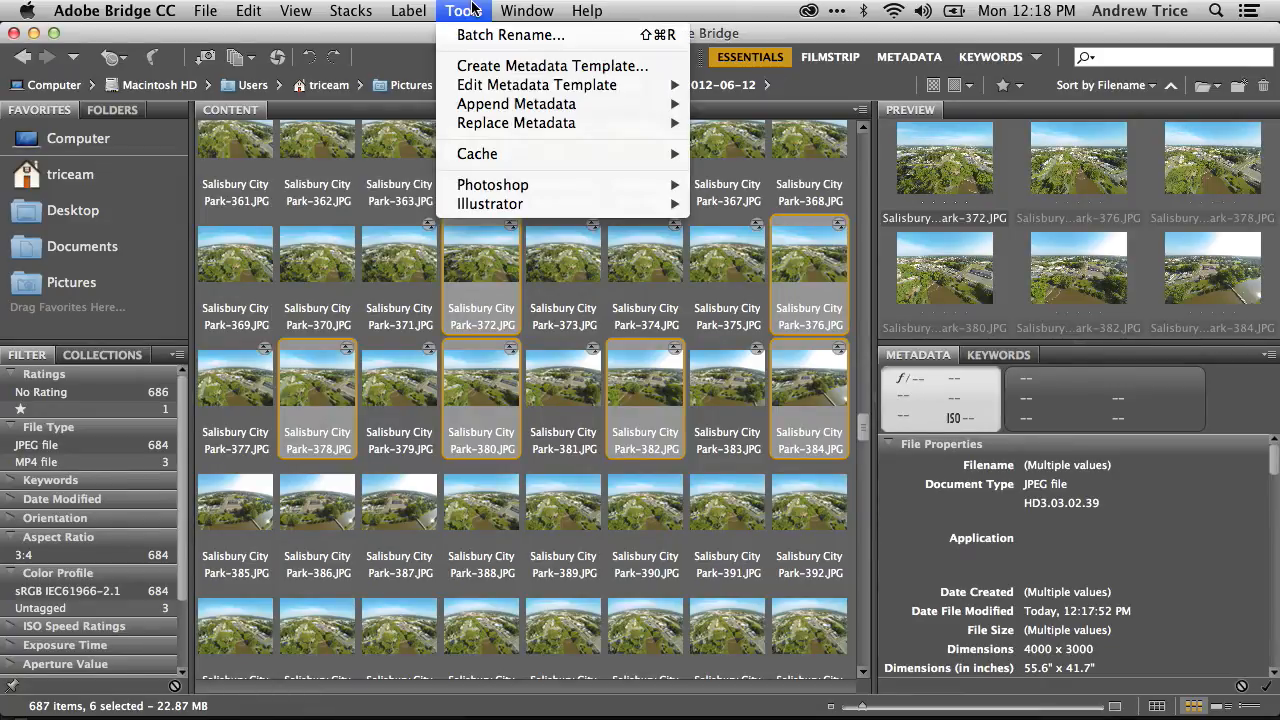
mouse_move(492, 184)
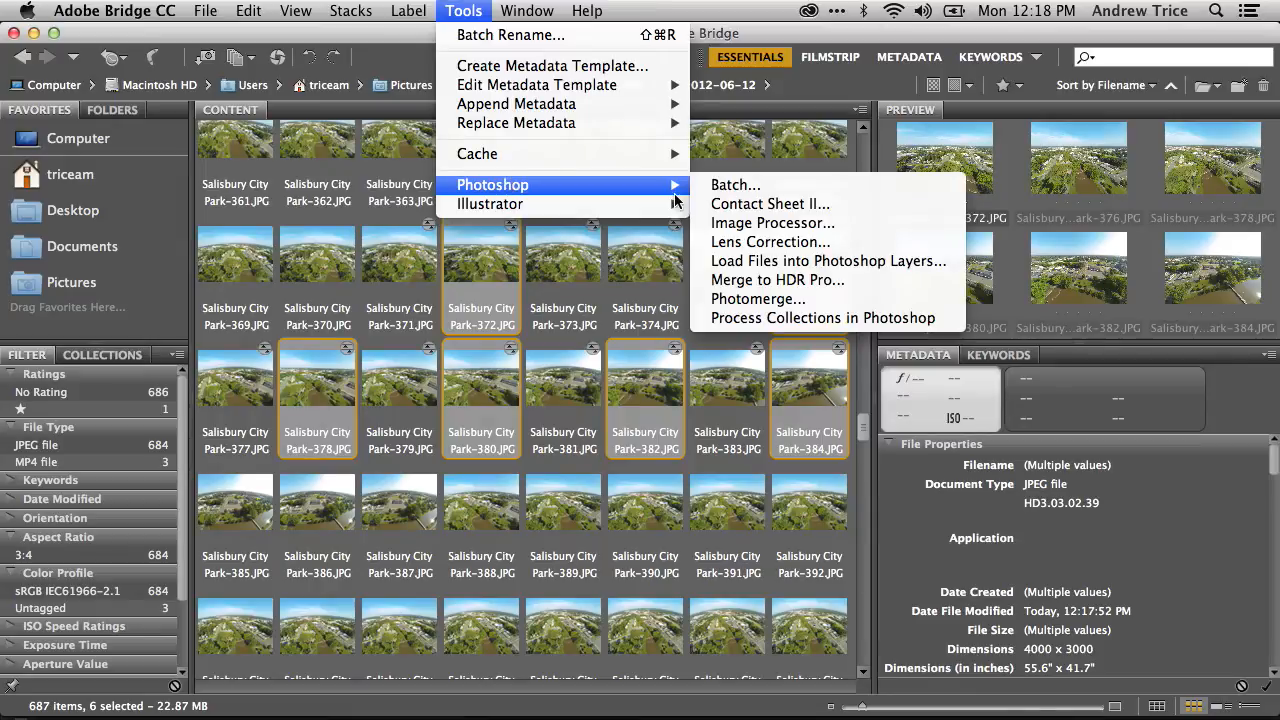
click(758, 300)
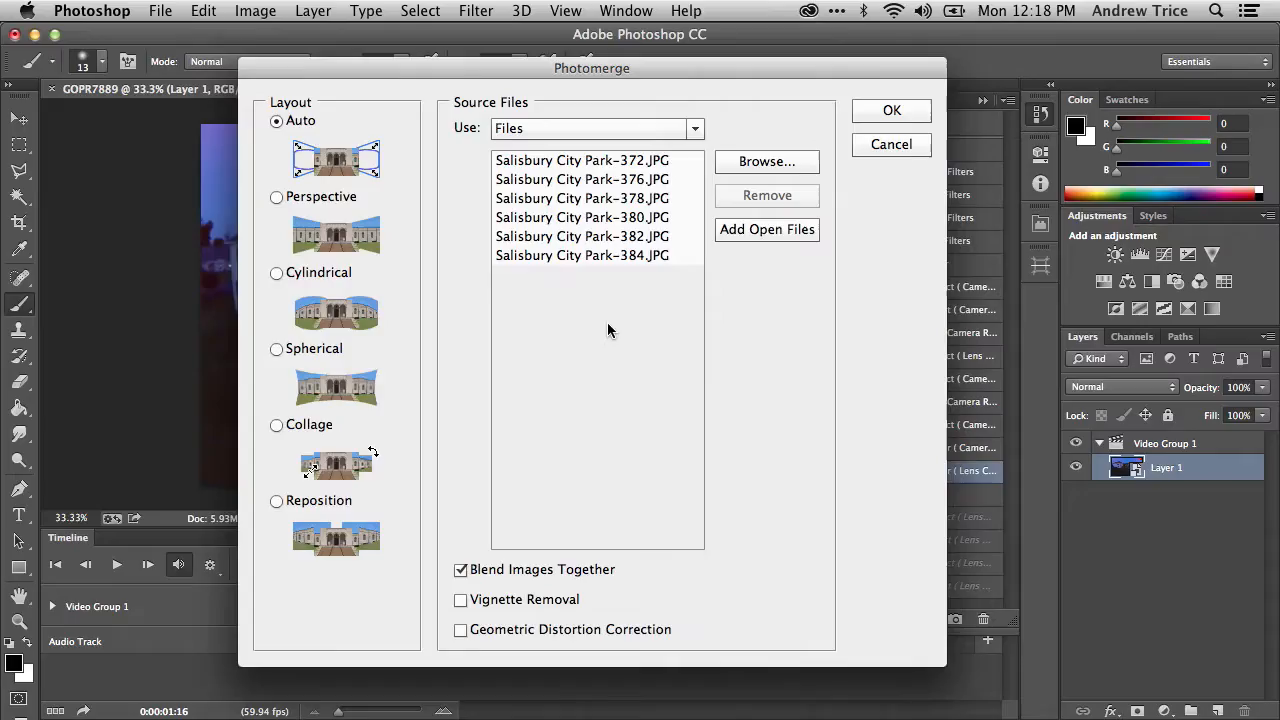
mouse_move(454, 234)
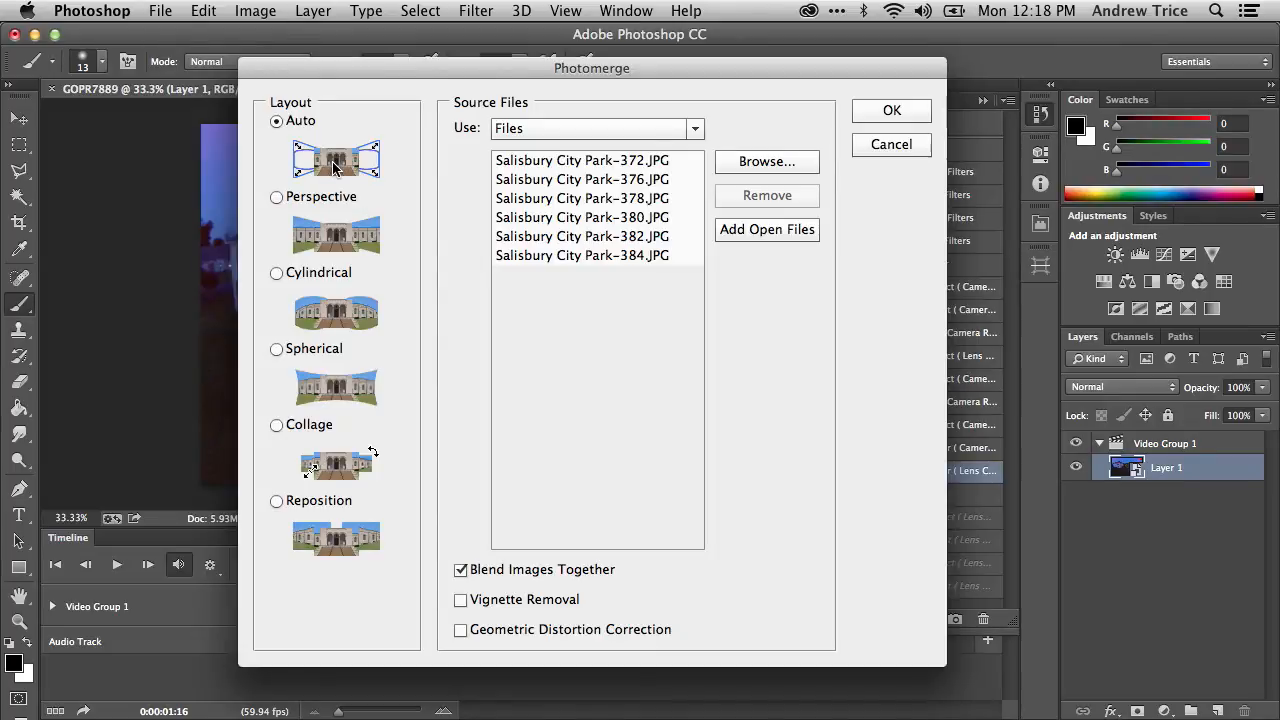
mouse_move(328, 390)
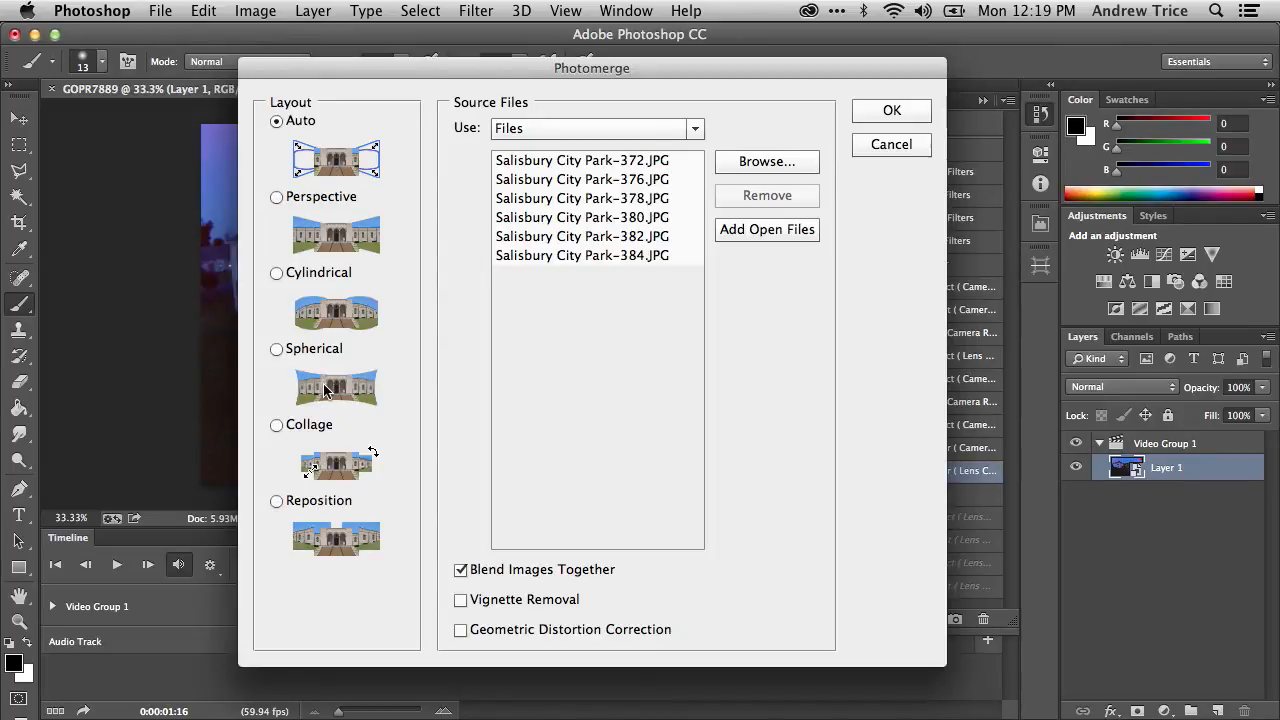
mouse_move(308, 232)
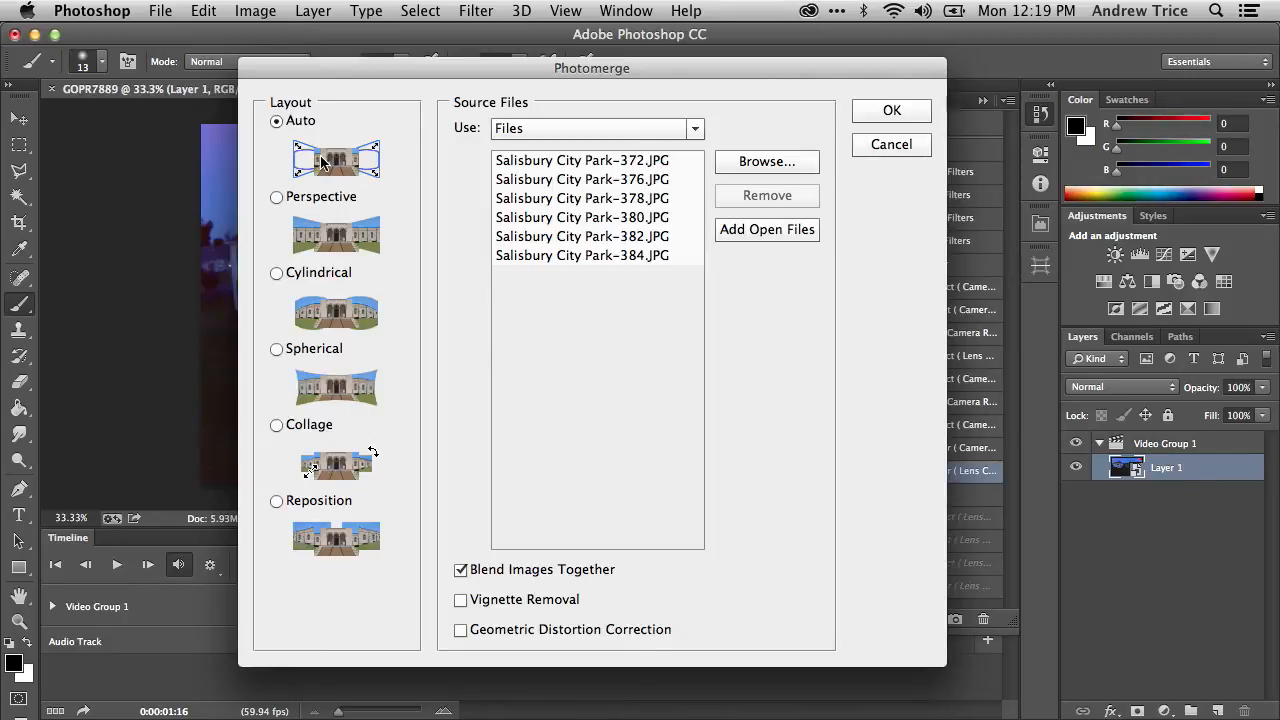
mouse_move(328, 162)
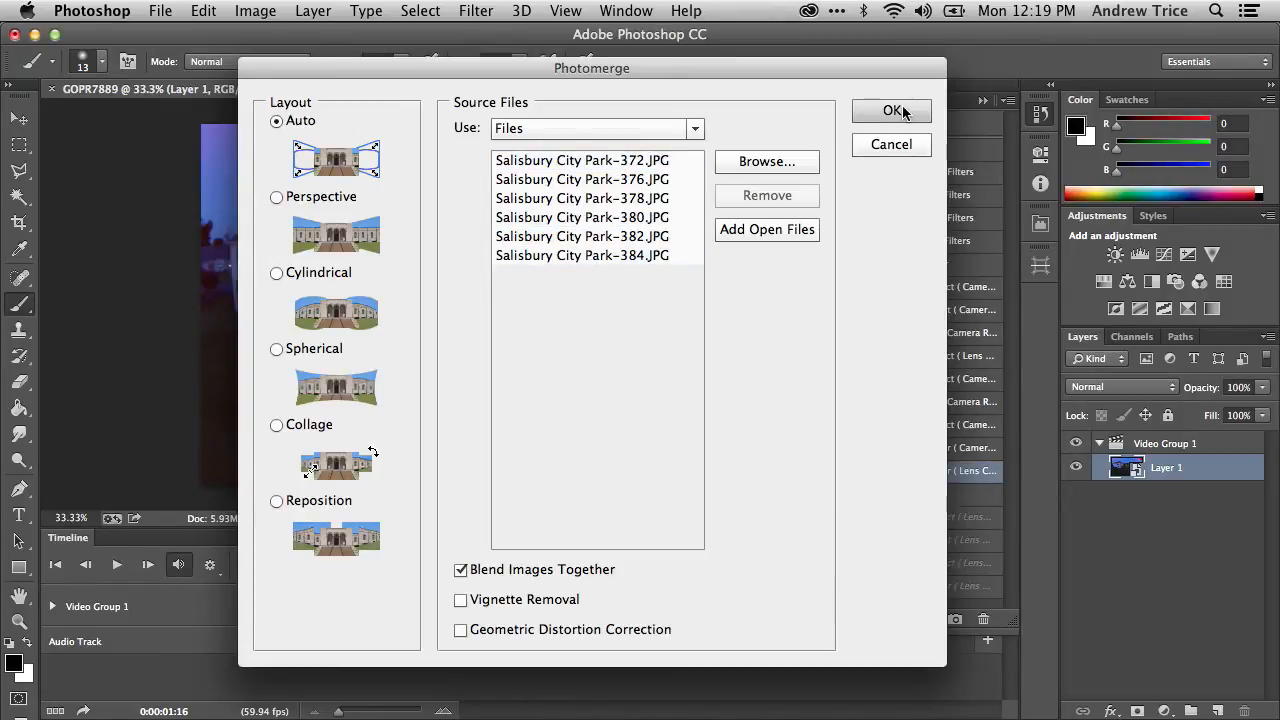
- Run Photomerge with Auto layout and Blend Images Together to stitch the six photos
click(890, 112)
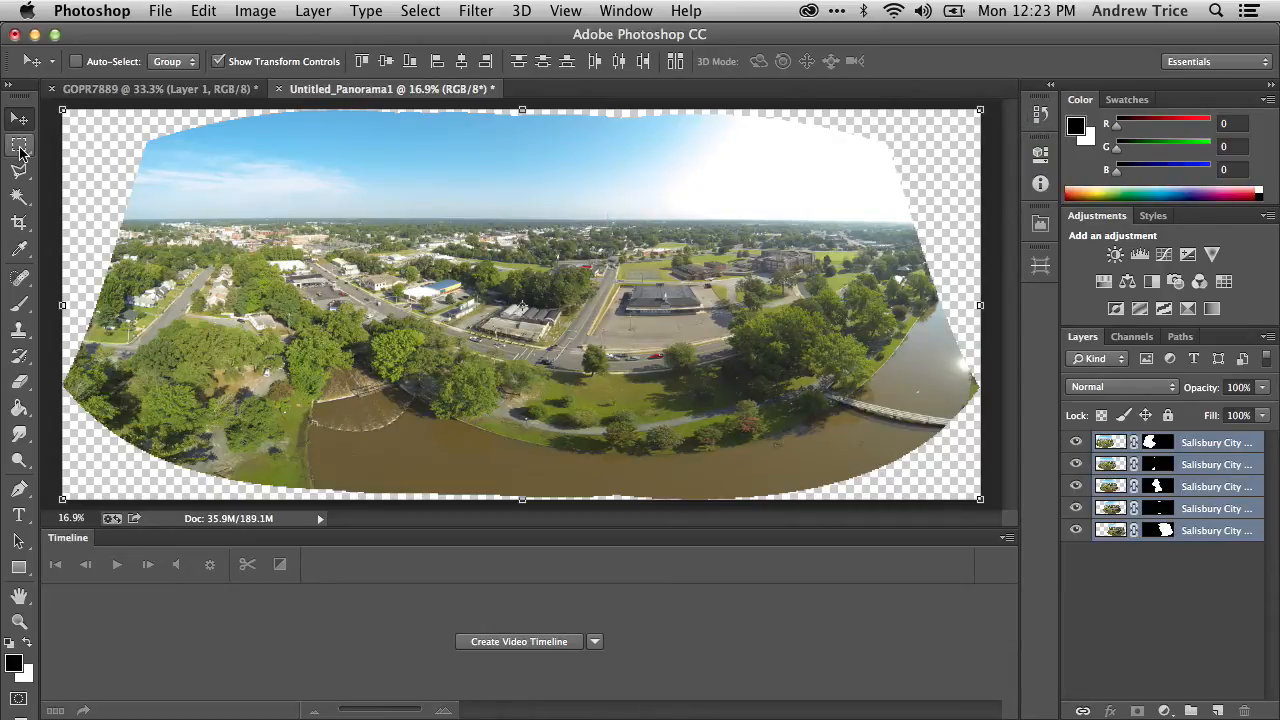
mouse_move(20, 148)
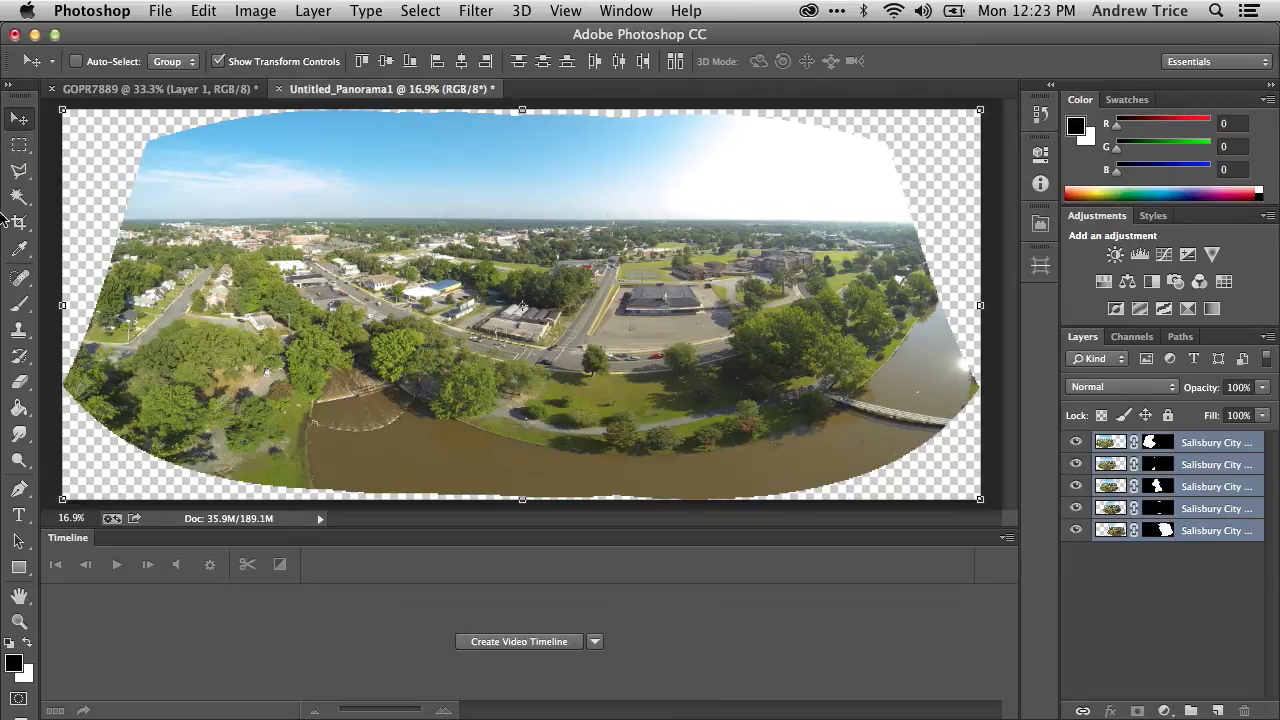
- Crop the stitched panorama inside its uneven transparent edges and commit the crop
click(20, 222)
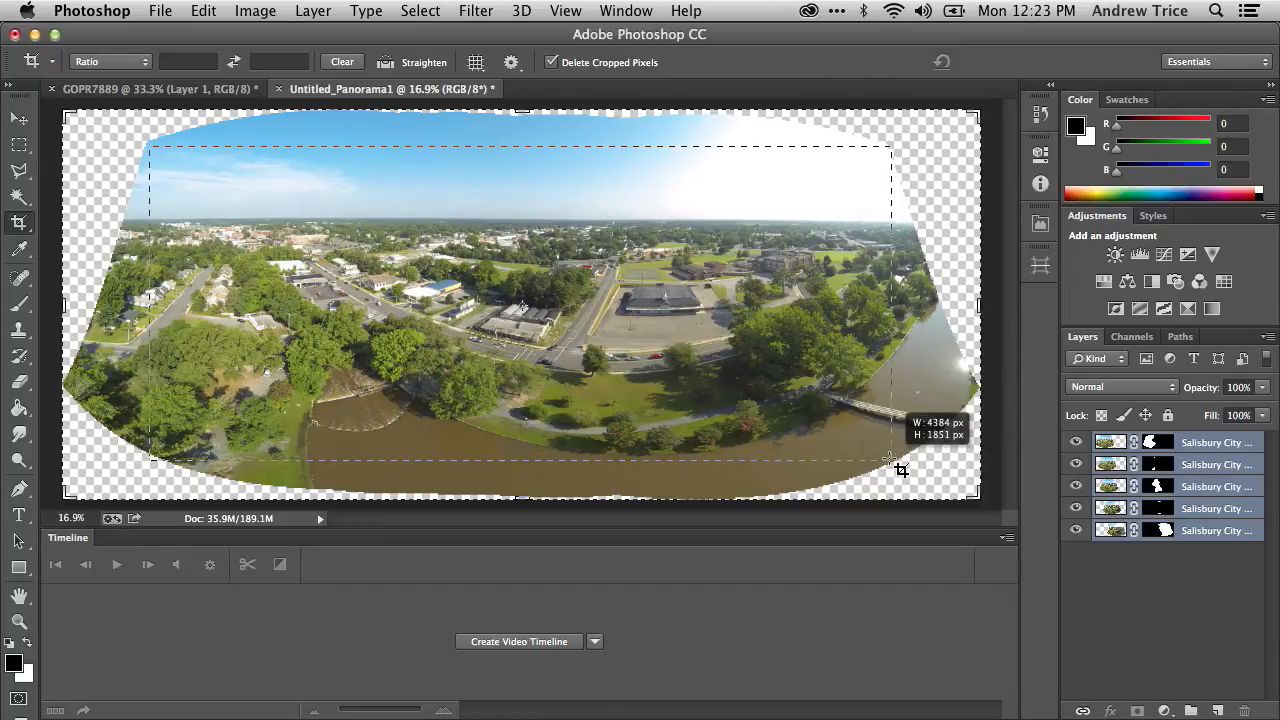
drag(890, 470, 884, 464)
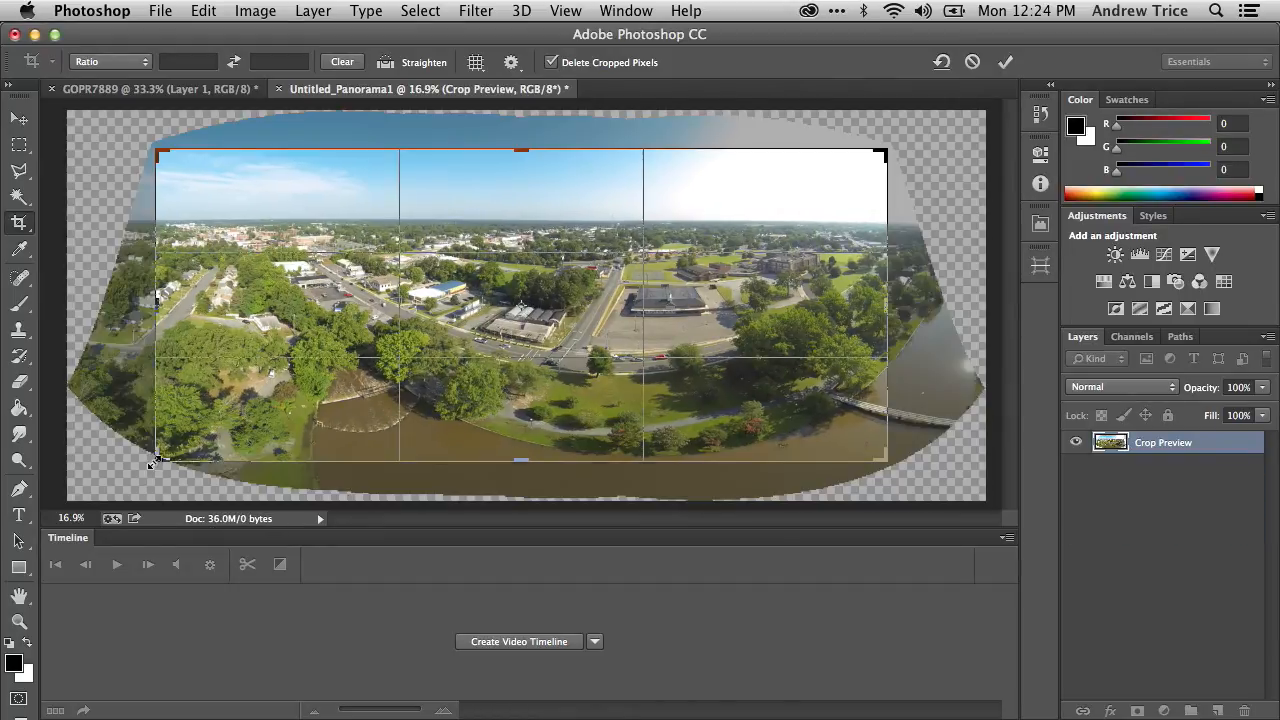
drag(156, 460, 152, 456)
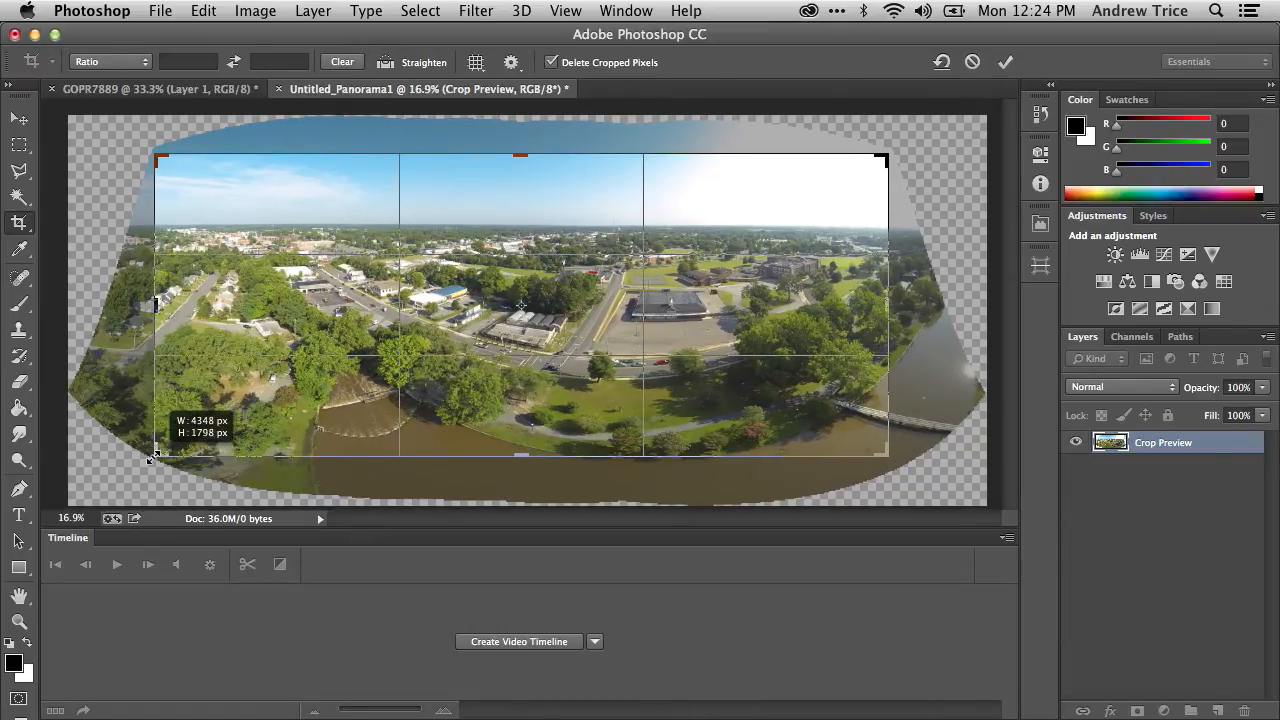
click(1004, 62)
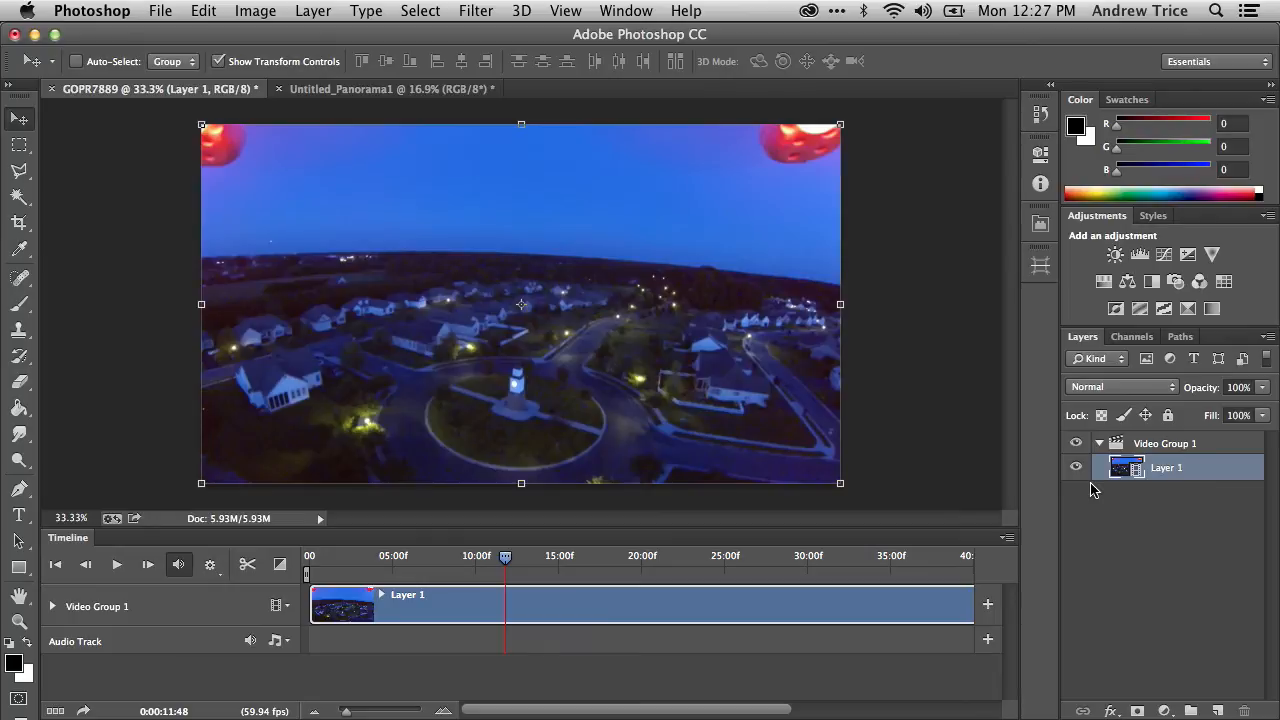
mouse_move(1196, 480)
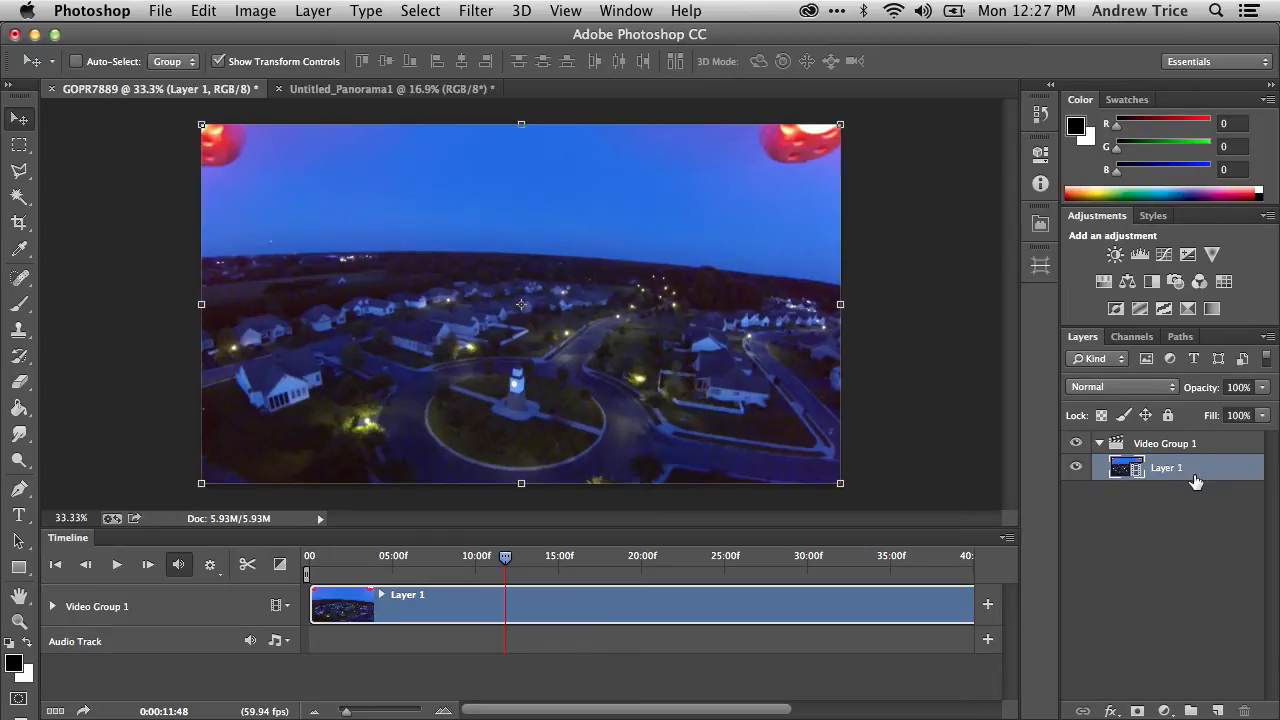
- Convert the night video layer to a Smart Object and launch Filter > Lens Correction
right_click(1168, 468)
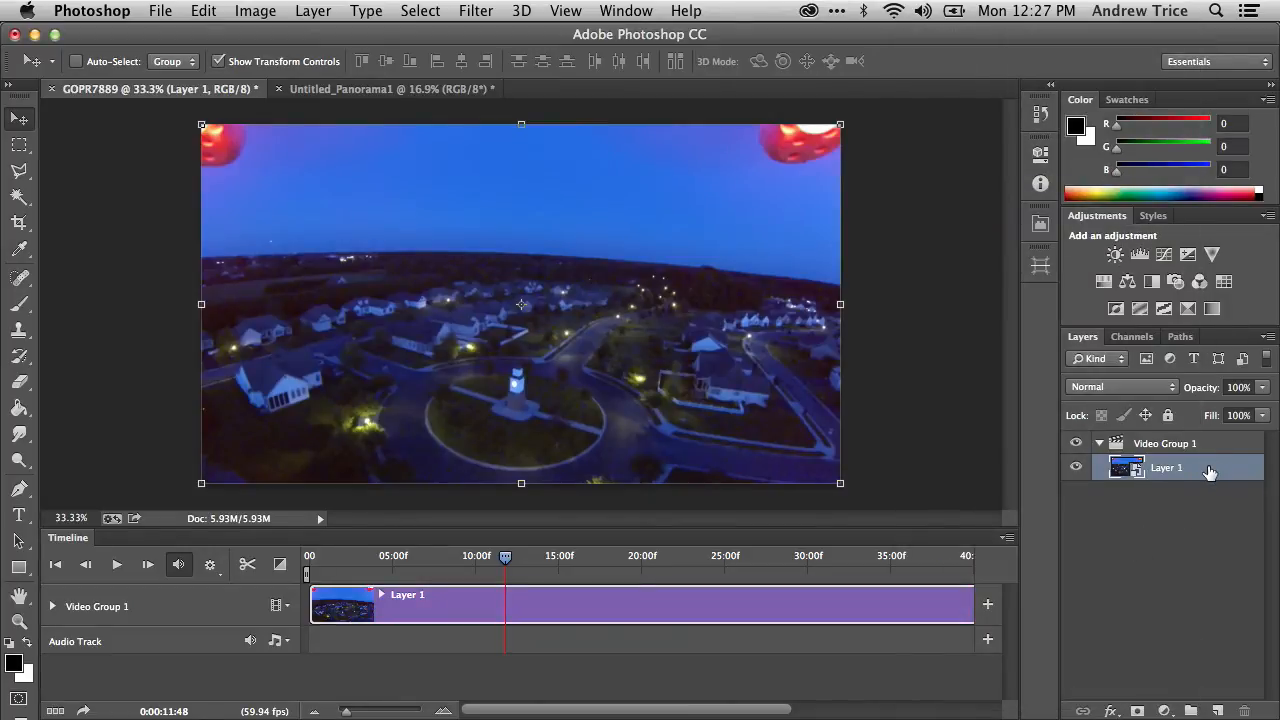
click(476, 12)
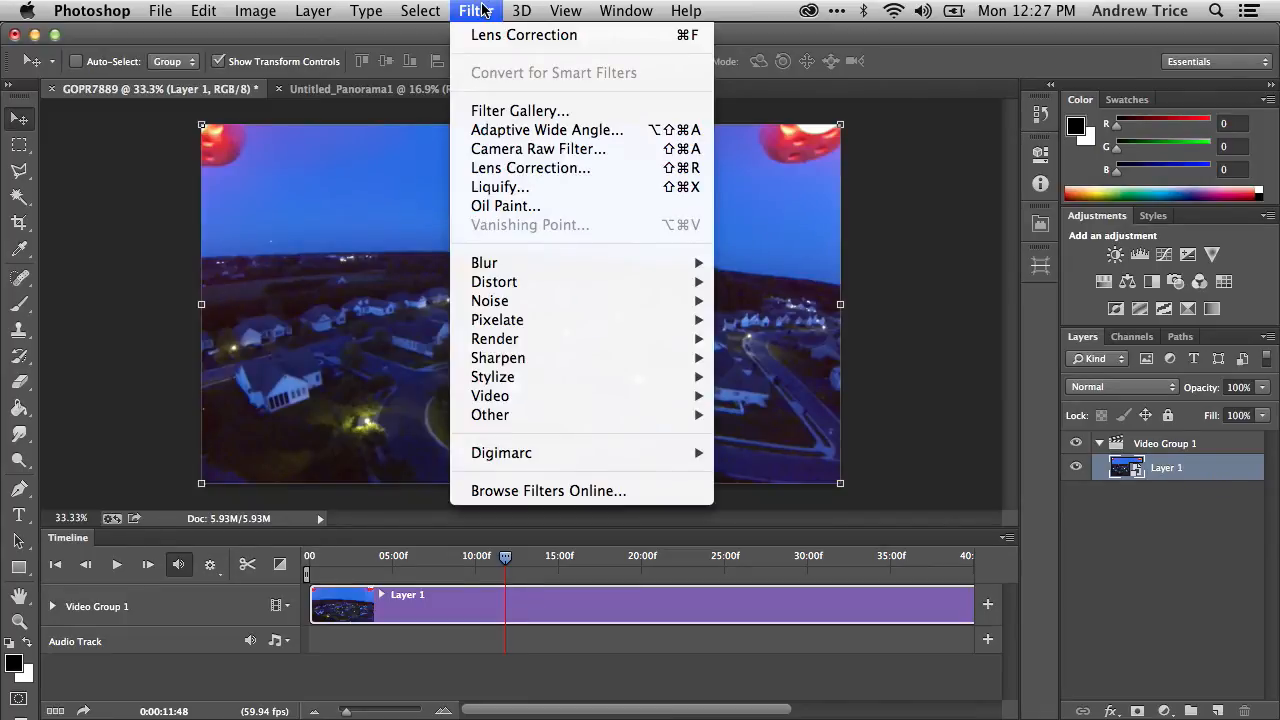
mouse_move(530, 168)
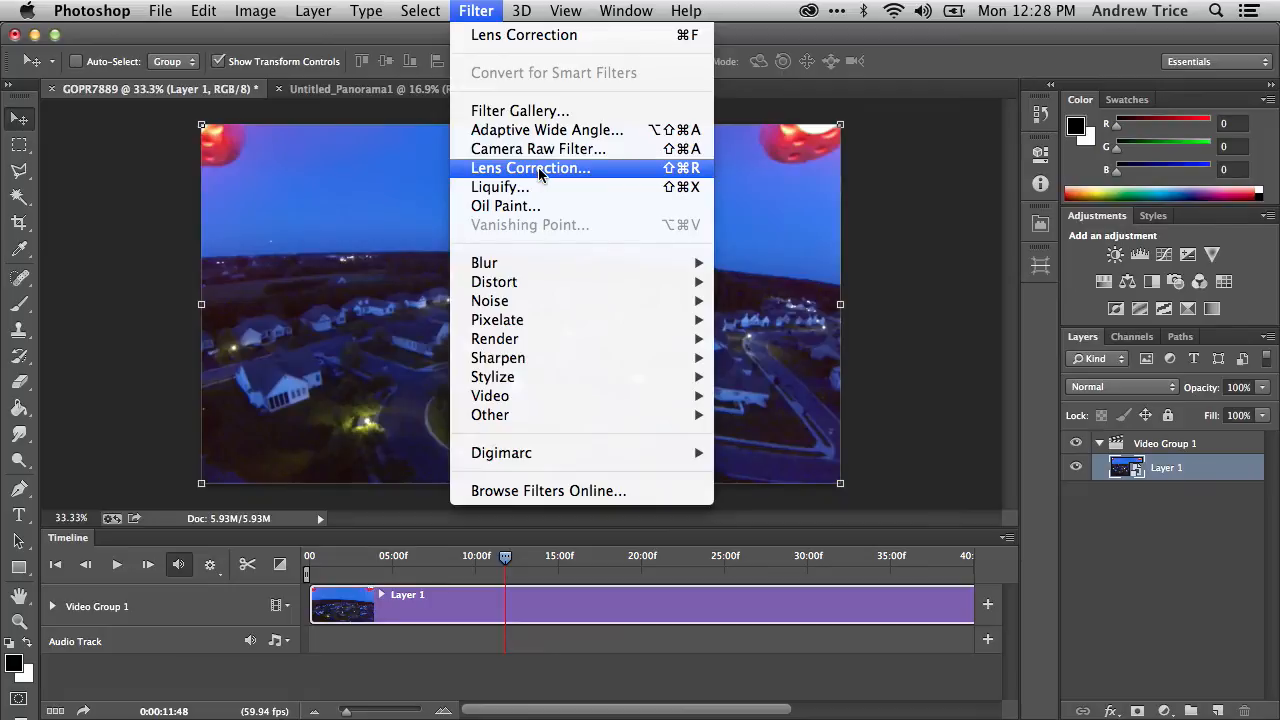
click(530, 168)
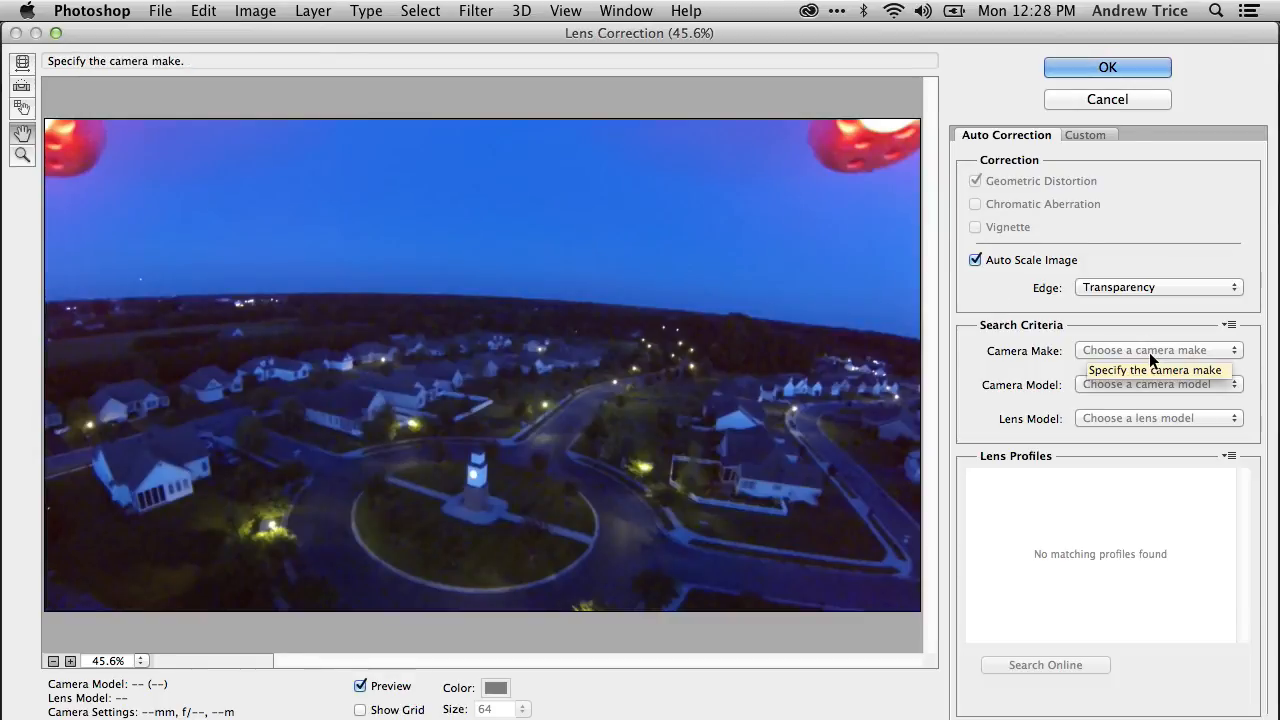
- Apply Lens Correction with GoPro Hero3-Black Edition profile to the night video layer
click(1158, 350)
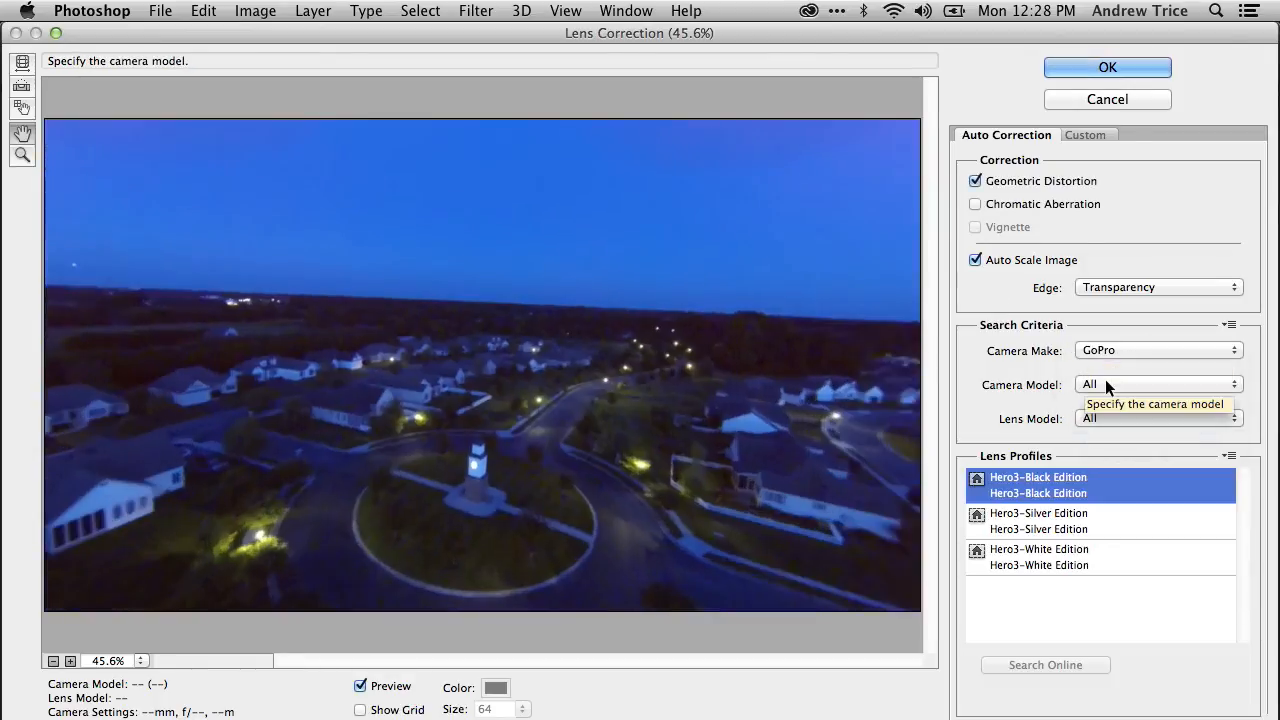
click(1158, 384)
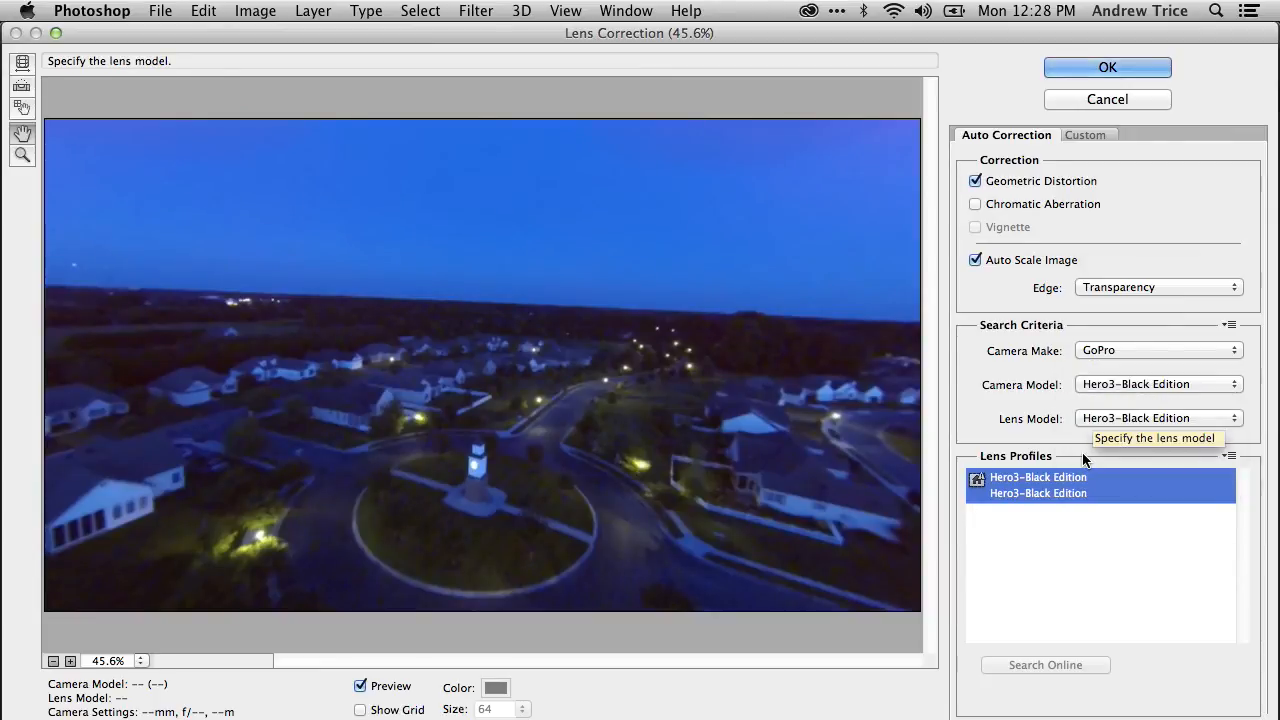
mouse_move(56, 284)
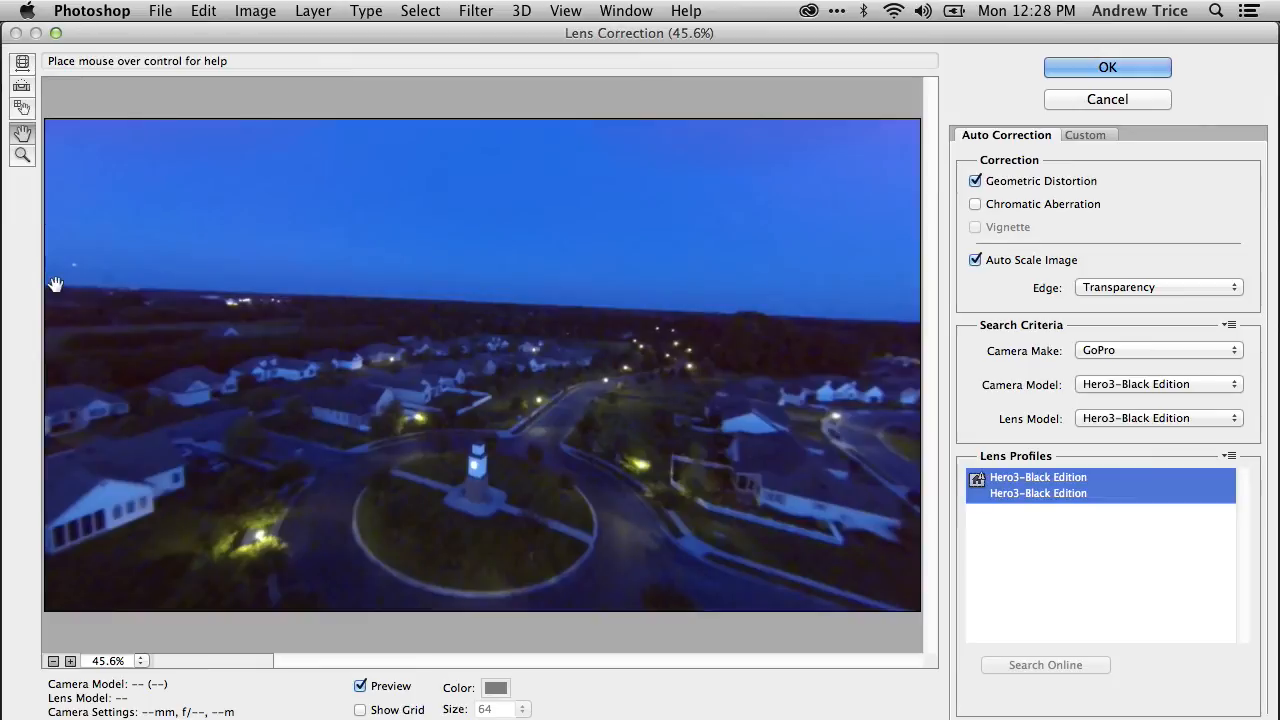
mouse_move(450, 330)
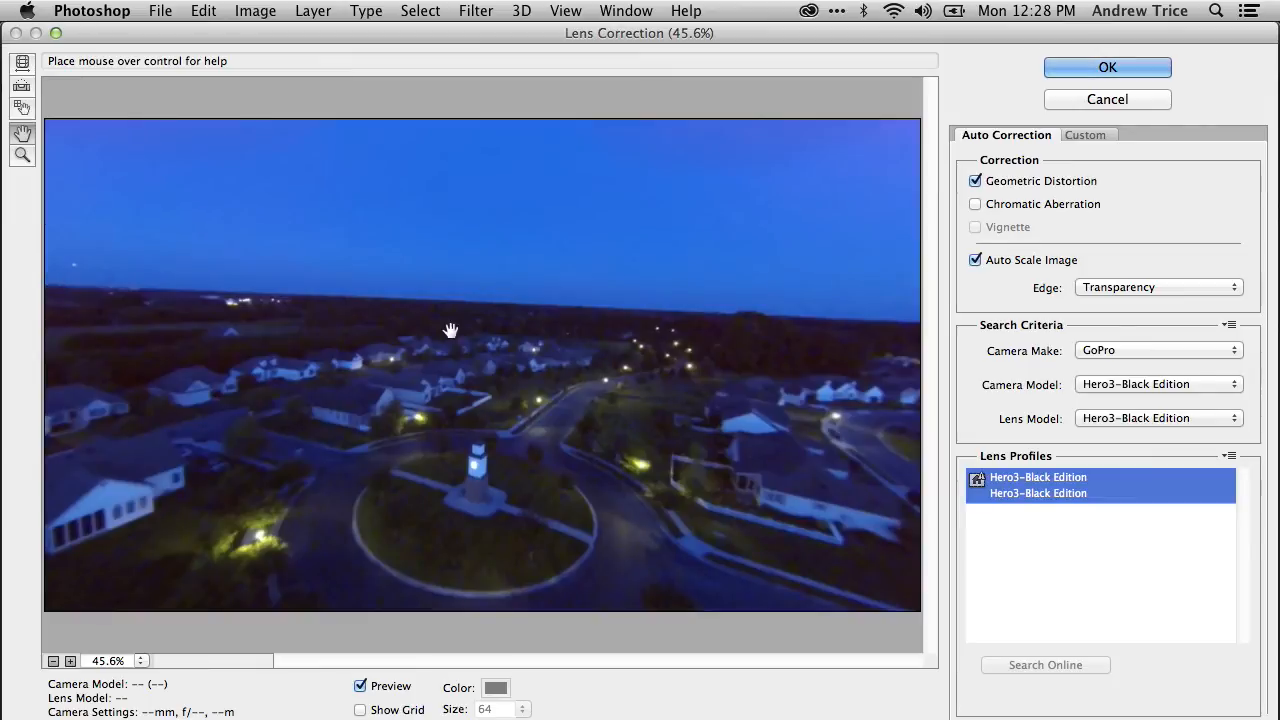
mouse_move(510, 470)
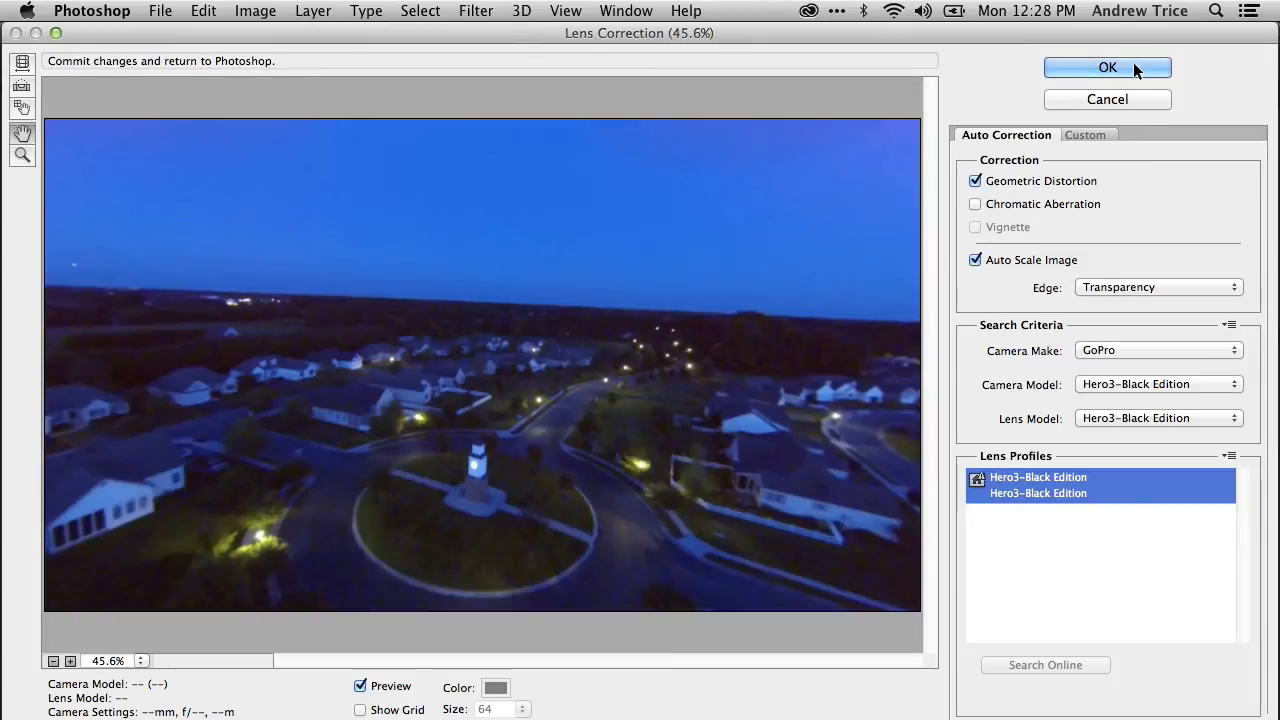
click(1108, 68)
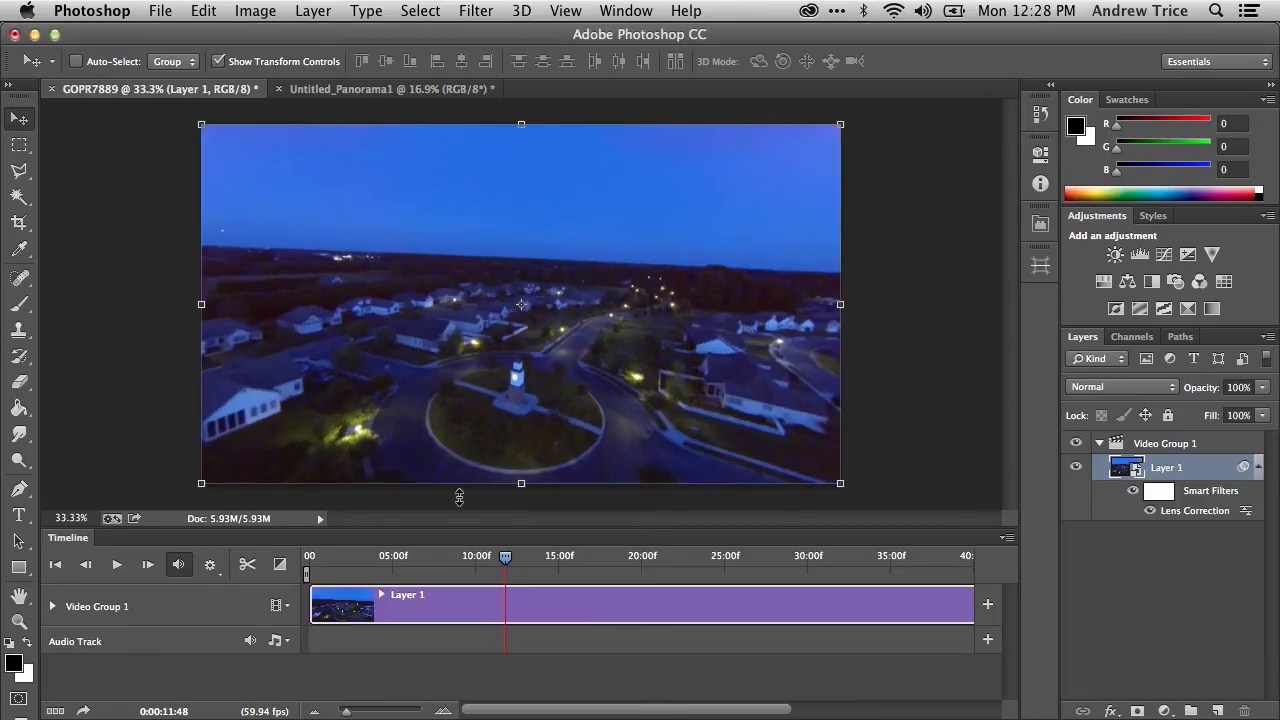